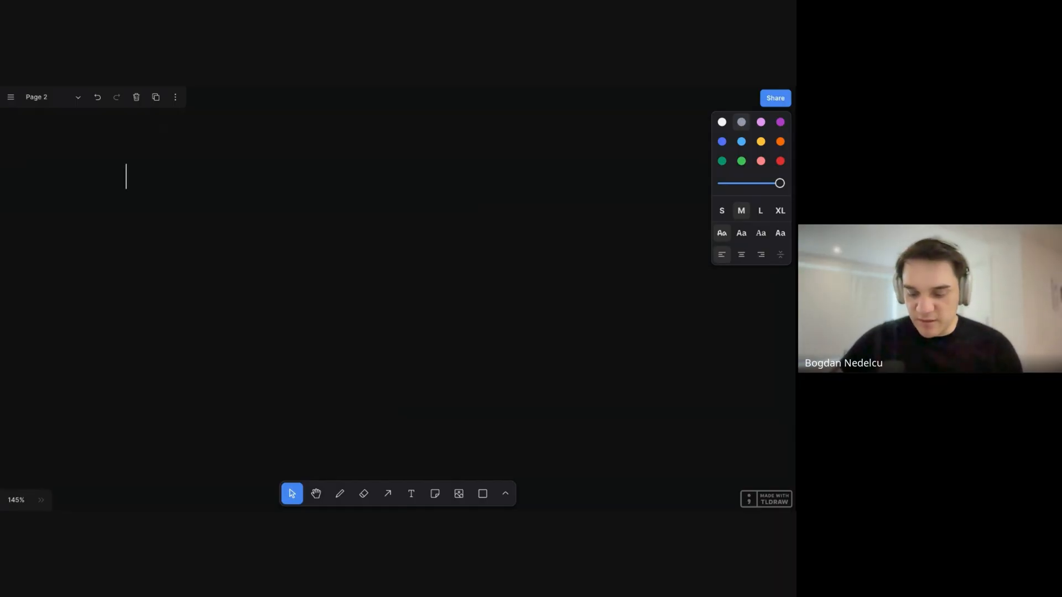
Step: Label 'Monolith' and draw a large grey box beneath it
{"action": "type", "text": "Monolith"}
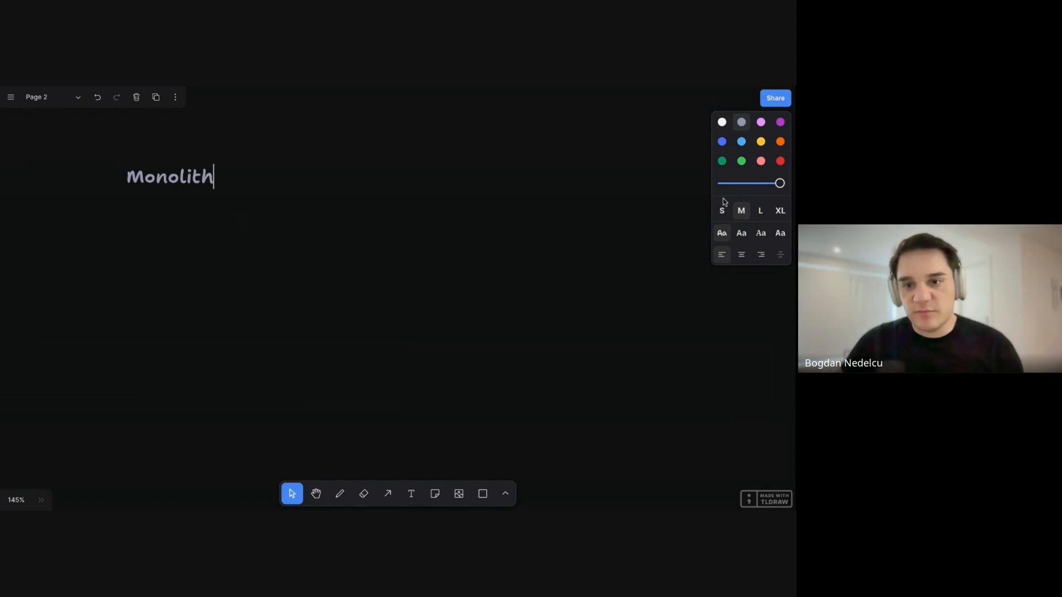
{"action": "left_click", "coordinate": [482, 493]}
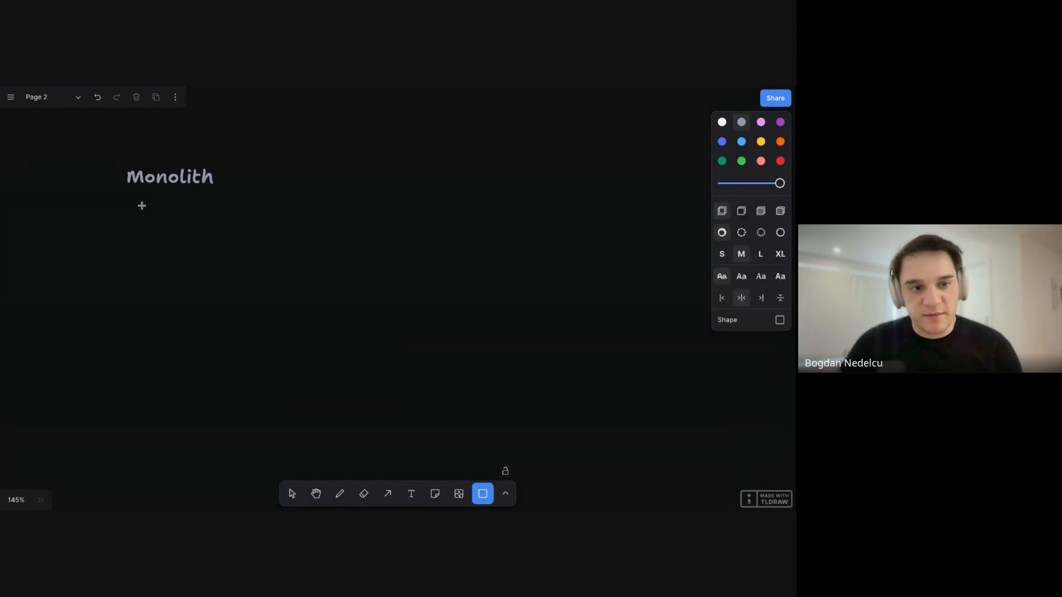
{"action": "left_click_drag", "start_coordinate": [112, 195], "coordinate": [294, 364]}
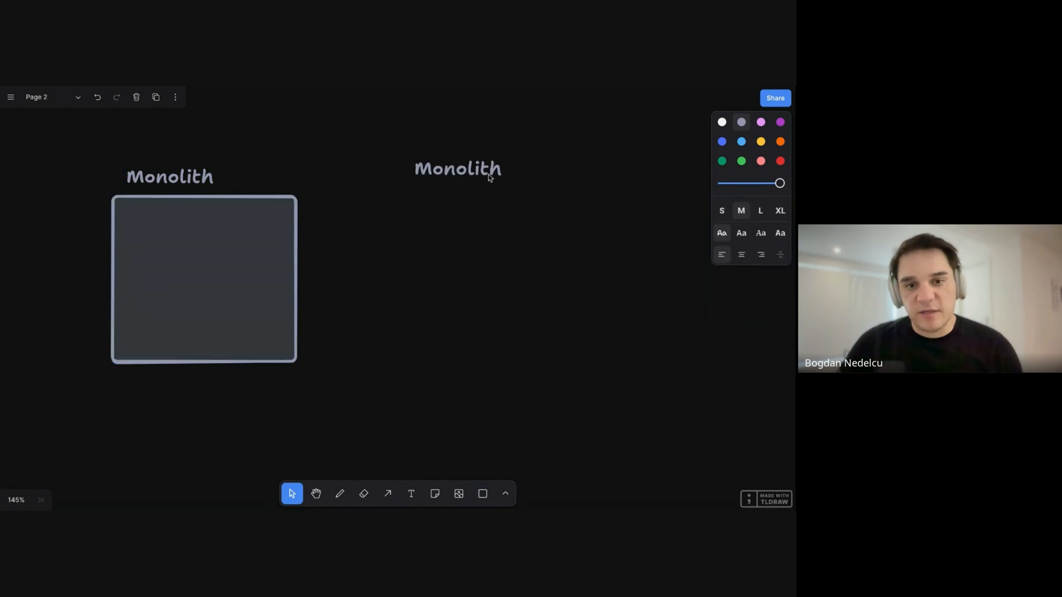
Step: Add a 'Microservices' heading to the right of the Monolith box
{"action": "type", "text": "Micr"}
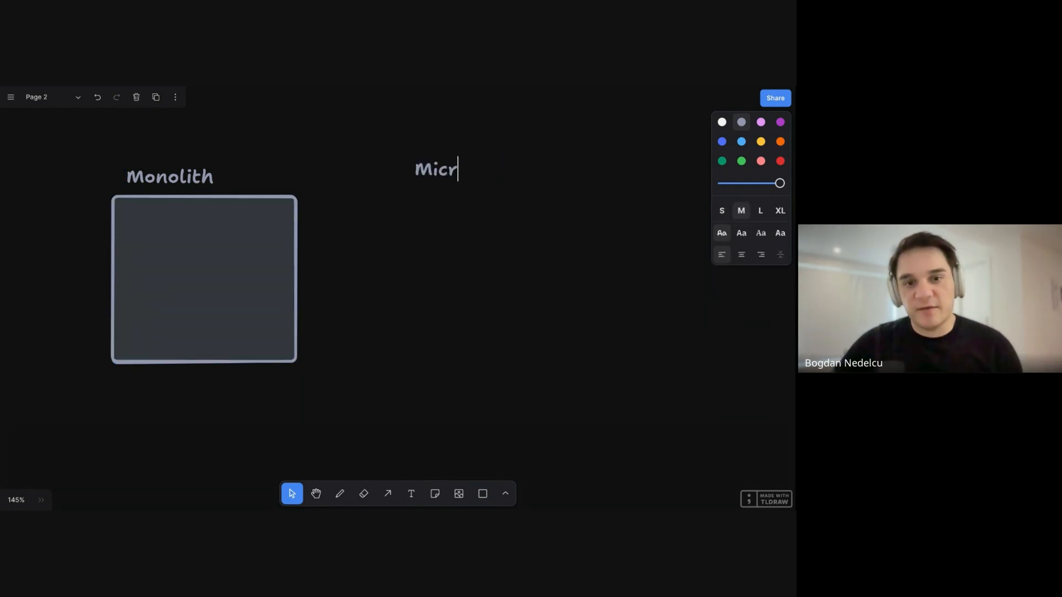
{"action": "type", "text": "oservices"}
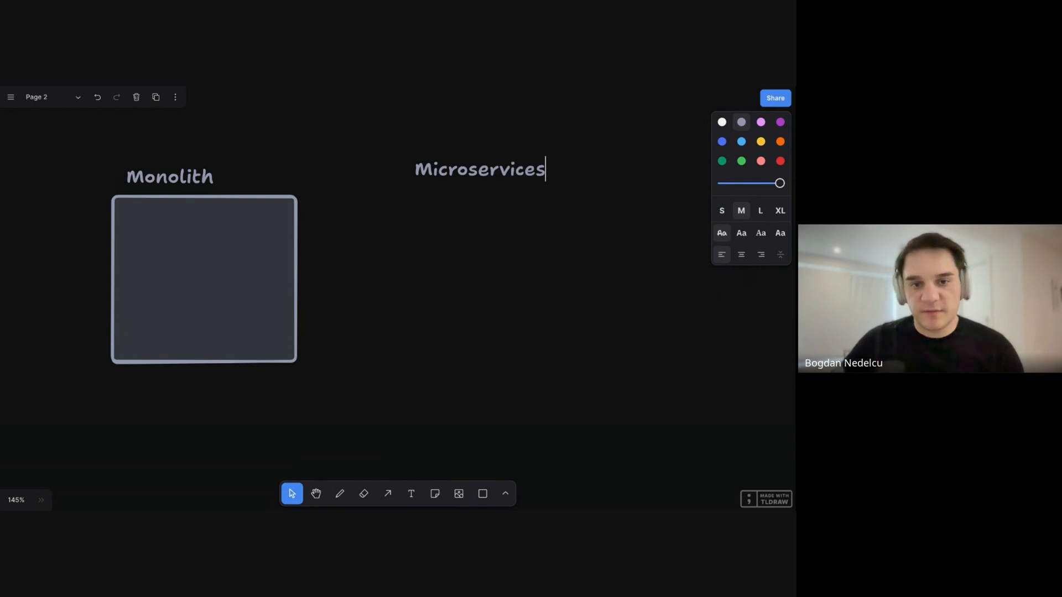
Step: Draw a downward arrow into the top-right service box
{"action": "left_click", "coordinate": [482, 493]}
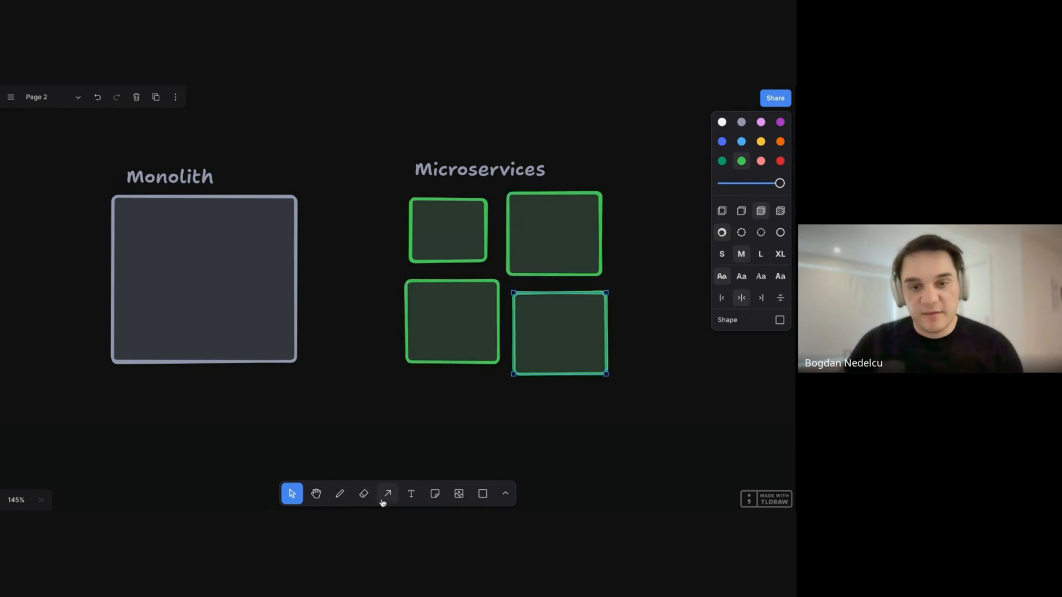
{"action": "left_click", "coordinate": [388, 493]}
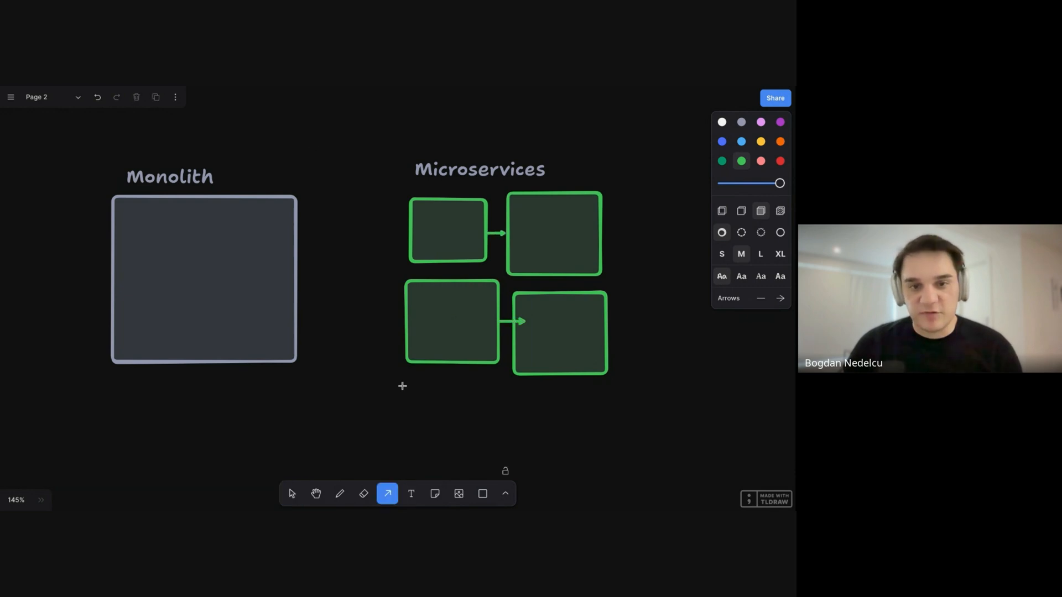
{"action": "left_click_drag", "start_coordinate": [562, 118], "coordinate": [566, 179]}
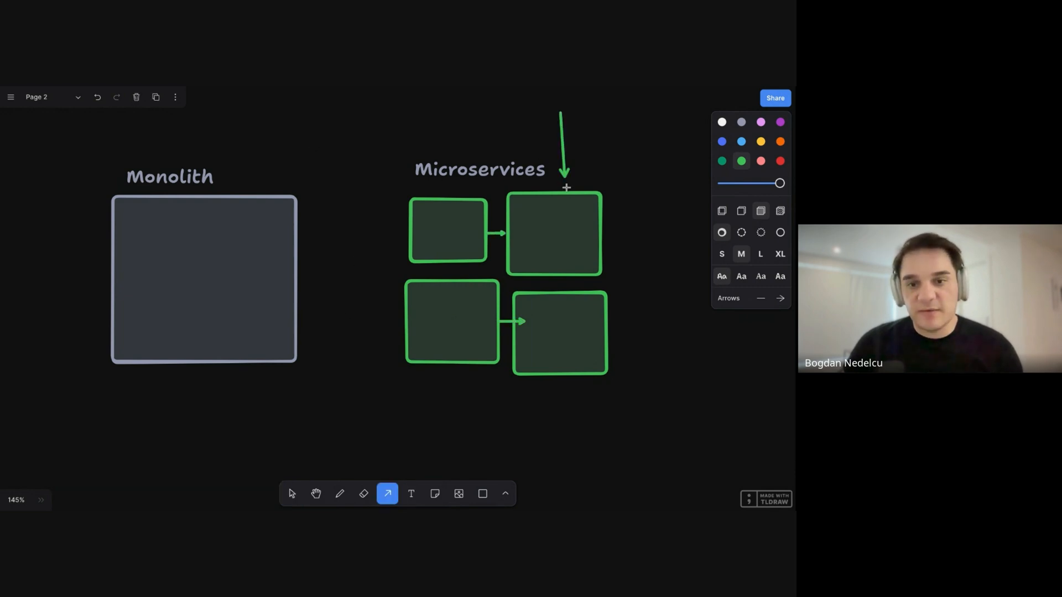
Step: Add a grey downward arrow pointing into the Monolith box
{"action": "left_click", "coordinate": [291, 493]}
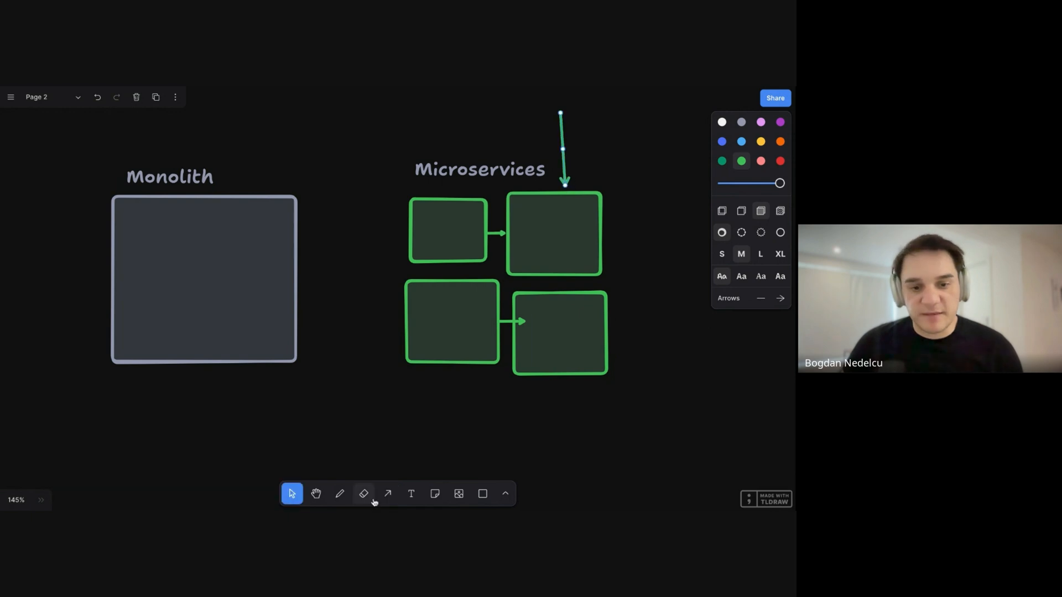
{"action": "left_click", "coordinate": [387, 493]}
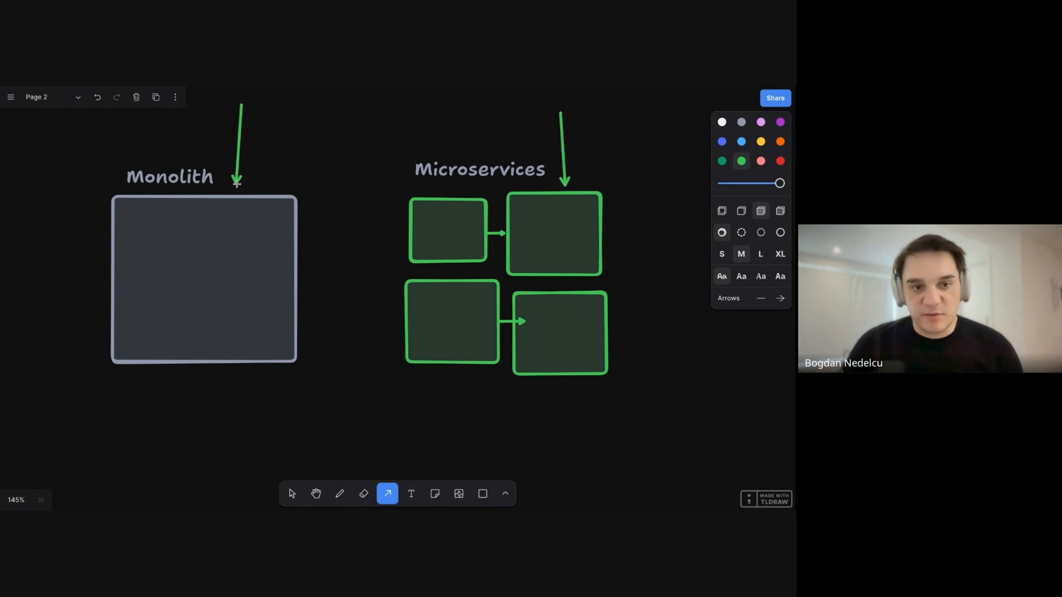
{"action": "left_click", "coordinate": [291, 494]}
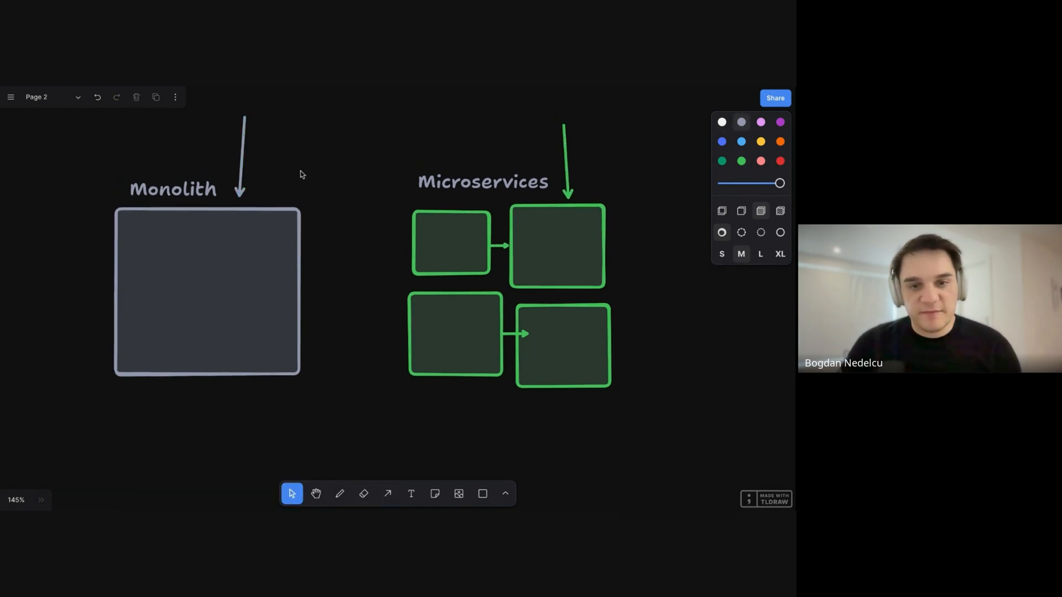
Step: Note '- independent deployments' and '- isolate failure' below the service boxes
{"action": "left_click", "coordinate": [483, 179]}
{"action": "type", "text": "- independent"}
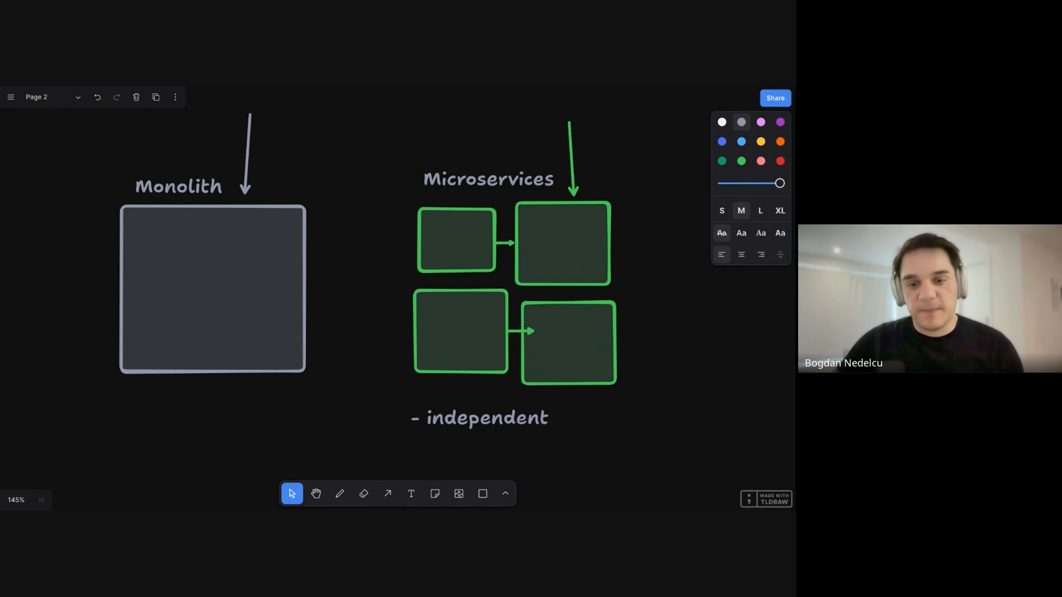
{"action": "type", "text": "depl"}
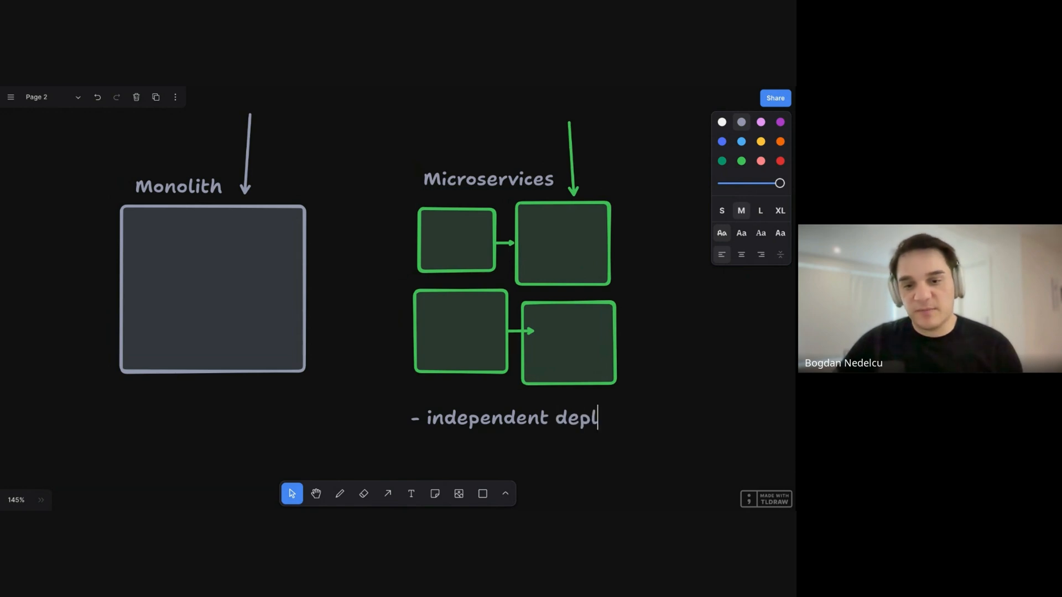
{"action": "type", "text": "oyments"}
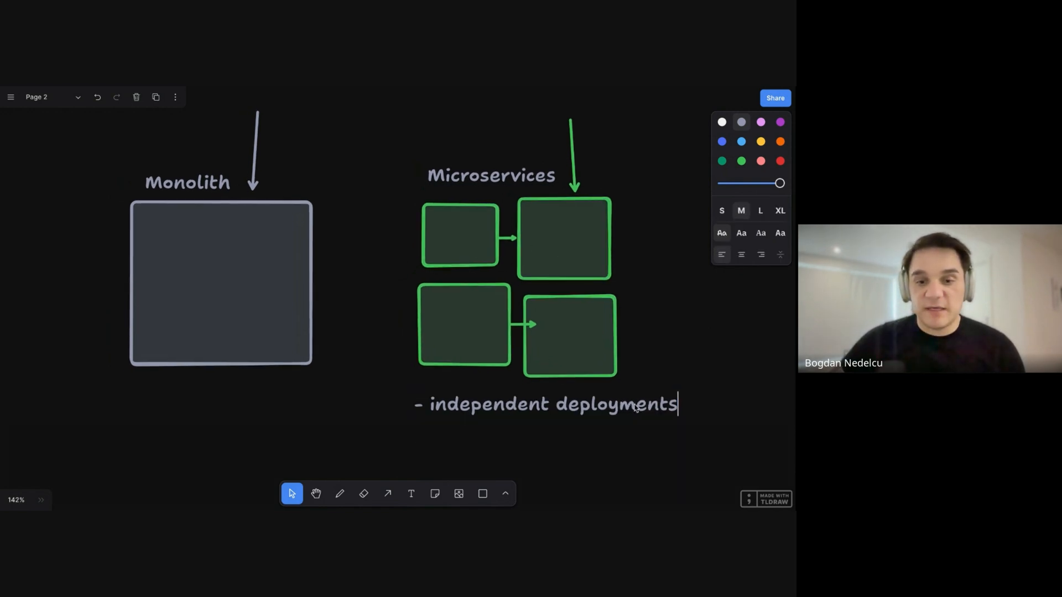
{"action": "type", "text": "- isola"}
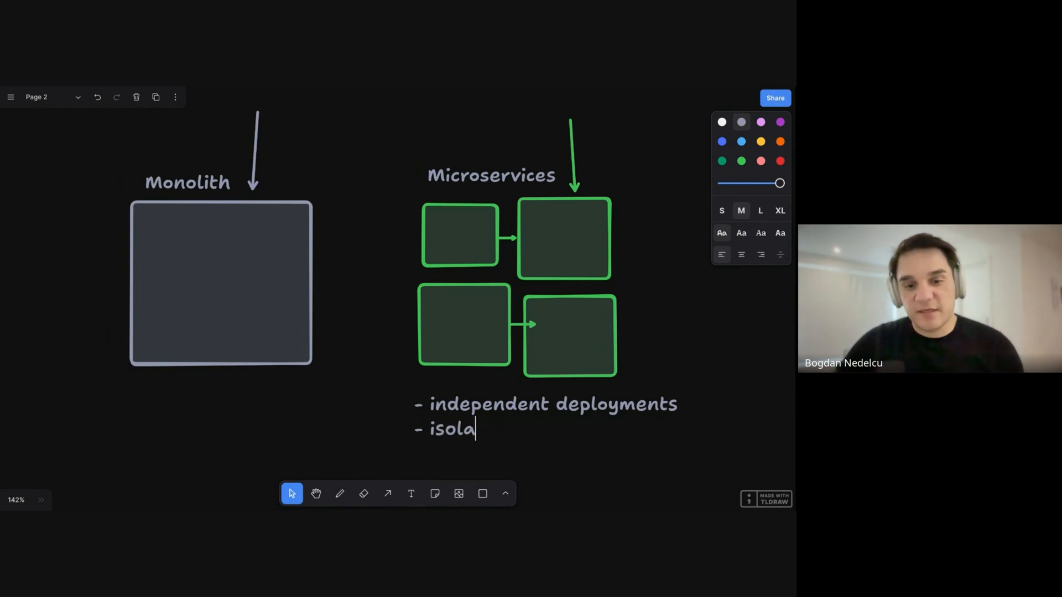
{"action": "type", "text": "te fa"}
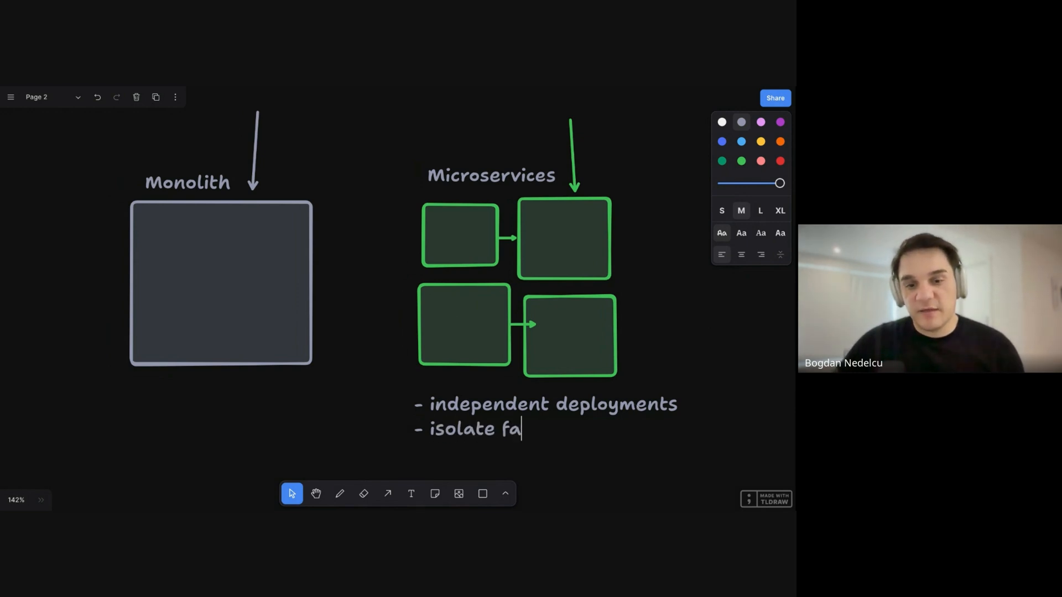
{"action": "type", "text": "ilure"}
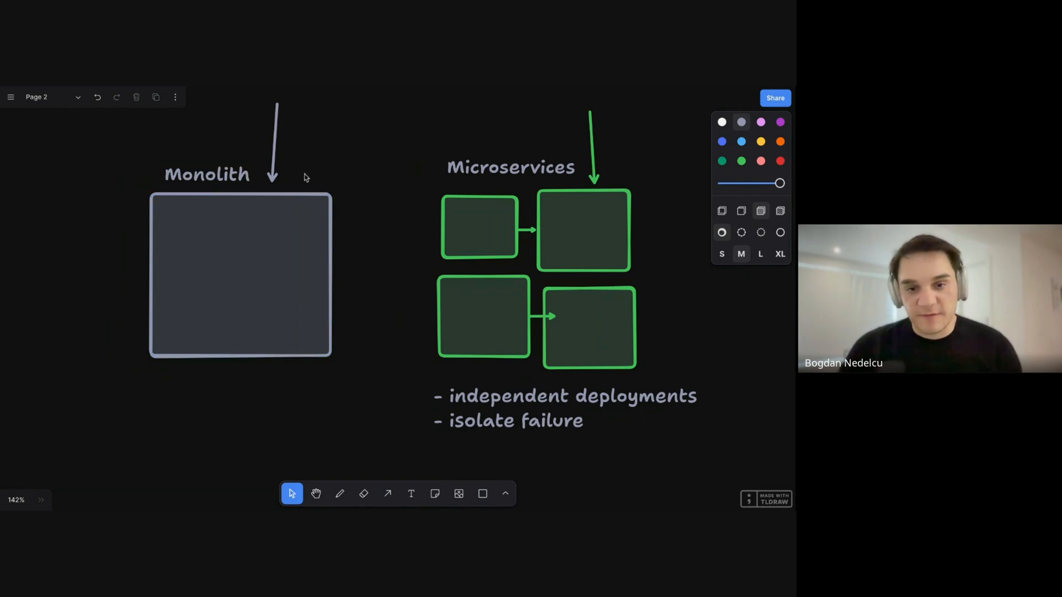
Step: Extend the list with a '- parallel development' bullet
{"action": "left_click", "coordinate": [539, 408]}
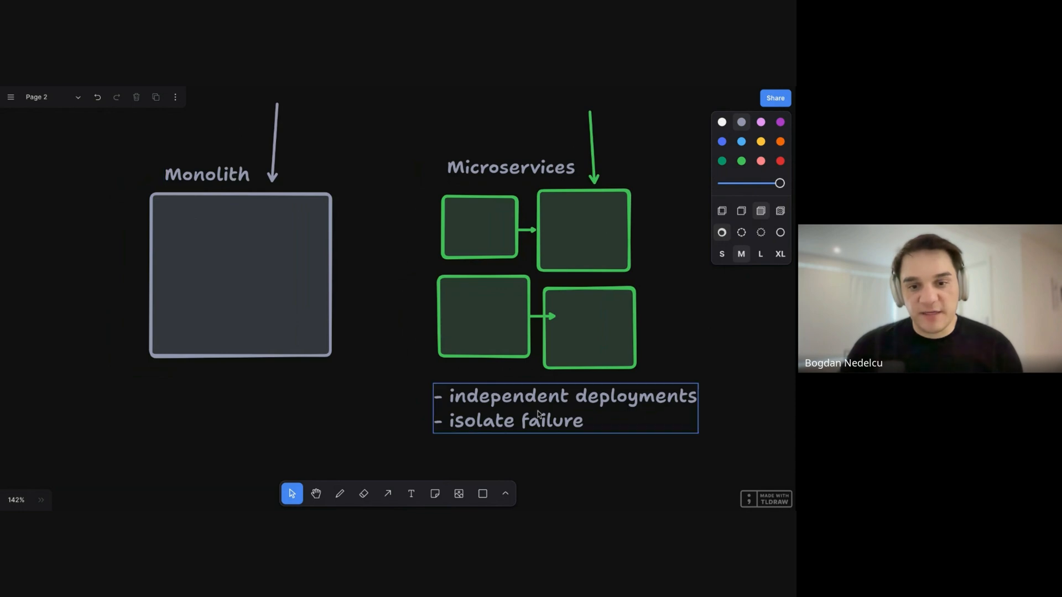
{"action": "left_click", "coordinate": [565, 409]}
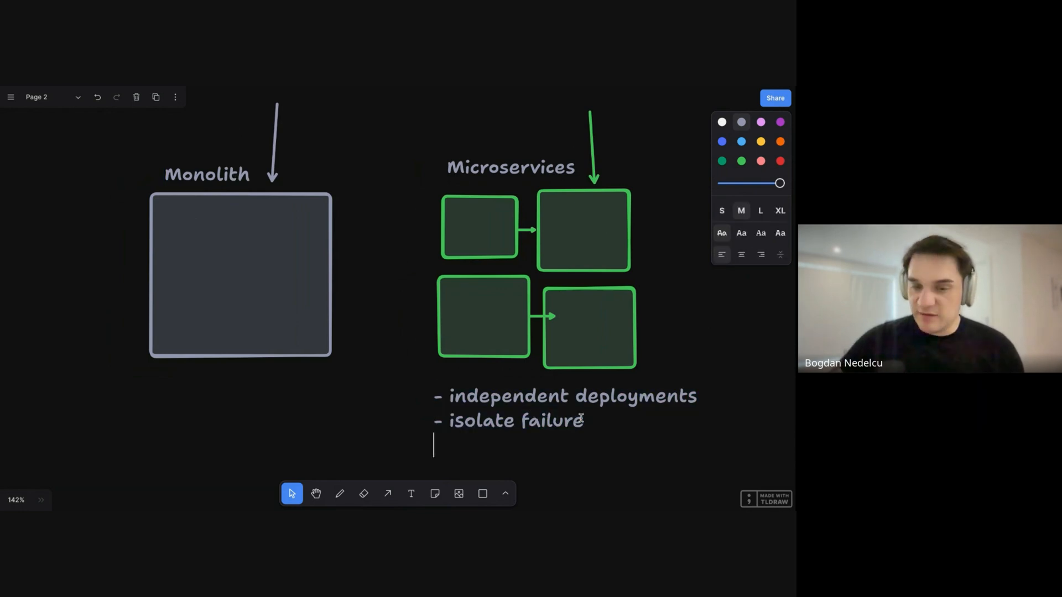
{"action": "type", "text": "- parallel develo"}
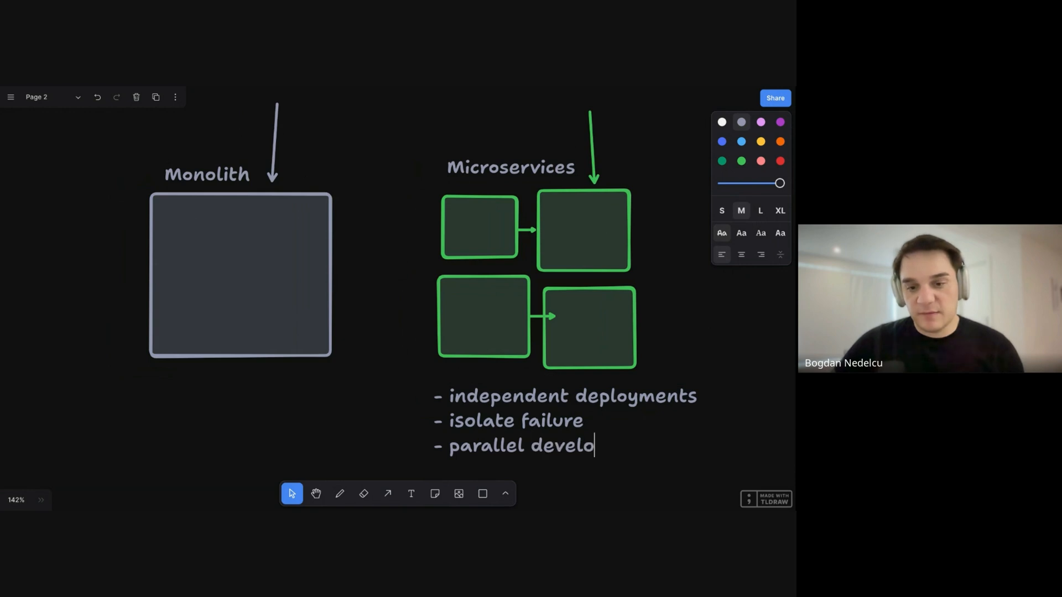
{"action": "type", "text": "pment"}
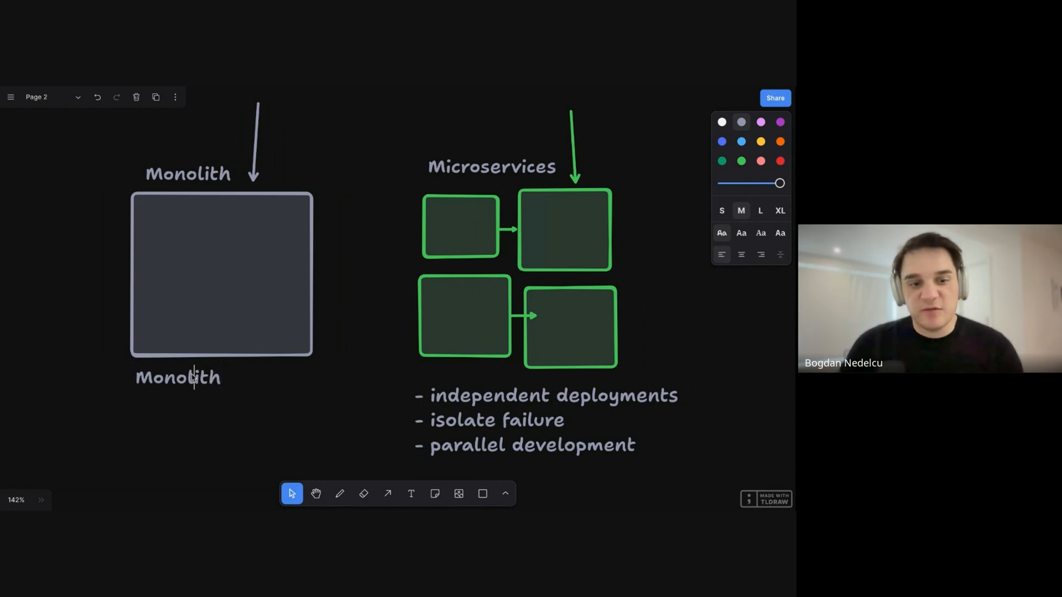
Step: Write '- latency' and '- debugging' bullets below the Monolith box
{"action": "type", "text": "-"}
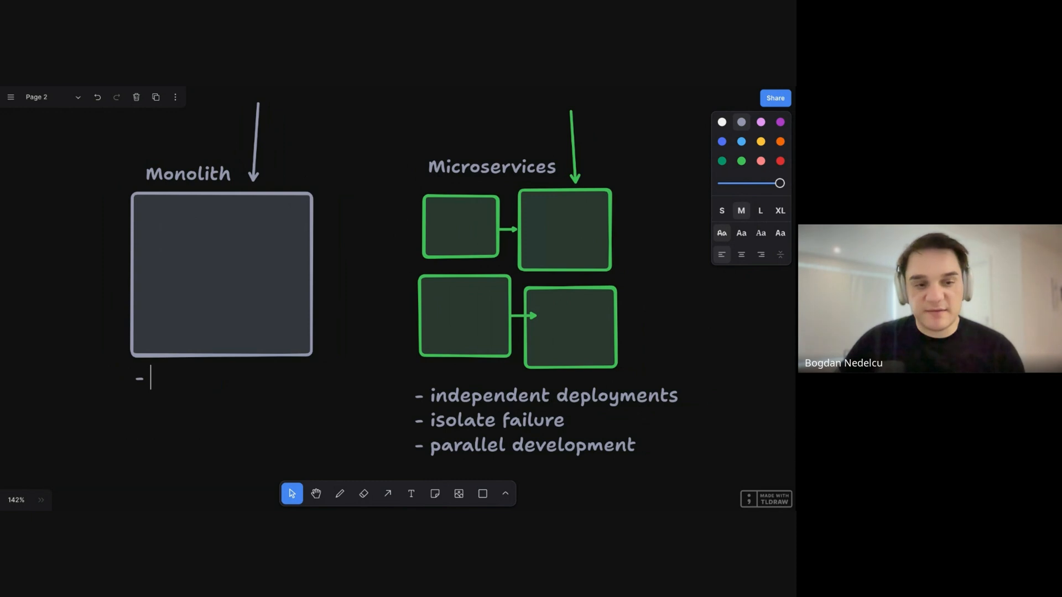
{"action": "type", "text": "latency"}
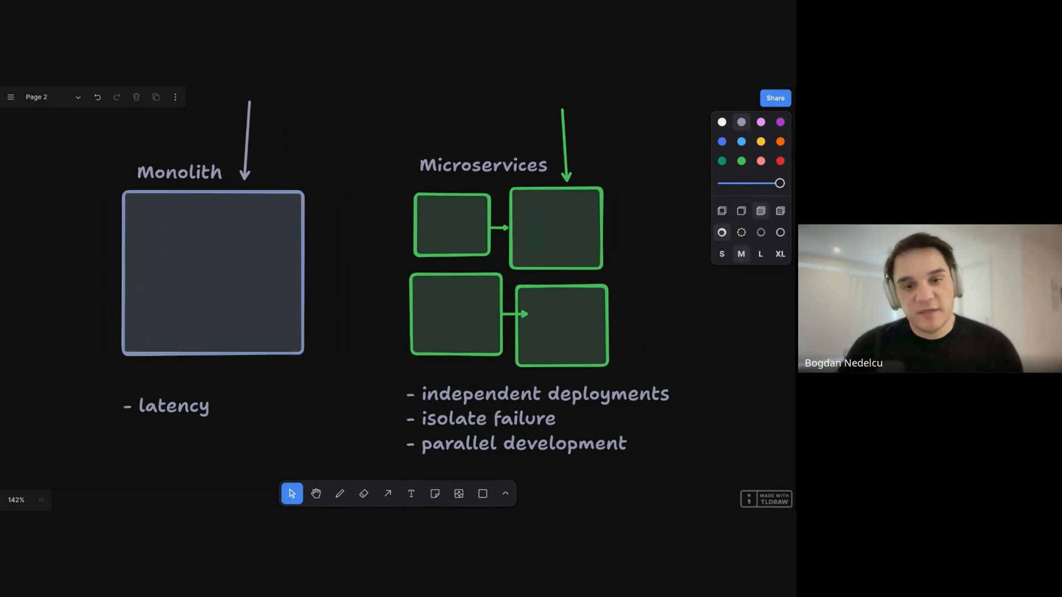
{"action": "mouse_move", "coordinate": [494, 233]}
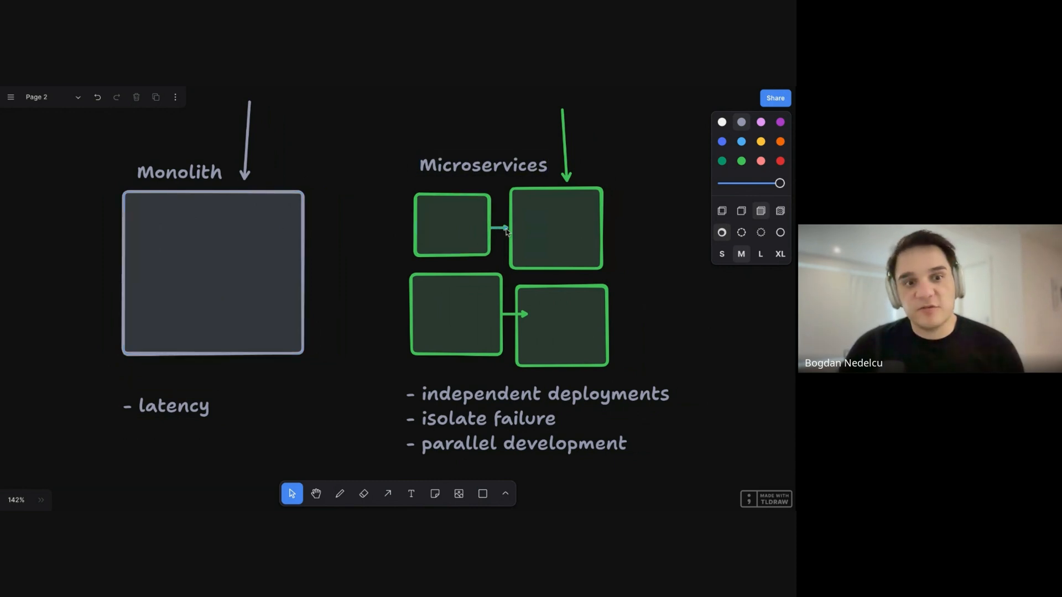
{"action": "left_click", "coordinate": [175, 404]}
{"action": "type", "text": "- debuffi"}
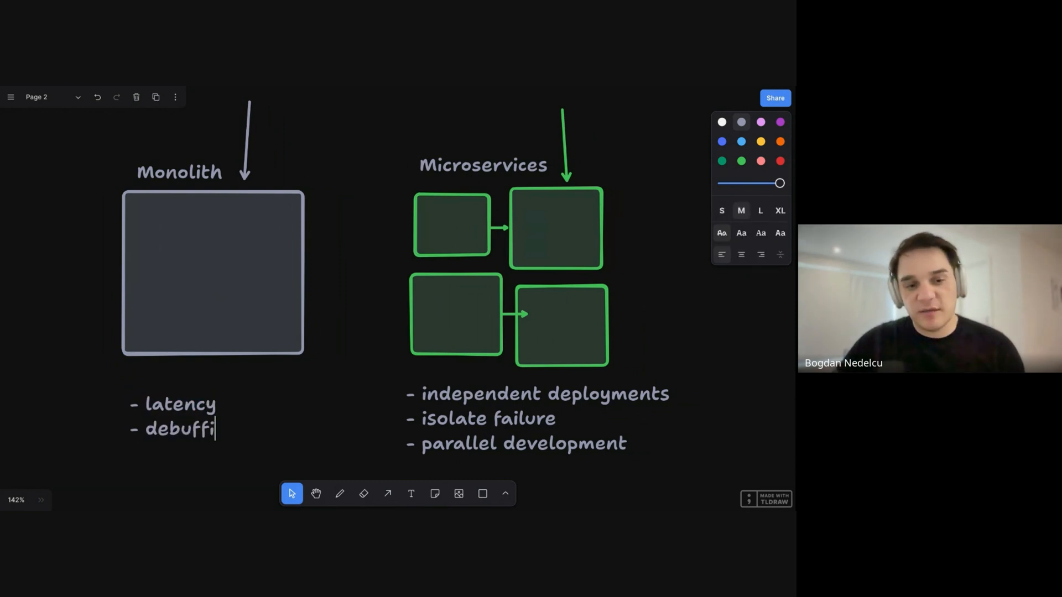
{"action": "type", "text": "gging"}
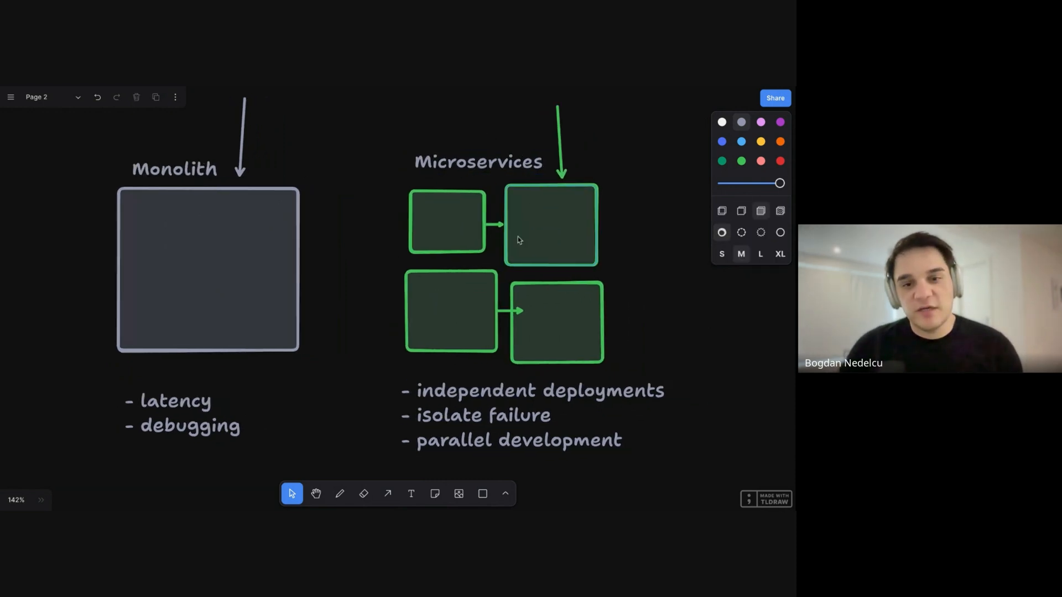
Step: Nudge the bottom-right service box right and outline the top-right box in red
{"action": "left_click", "coordinate": [550, 225]}
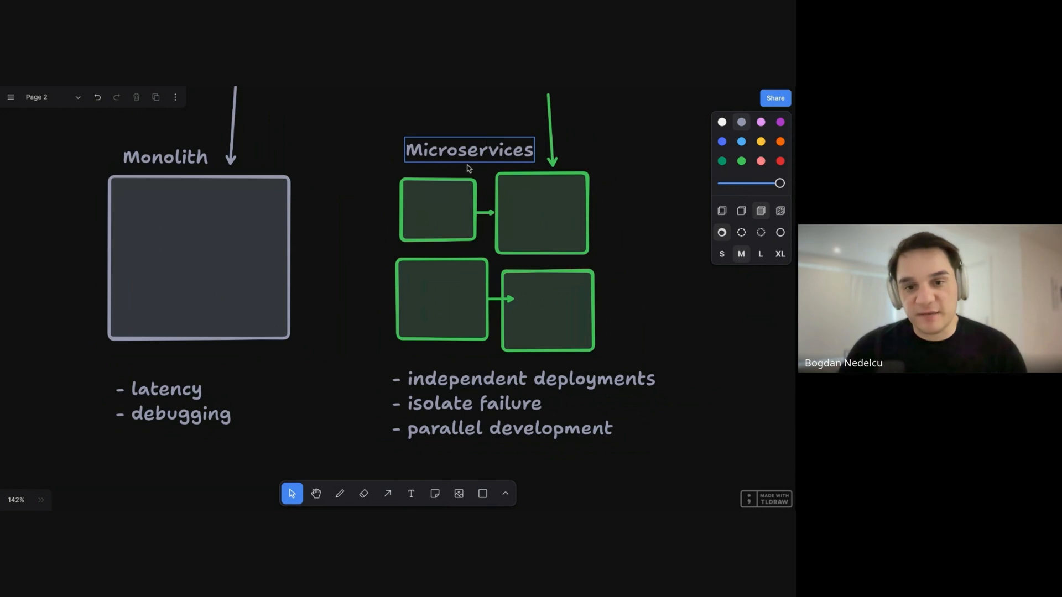
{"action": "left_click", "coordinate": [350, 237]}
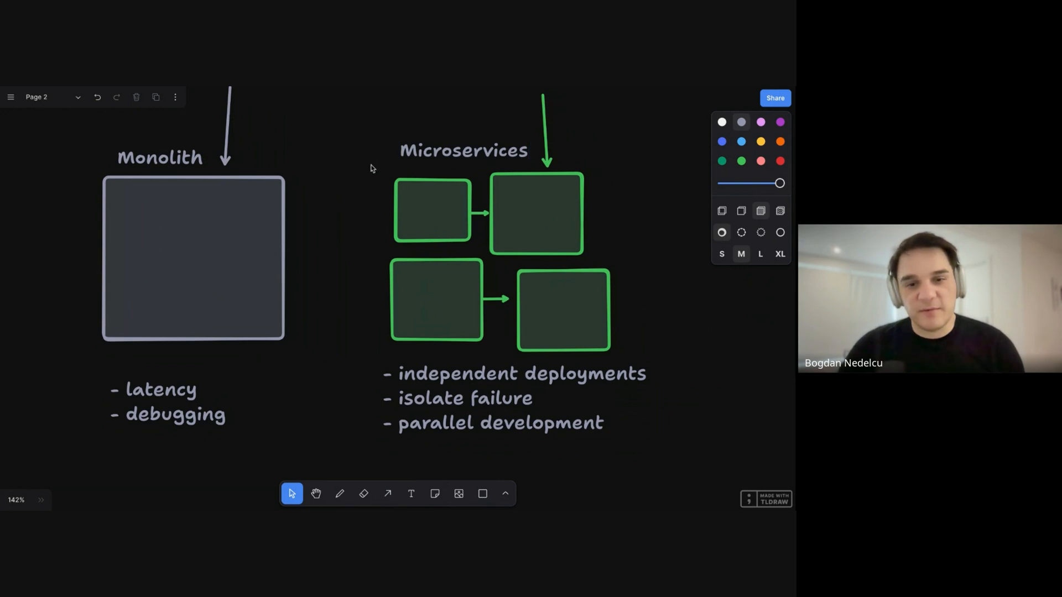
{"action": "left_click", "coordinate": [536, 213]}
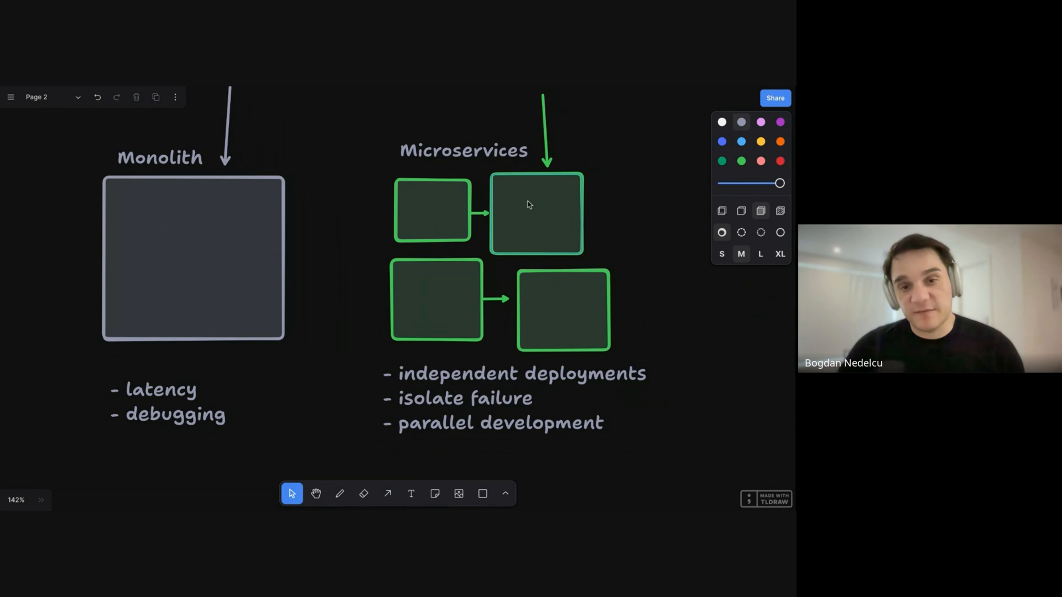
{"action": "left_click", "coordinate": [760, 161]}
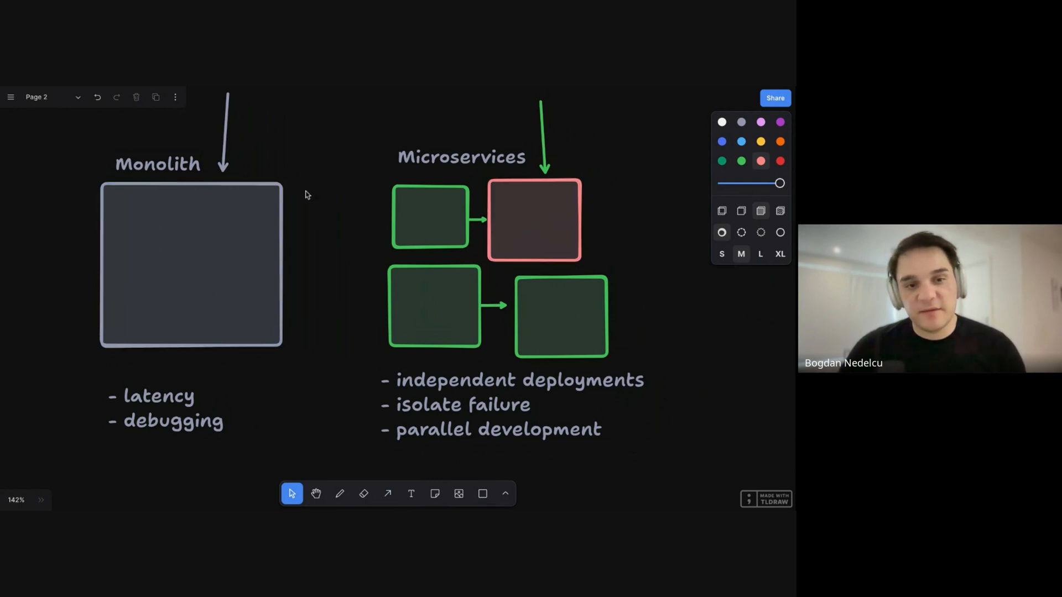
Step: Recolor the Monolith box red to match the failing service box
{"action": "left_click", "coordinate": [191, 264]}
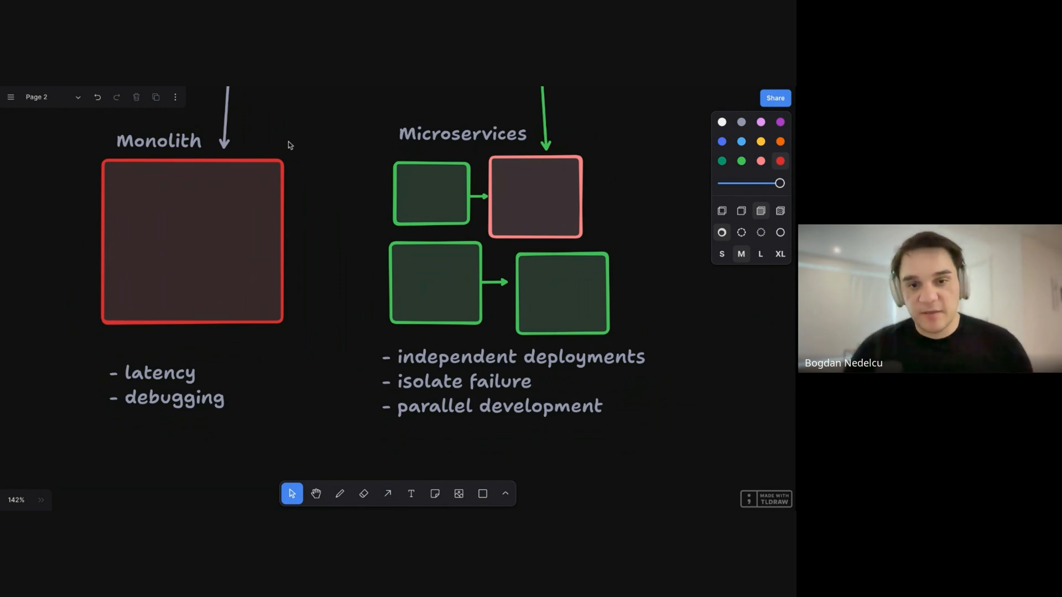
Step: Label the four microservice boxes with letters b, a, c and d
{"action": "left_click", "coordinate": [462, 133]}
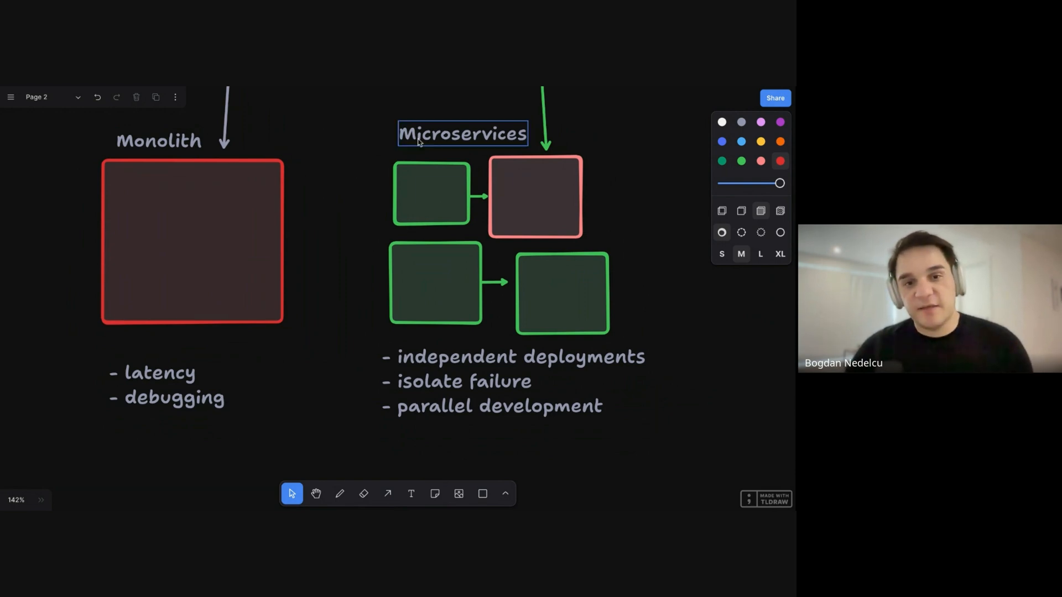
{"action": "left_click", "coordinate": [386, 148]}
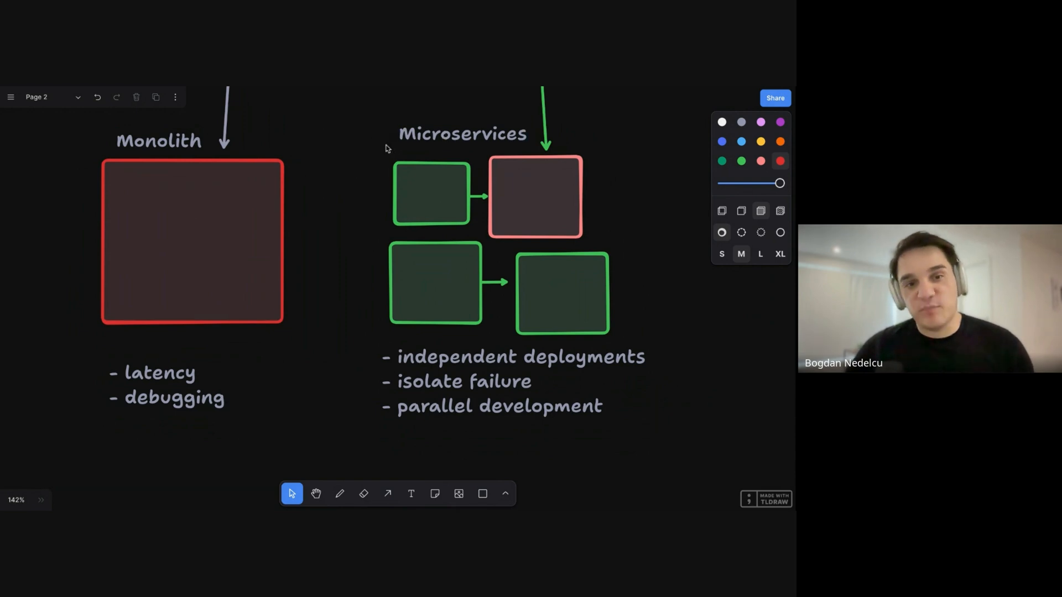
{"action": "scroll", "scroll_direction": "right", "scroll_amount": 3}
{"action": "type", "text": "c"}
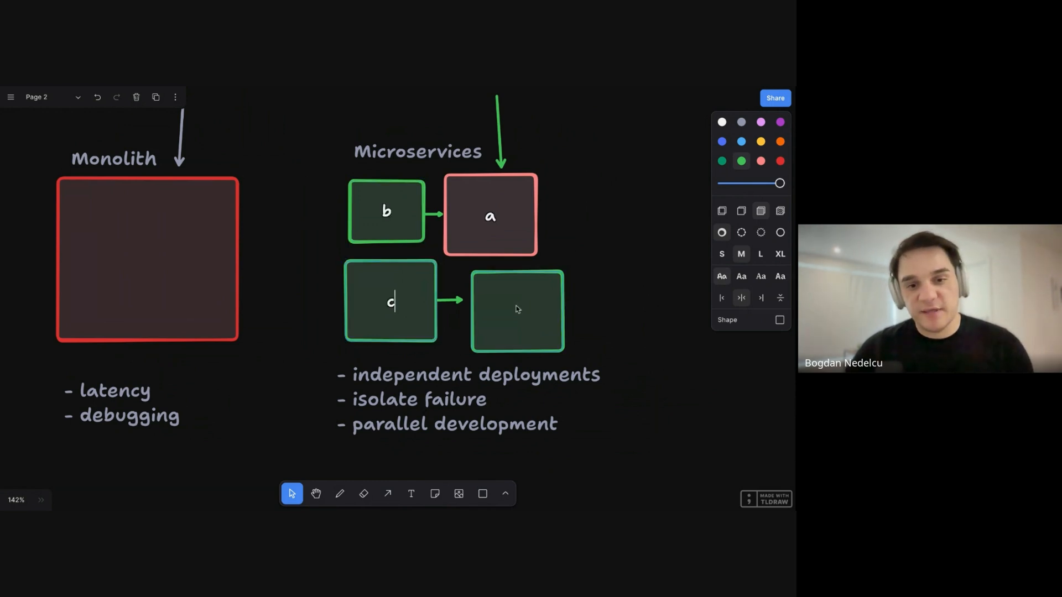
{"action": "type", "text": "d"}
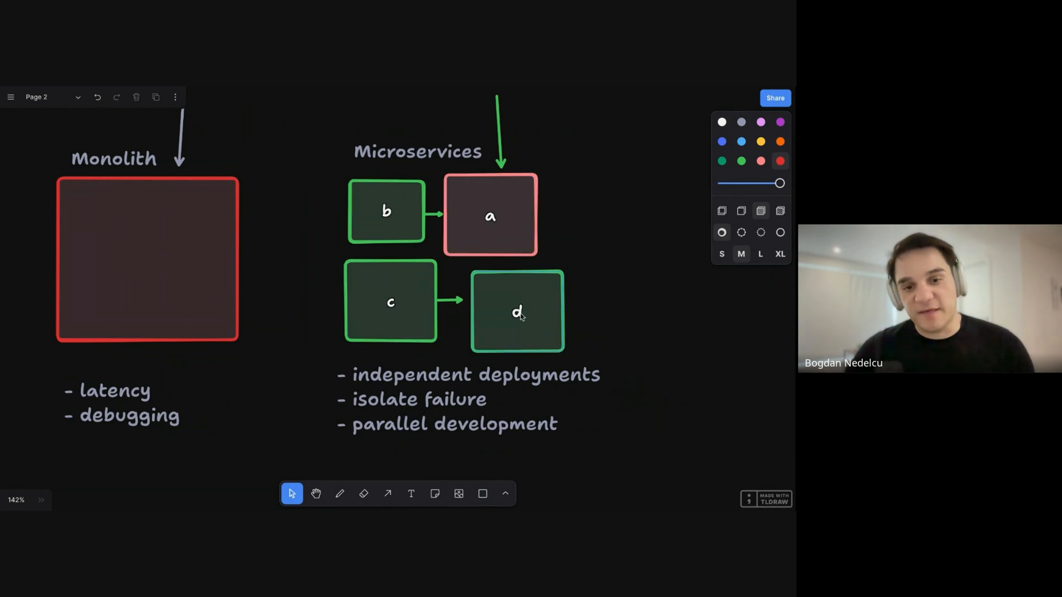
{"action": "mouse_move", "coordinate": [494, 284]}
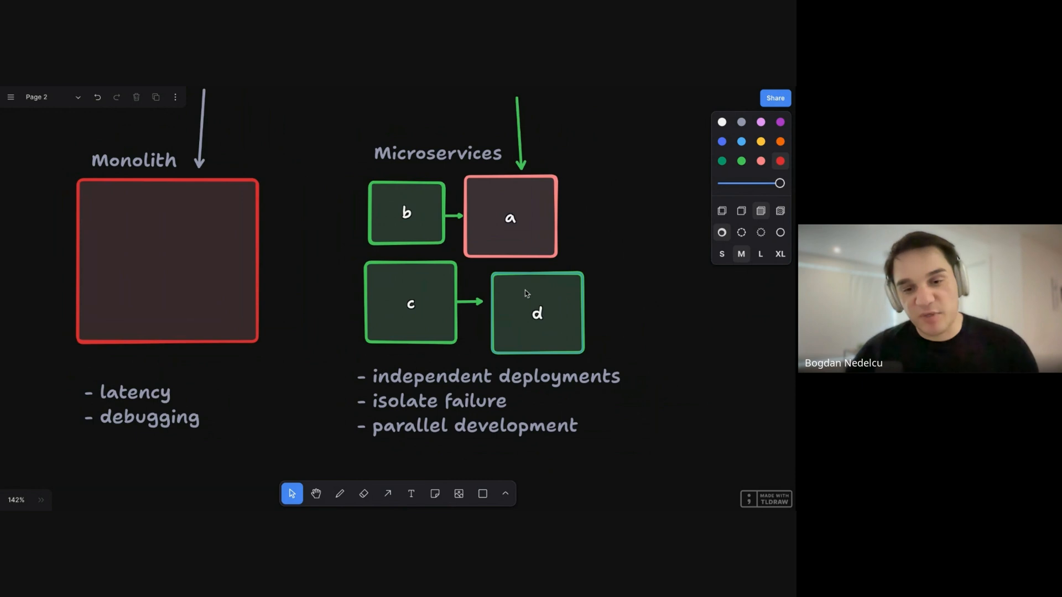
Step: Outline box d in yellow and add a purple box labelled 'Datadog'
{"action": "left_click", "coordinate": [537, 312]}
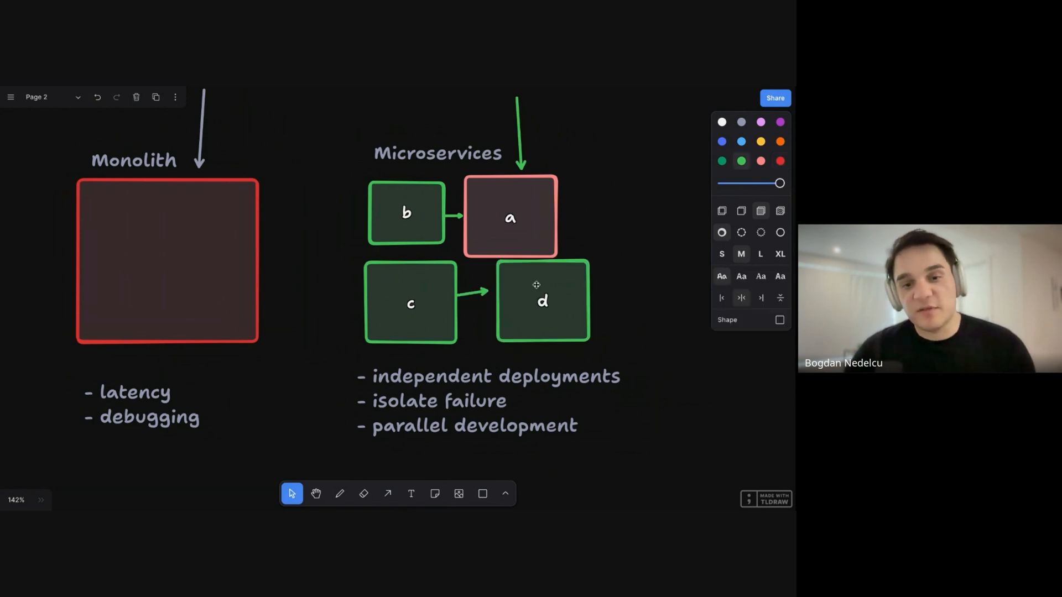
{"action": "left_click", "coordinate": [760, 142]}
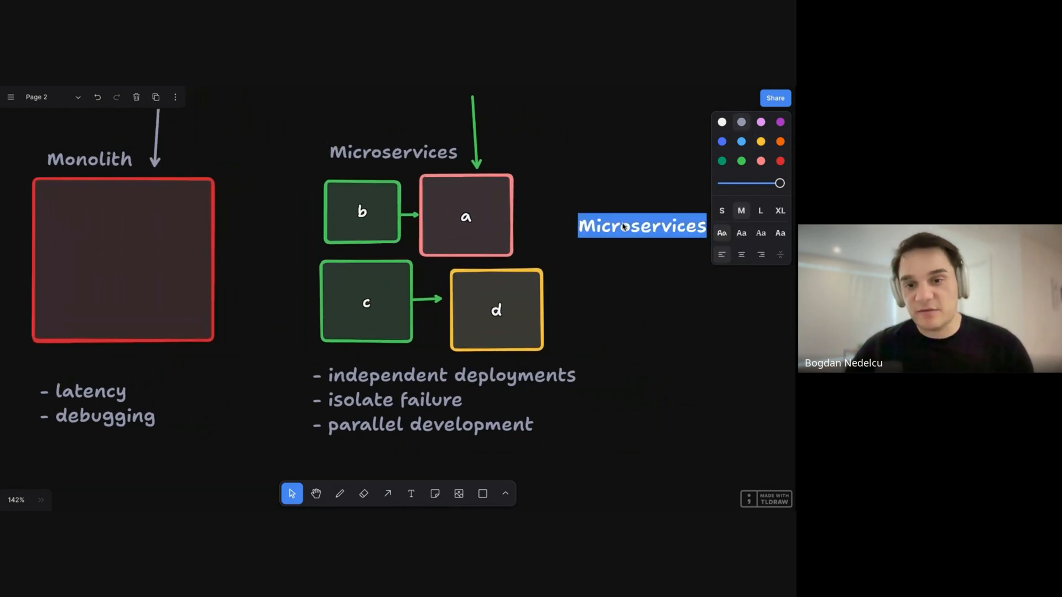
{"action": "type", "text": "Data"}
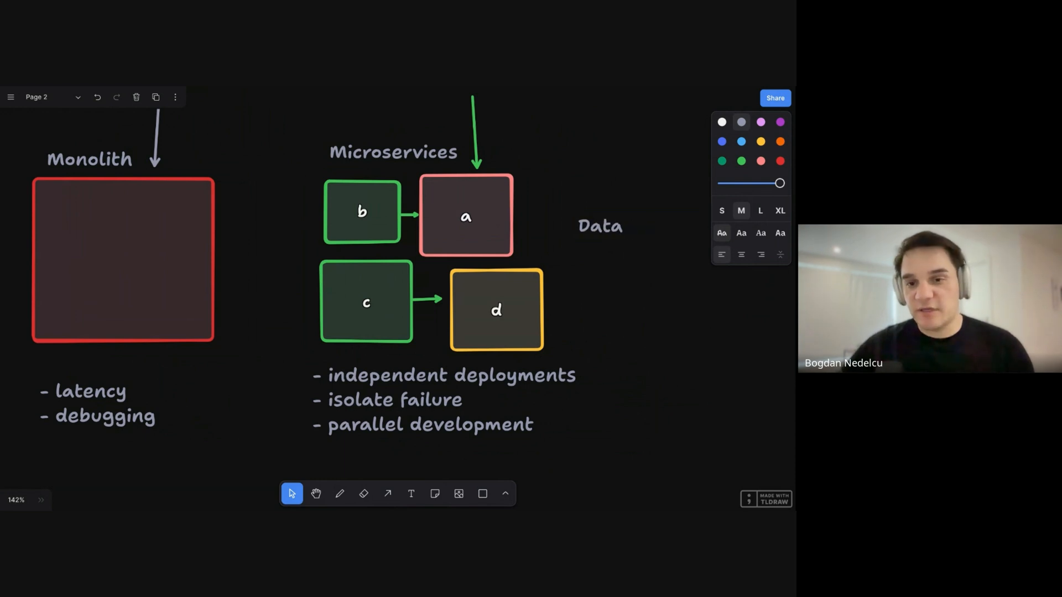
{"action": "left_click", "coordinate": [495, 308]}
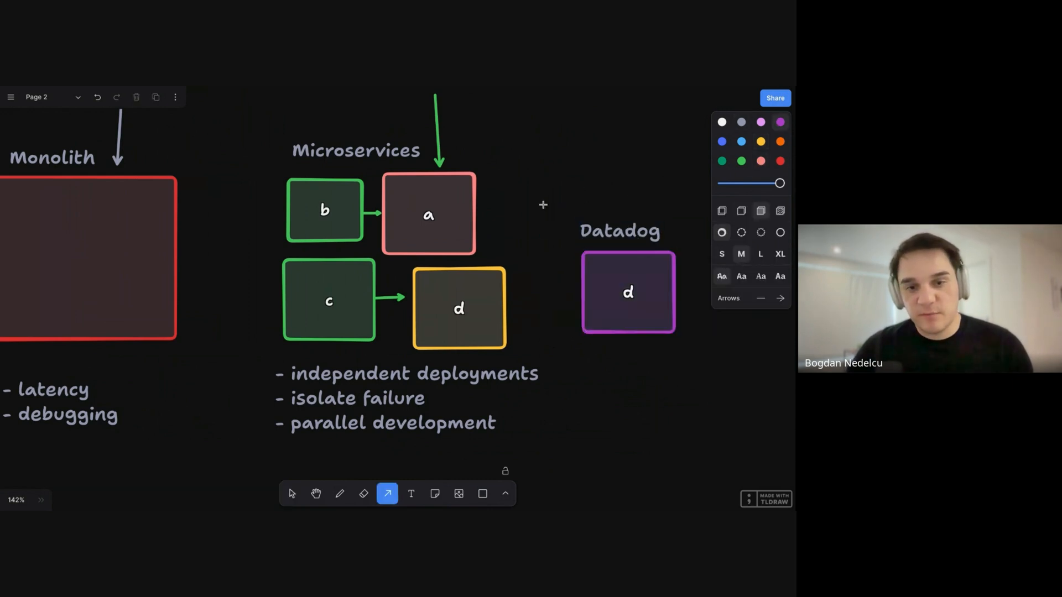
Step: Draw purple arrows from boxes a and d into the Datadog box
{"action": "left_click_drag", "start_coordinate": [483, 210], "coordinate": [569, 261]}
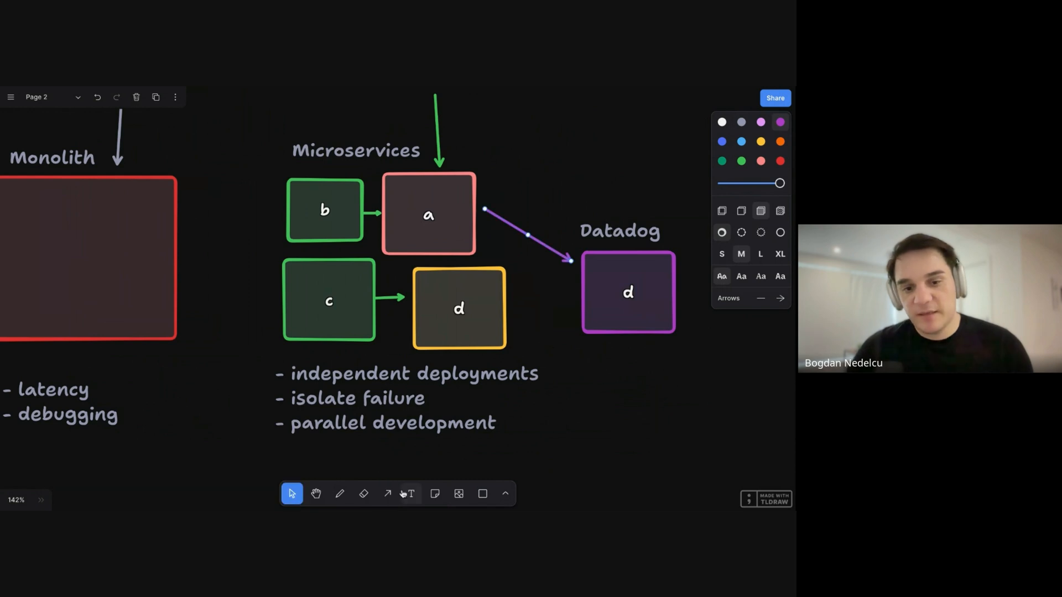
{"action": "left_click", "coordinate": [387, 493]}
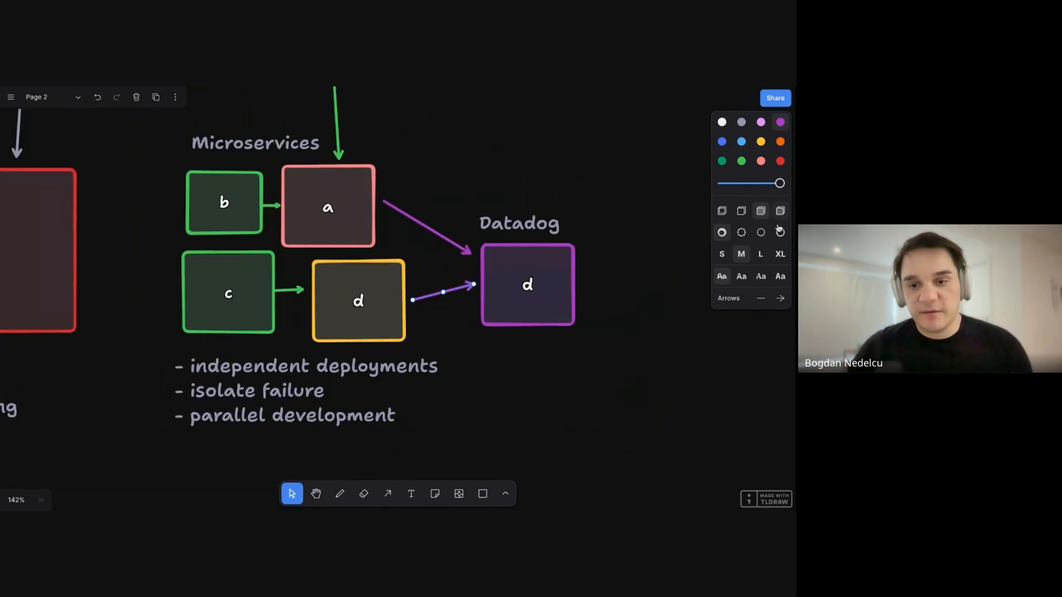
Step: Sketch stacked purple, pink and green freehand bars below Datadog
{"action": "left_click", "coordinate": [340, 493]}
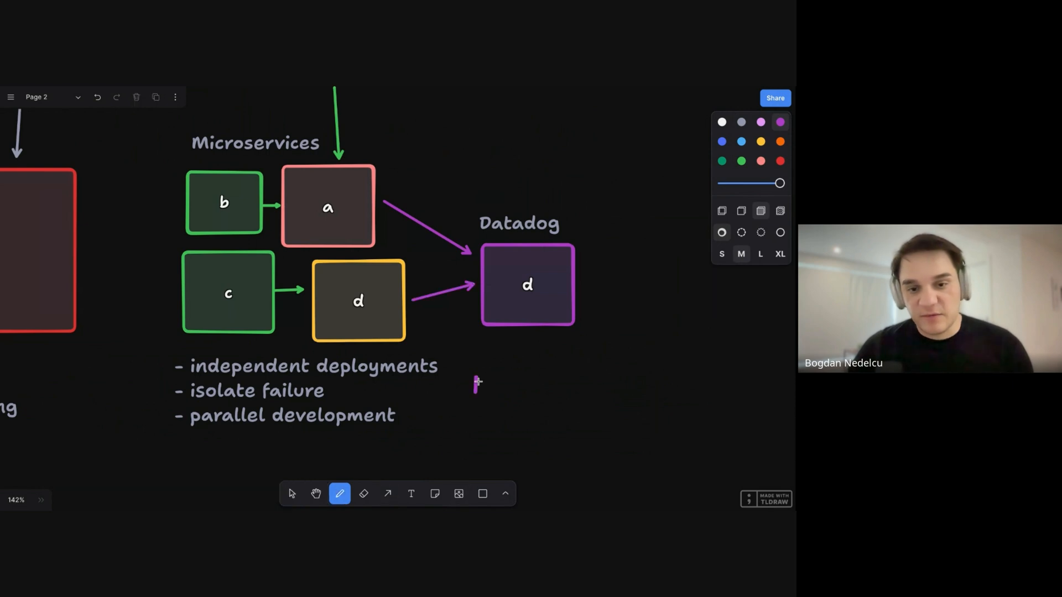
{"action": "left_click_drag", "start_coordinate": [475, 383], "coordinate": [723, 381]}
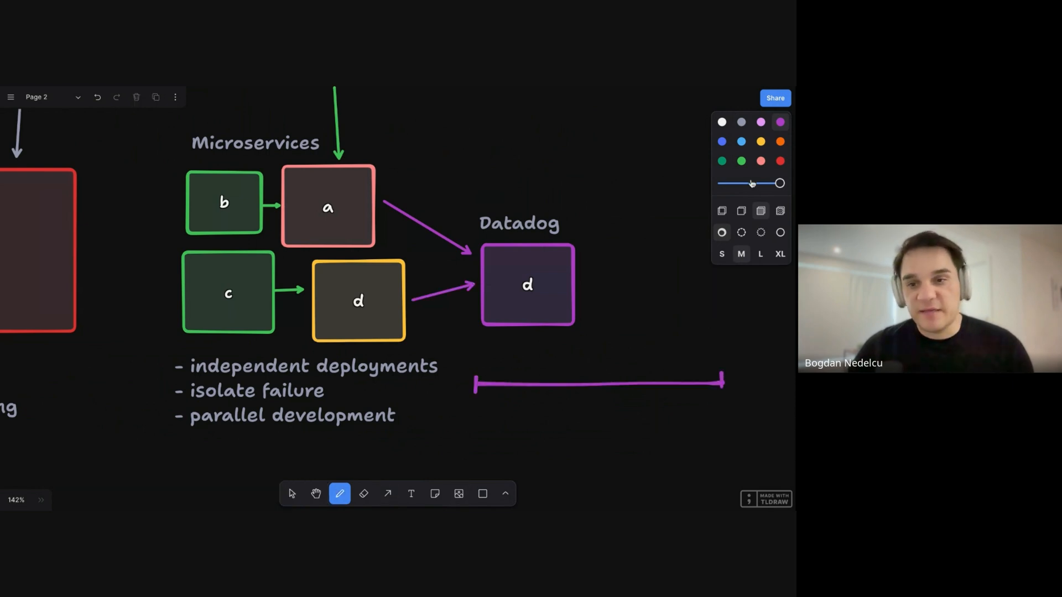
{"action": "left_click", "coordinate": [760, 161]}
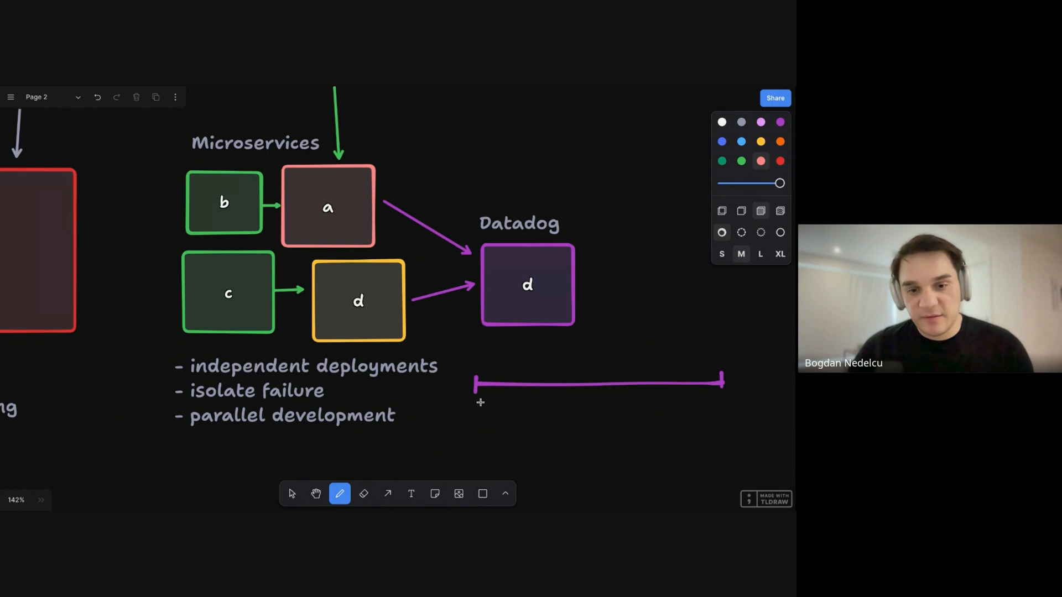
{"action": "left_click_drag", "start_coordinate": [477, 412], "coordinate": [728, 406]}
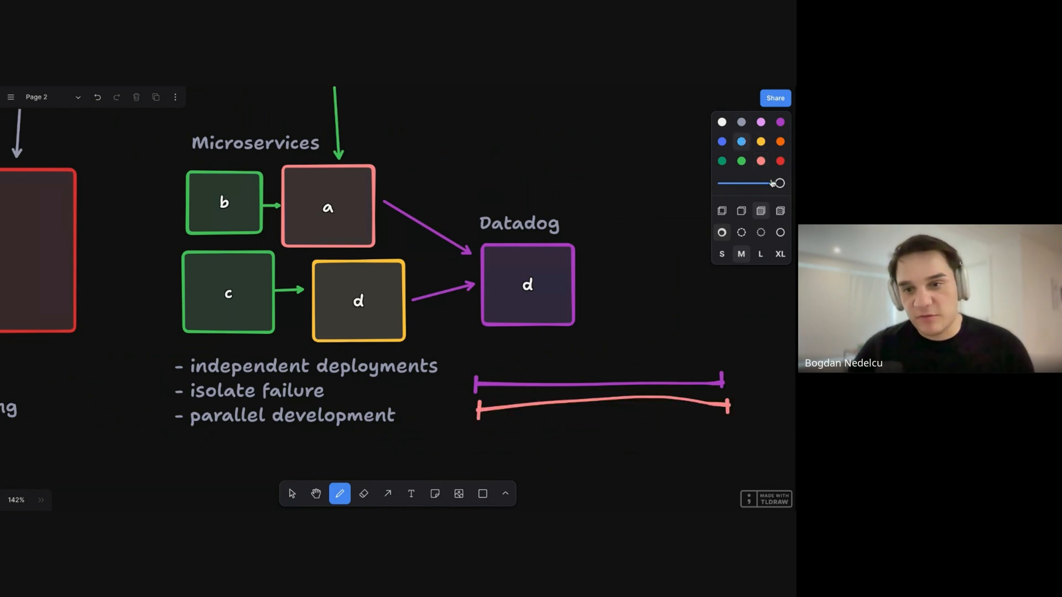
{"action": "left_click_drag", "start_coordinate": [511, 418], "coordinate": [578, 413]}
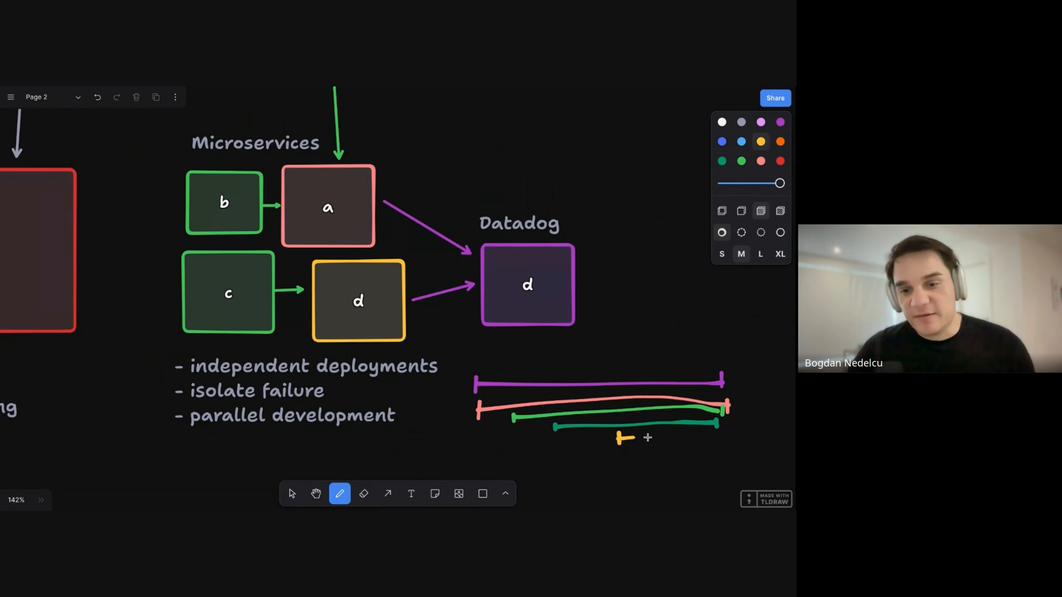
Step: Add a short yellow bar with a brace and an upward arrow beside it
{"action": "left_click_drag", "start_coordinate": [620, 438], "coordinate": [734, 426]}
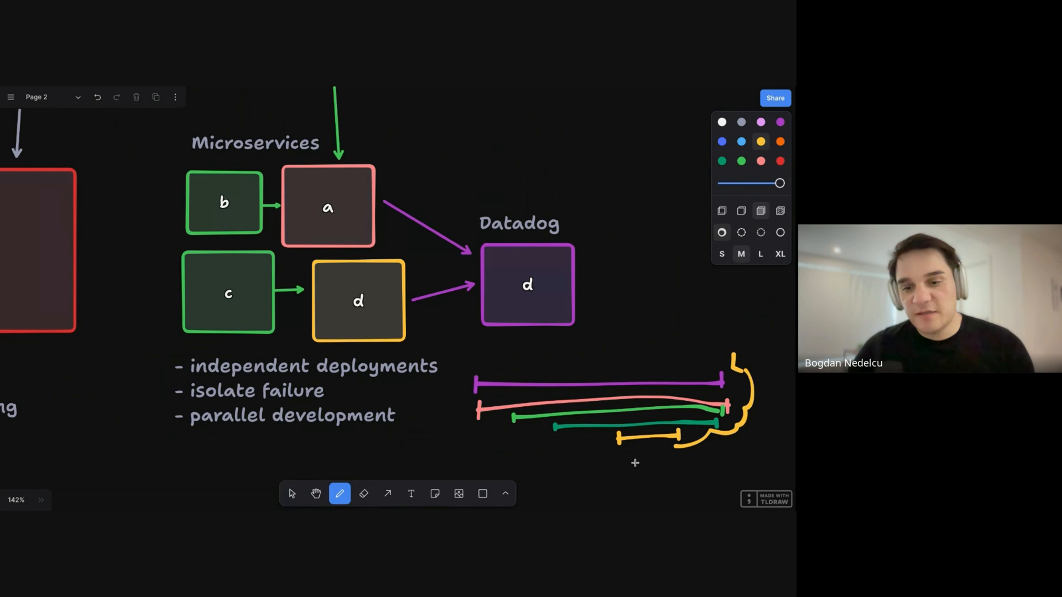
{"action": "left_click_drag", "start_coordinate": [623, 487], "coordinate": [633, 450]}
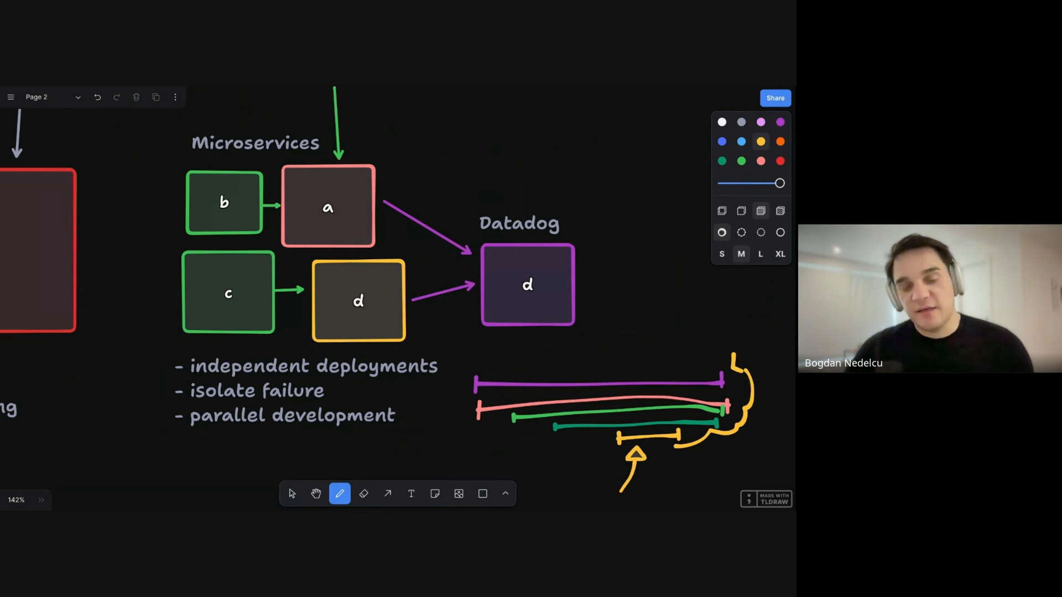
{"action": "mouse_move", "coordinate": [473, 194]}
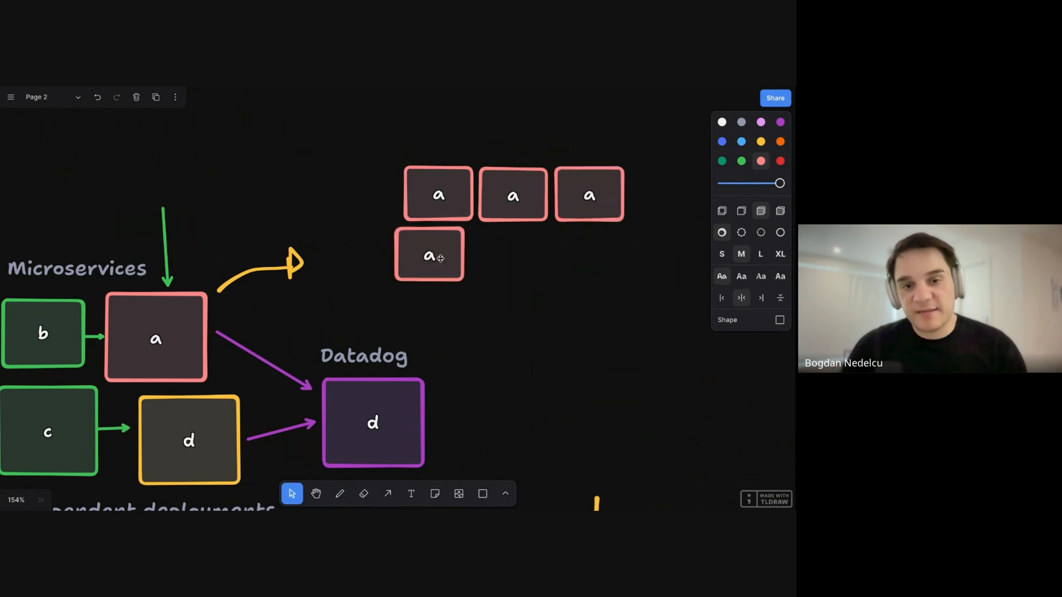
Step: Move a copy of box a into the 2×3 grid of pink boxes
{"action": "left_click_drag", "start_coordinate": [429, 254], "coordinate": [500, 242]}
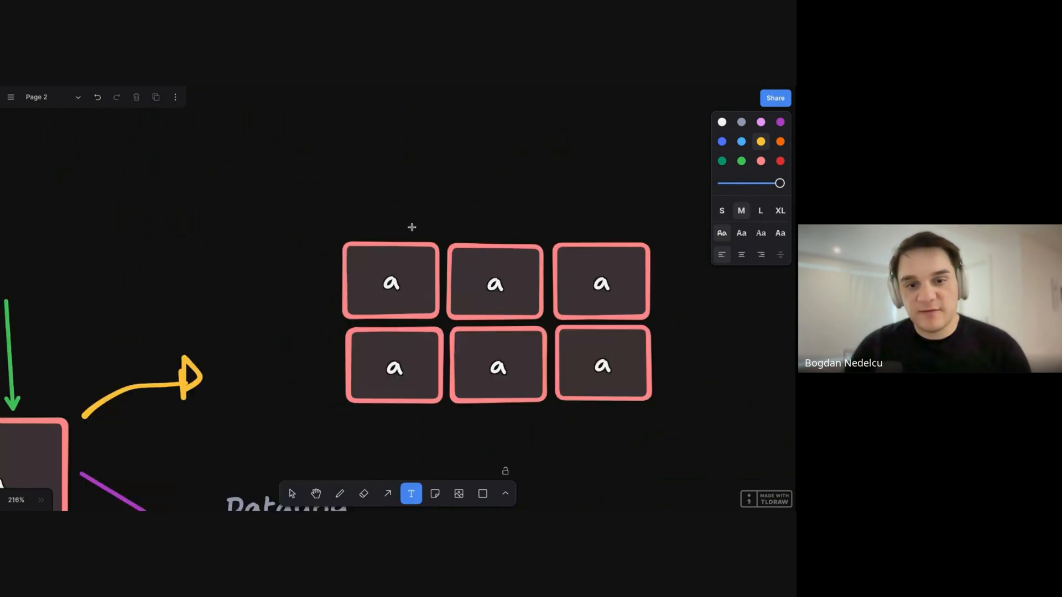
Step: Write a bullet note with '- REST' and '- JWT' above the grid and add a small circle
{"action": "type", "text": "REST"}
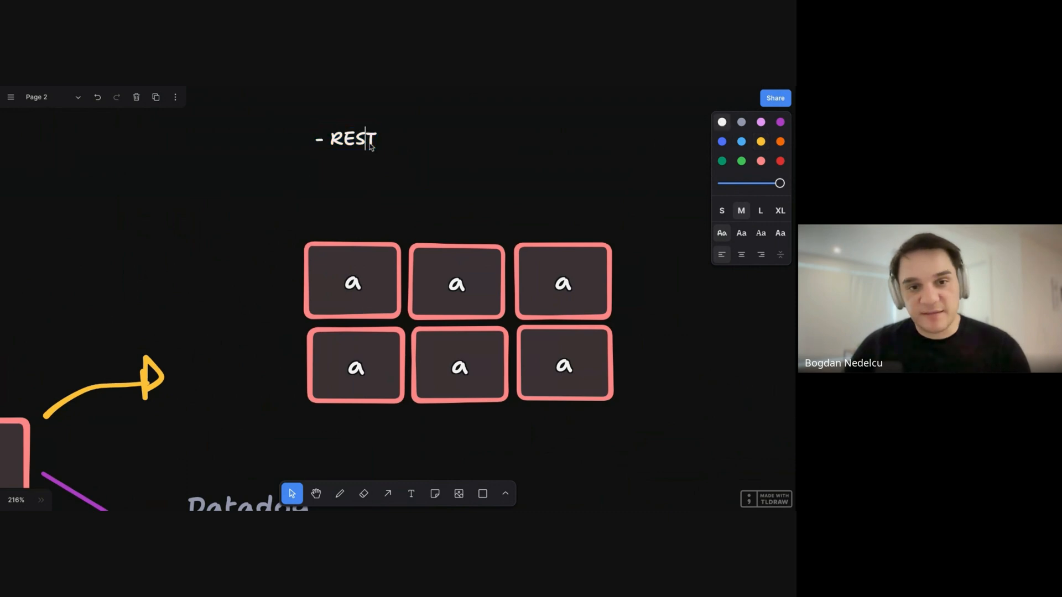
{"action": "left_click", "coordinate": [484, 494]}
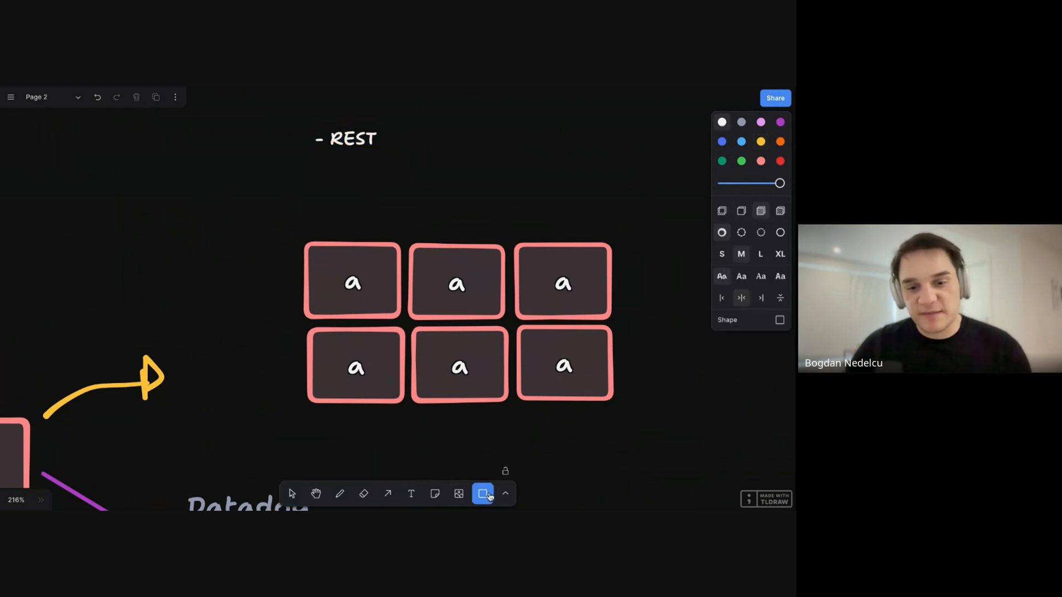
{"action": "left_click", "coordinate": [482, 493]}
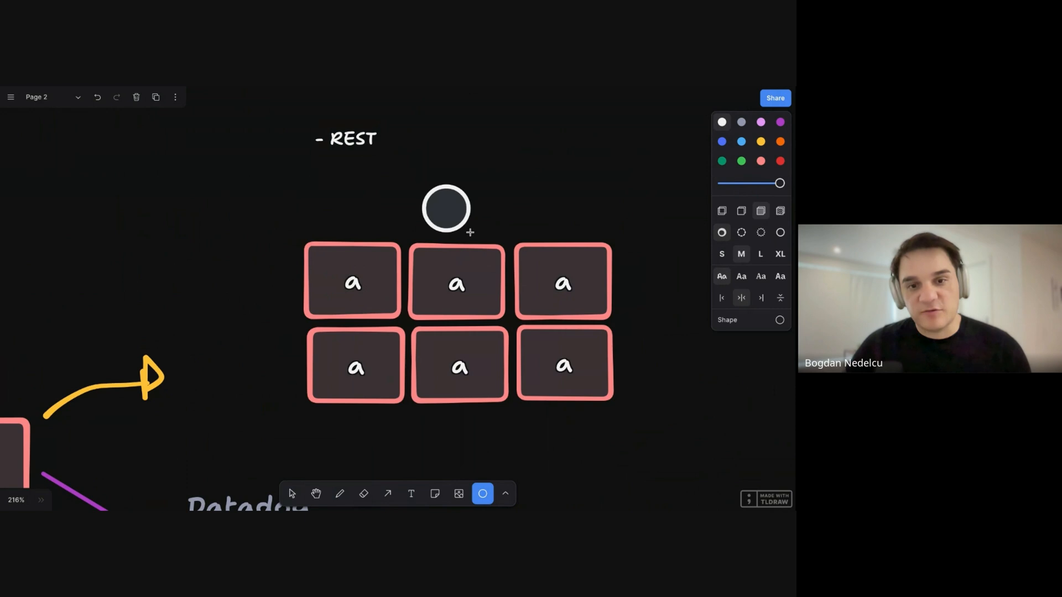
{"action": "left_click", "coordinate": [291, 493]}
{"action": "type", "text": "-"}
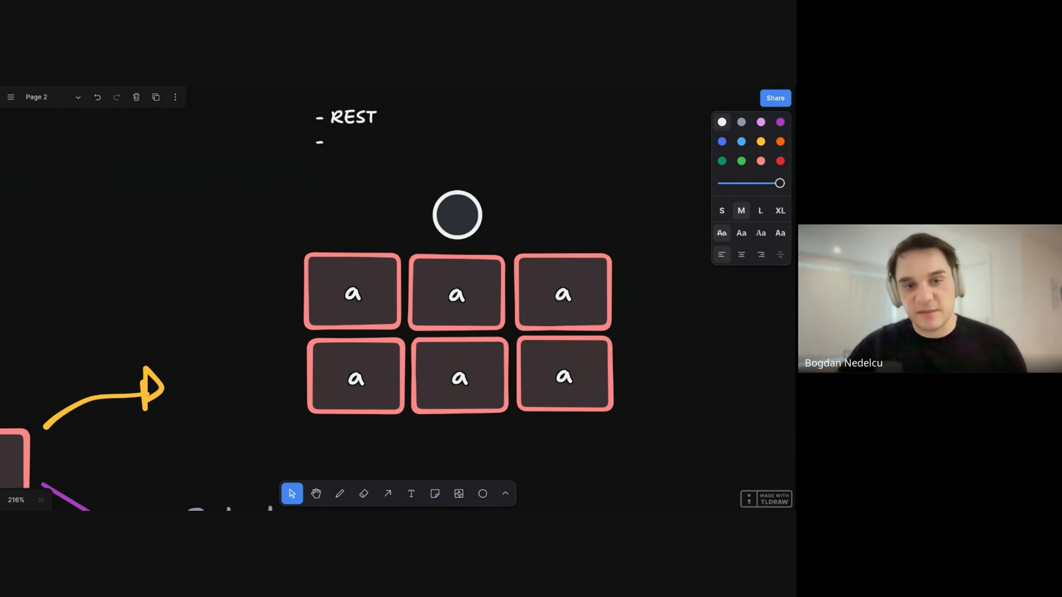
{"action": "type", "text": "JWT"}
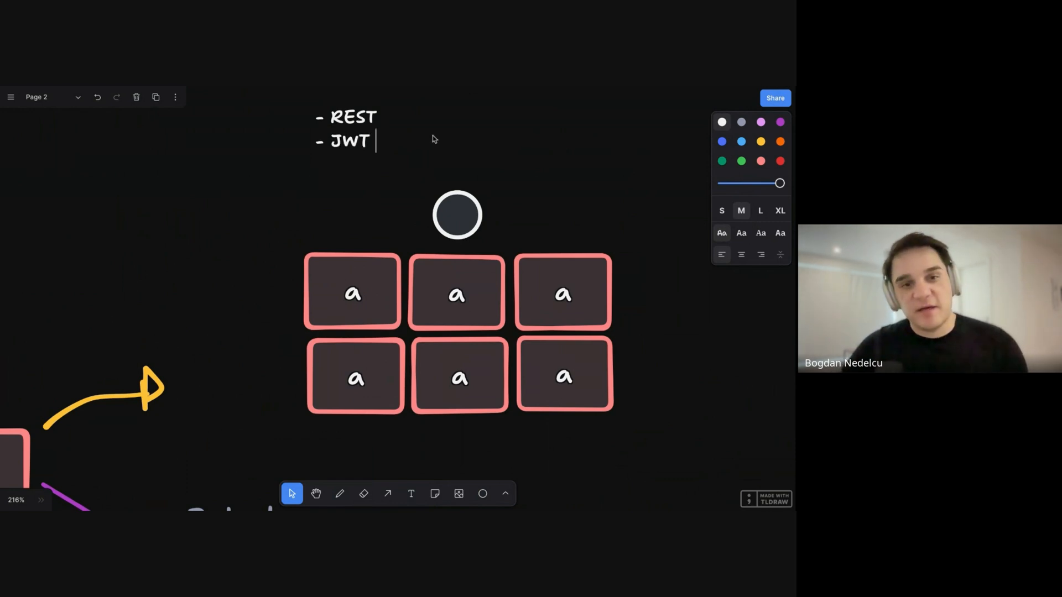
{"action": "left_click", "coordinate": [345, 140]}
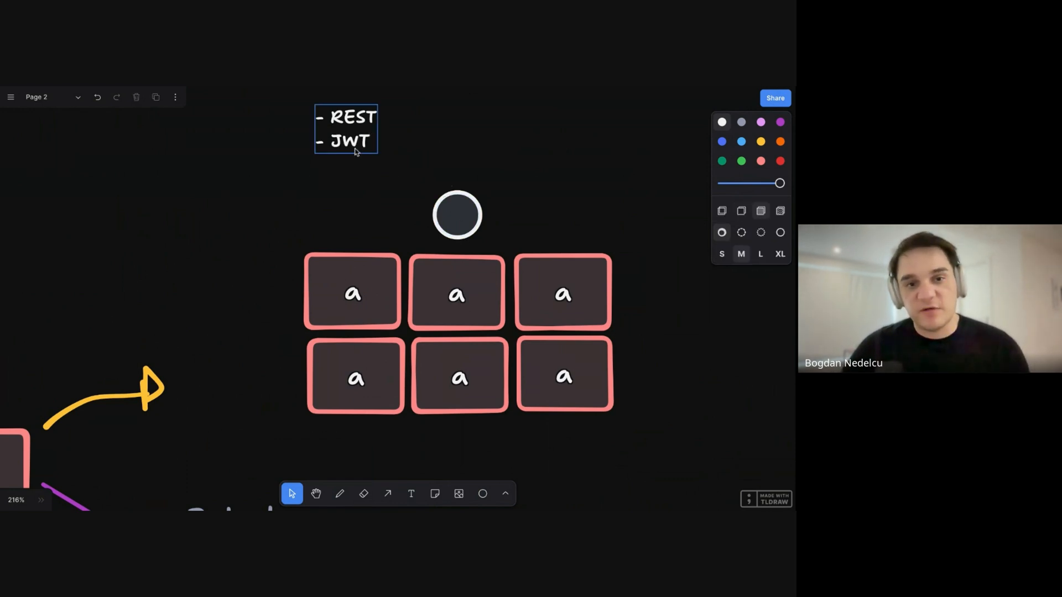
Step: Relabel the grid boxes a.1 and a.3 and add 'Sticky Sessions' to the note
{"action": "left_click", "coordinate": [352, 291]}
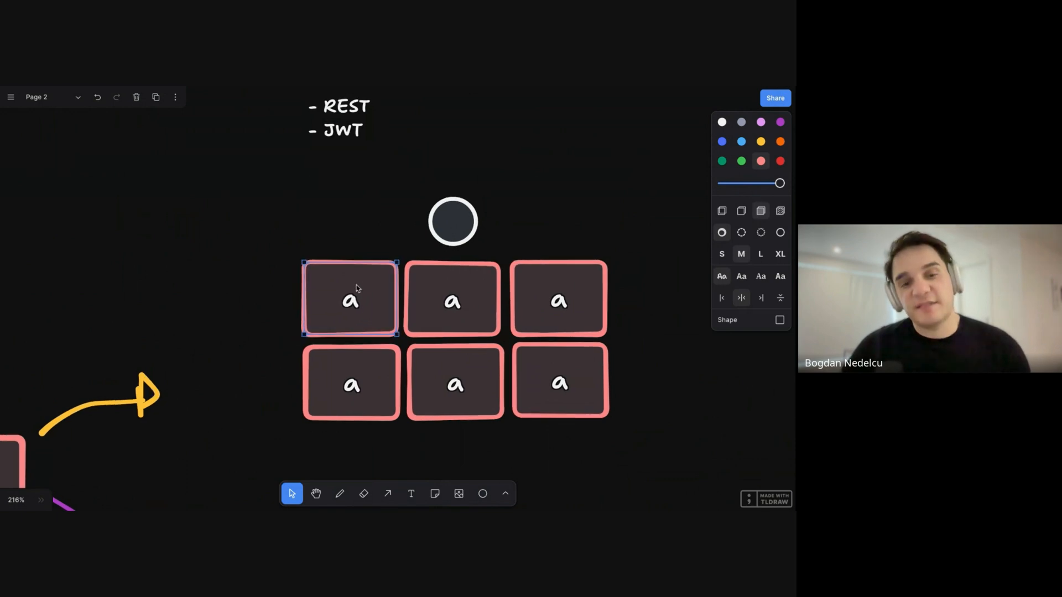
{"action": "mouse_move", "coordinate": [452, 221]}
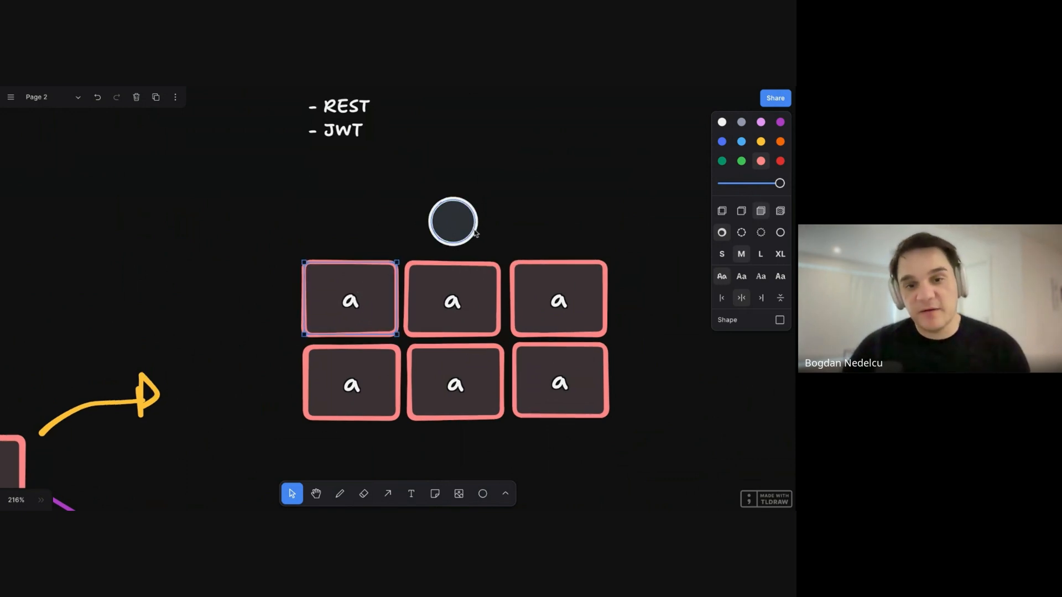
{"action": "double_click", "coordinate": [557, 301]}
{"action": "type", "text": ".3"}
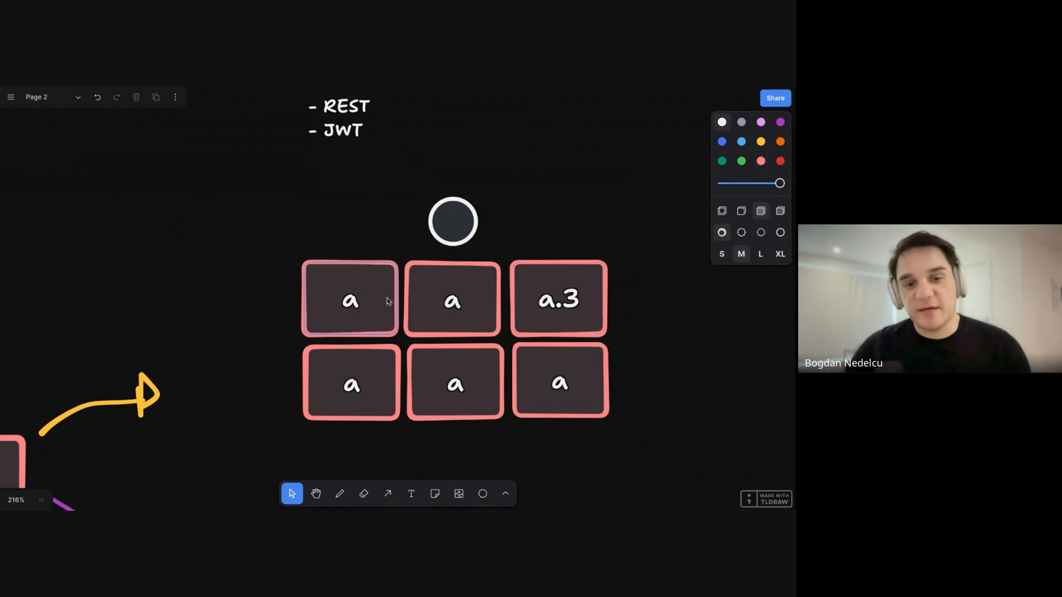
{"action": "left_click", "coordinate": [349, 300]}
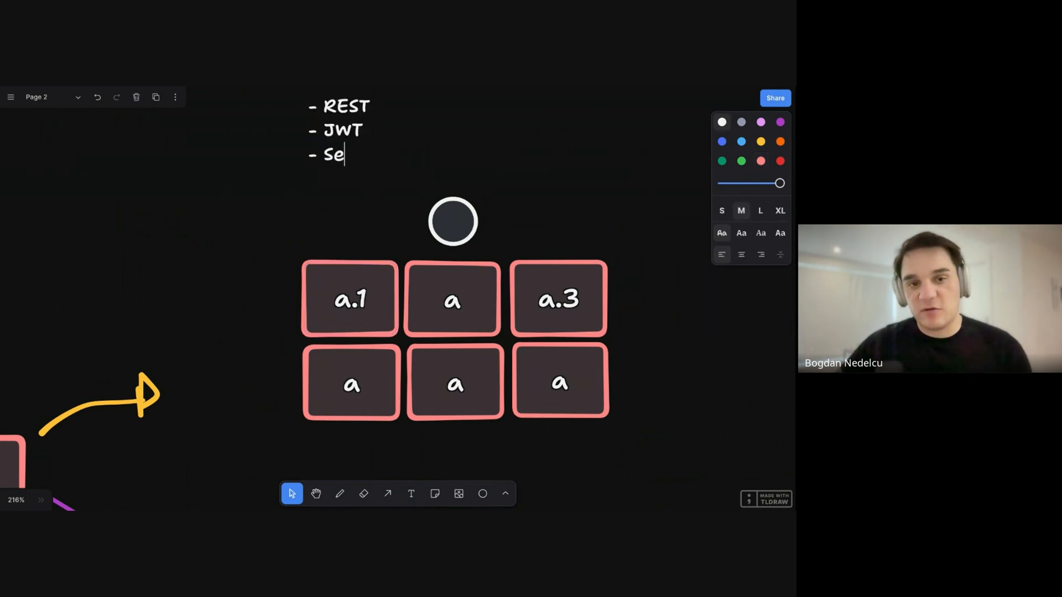
{"action": "type", "text": "ticky Session"}
{"action": "type", "text": "LB"}
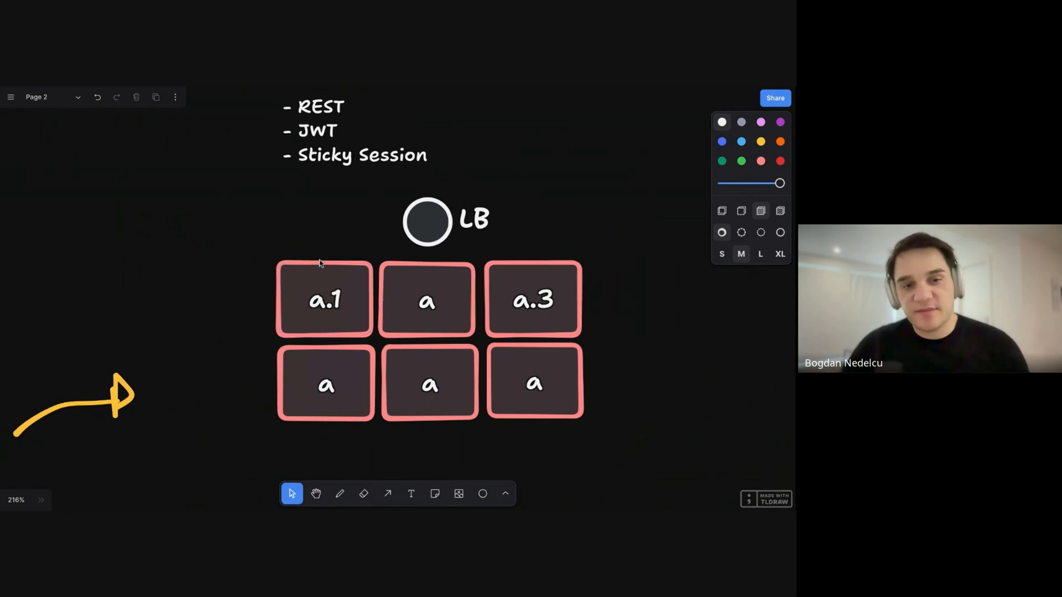
Step: Append '- functional programming' as the fourth bullet of the note
{"action": "left_click", "coordinate": [339, 122]}
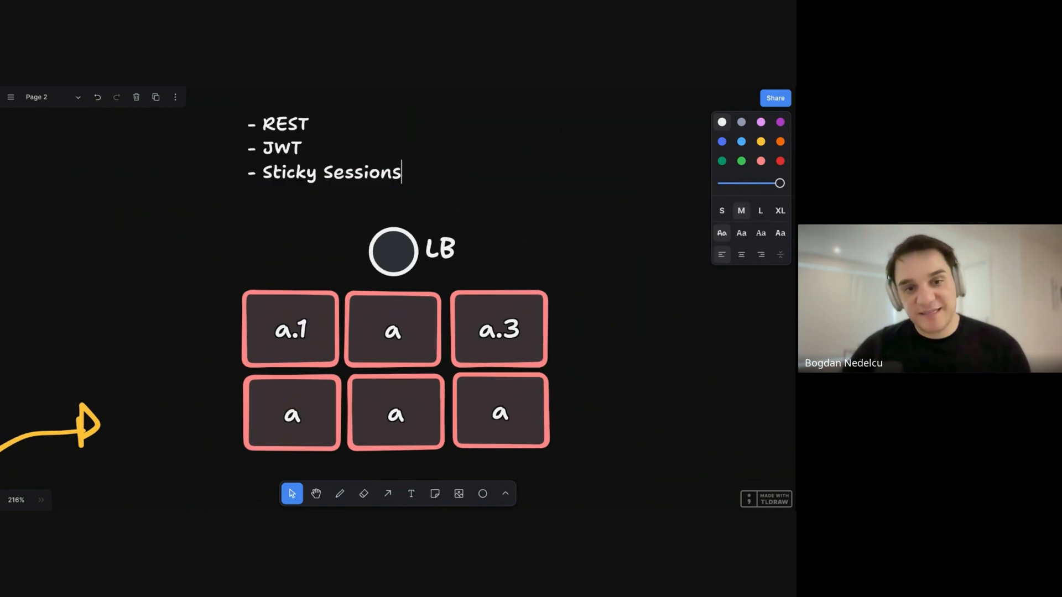
{"action": "type", "text": "f"}
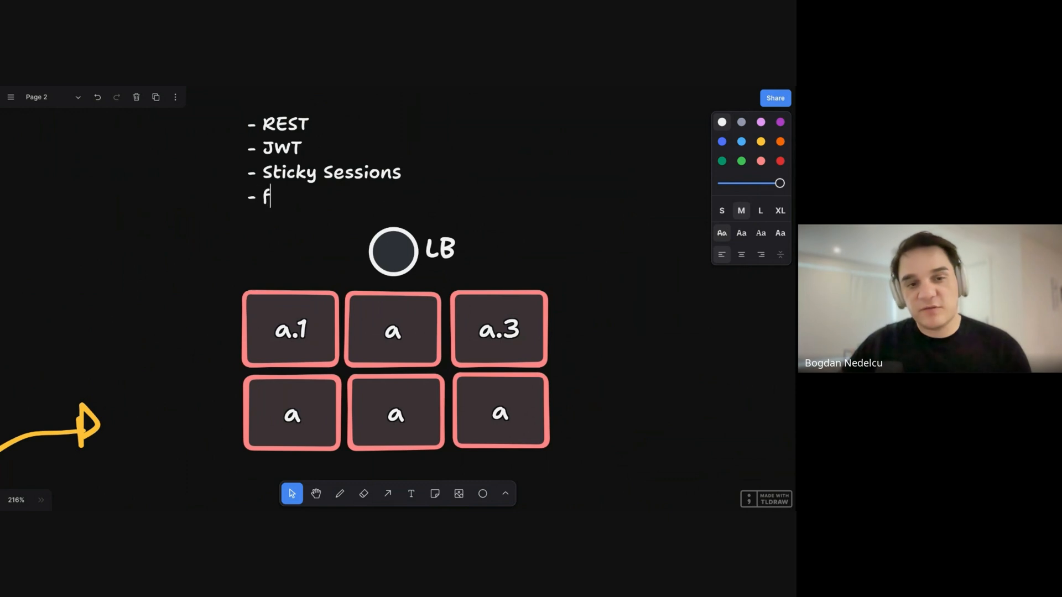
{"action": "type", "text": "unctional programmi"}
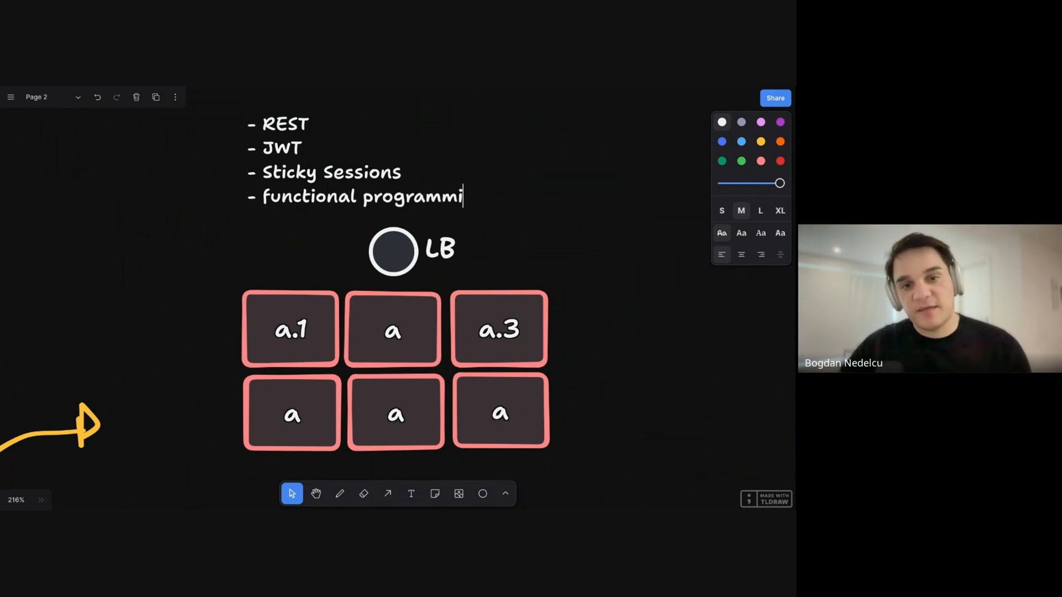
{"action": "type", "text": "ng"}
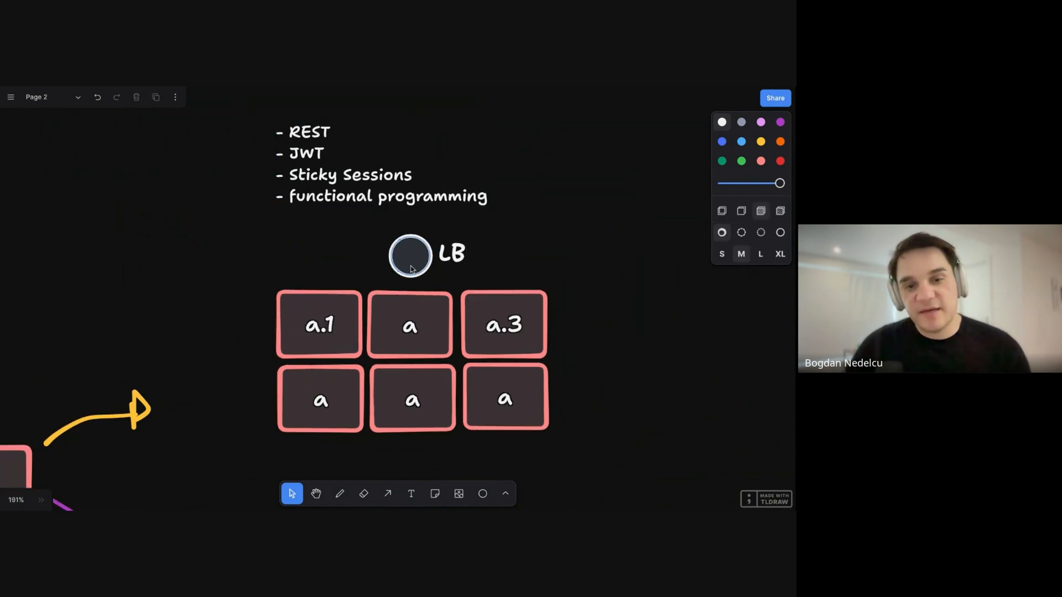
{"action": "left_click", "coordinate": [504, 324]}
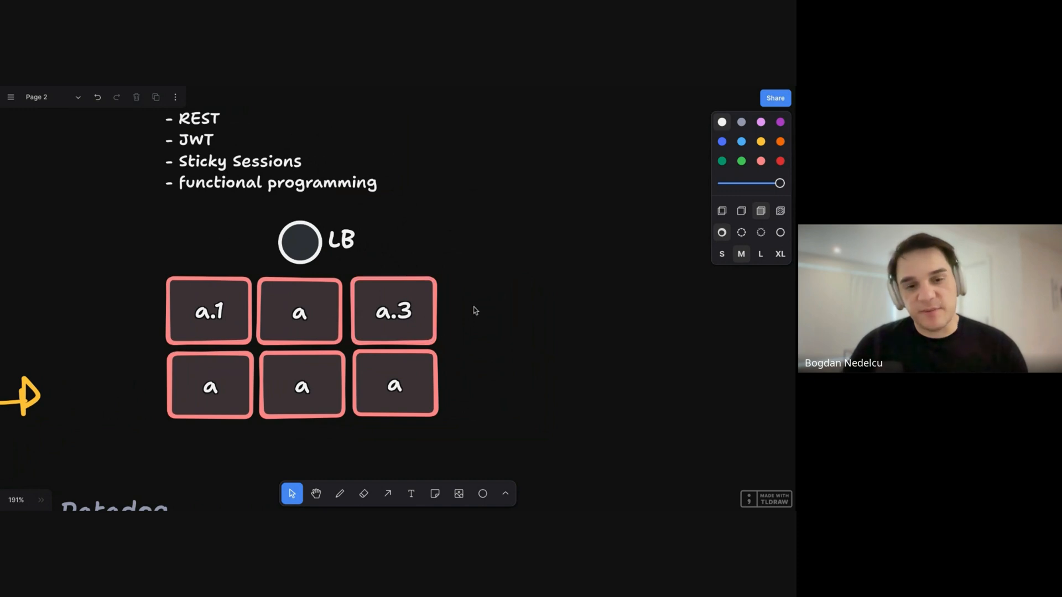
Step: Write a 'Database' heading right of the app grid and nudge it into place
{"action": "type", "text": "D"}
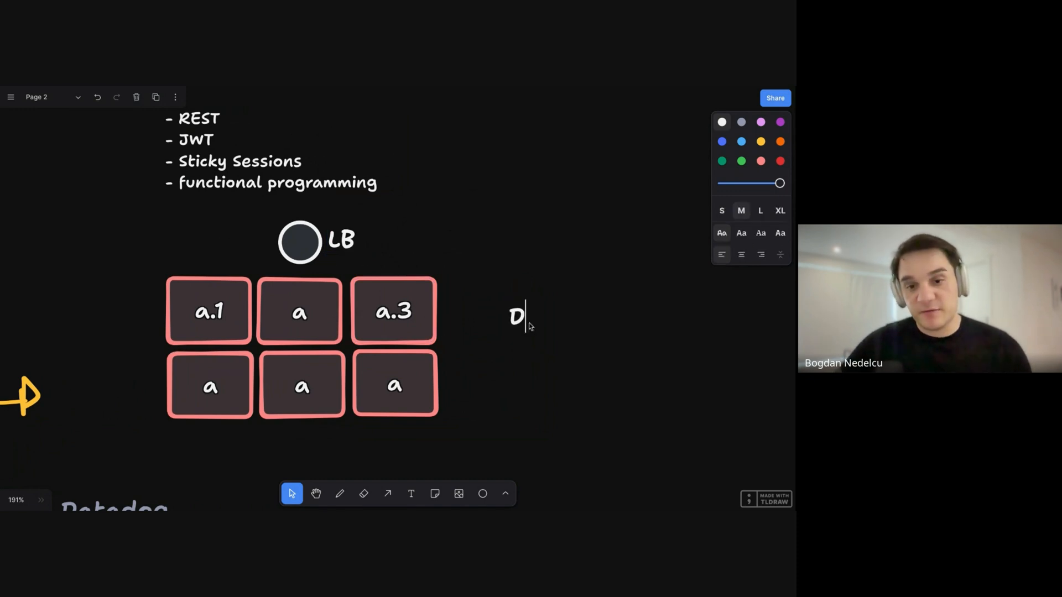
{"action": "type", "text": "atabase"}
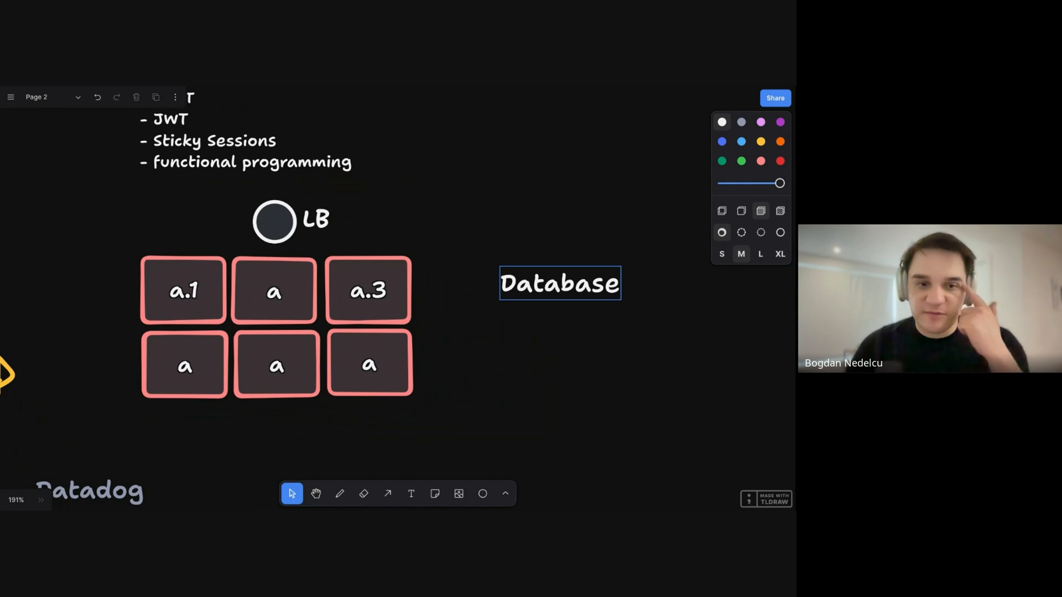
{"action": "left_click", "coordinate": [560, 283]}
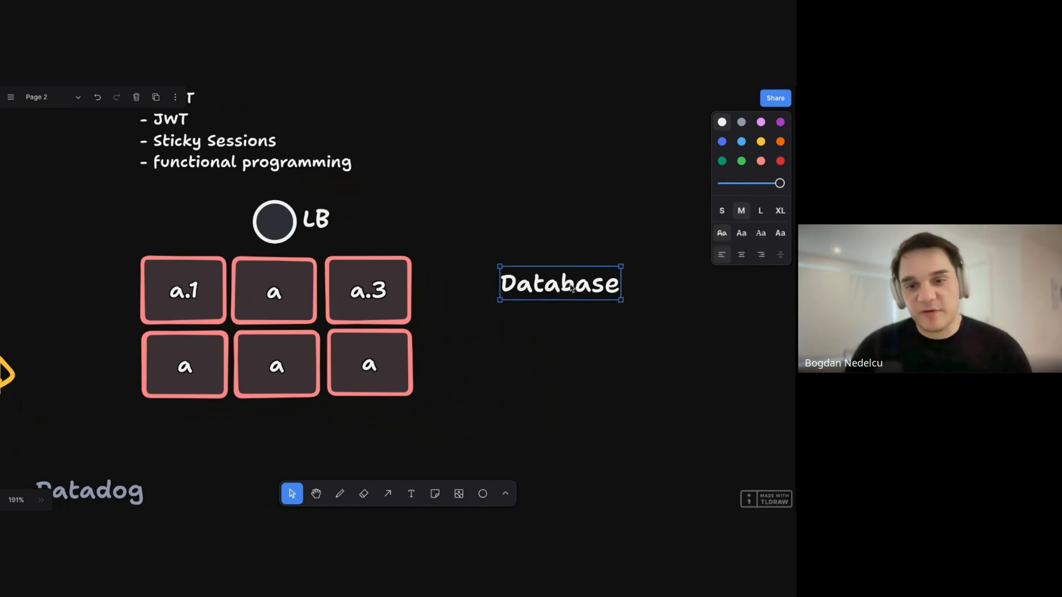
{"action": "left_click_drag", "start_coordinate": [558, 283], "coordinate": [568, 281]}
{"action": "type", "text": "- S"}
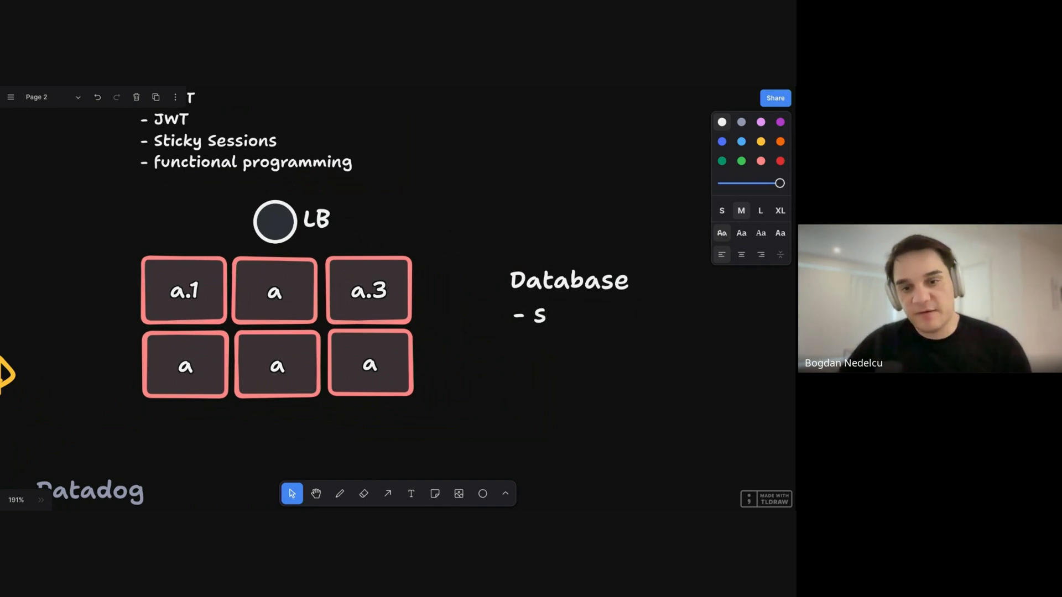
Step: Add '- sharding' and '- NoSQL' bullets beneath the Database heading
{"action": "type", "text": "harding"}
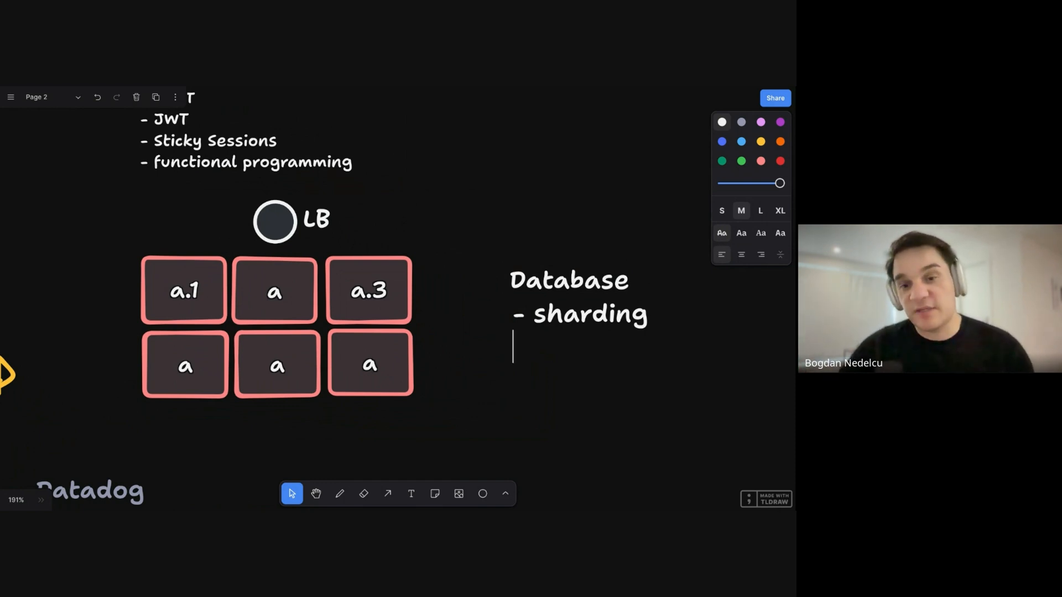
{"action": "type", "text": "-"}
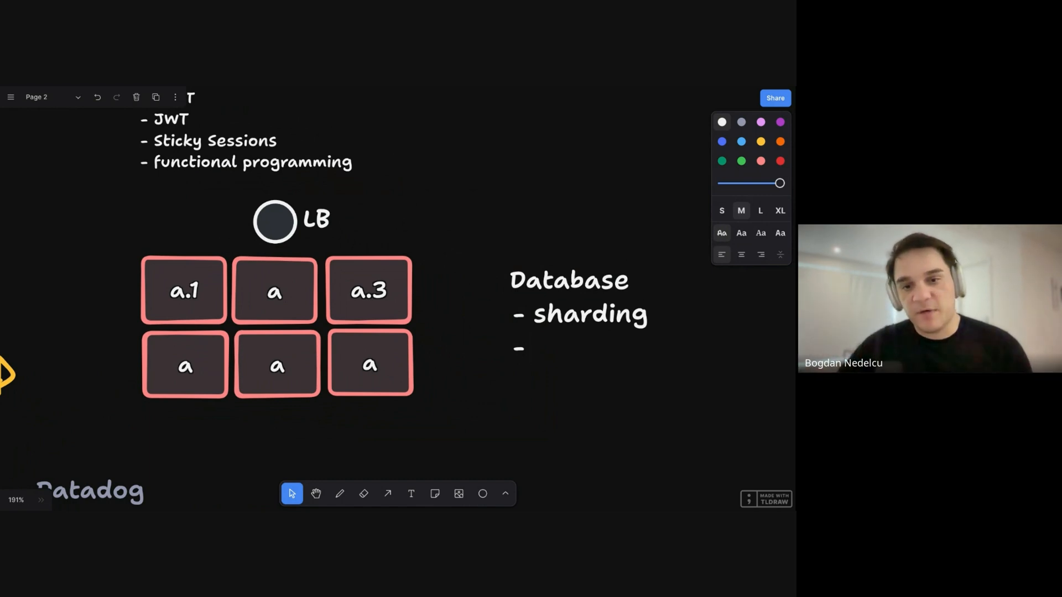
{"action": "type", "text": "No"}
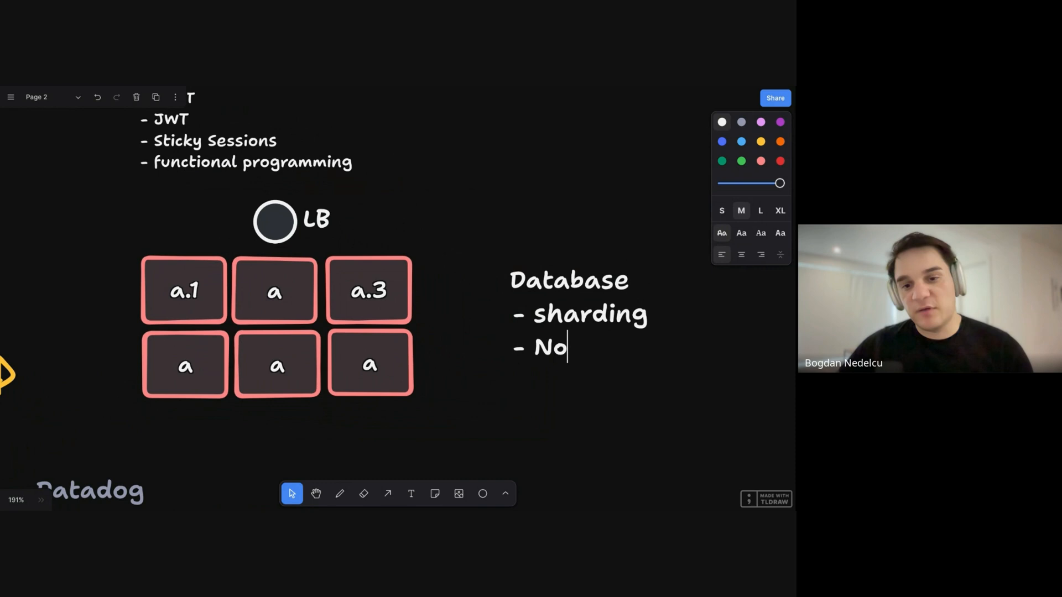
{"action": "type", "text": "SQL"}
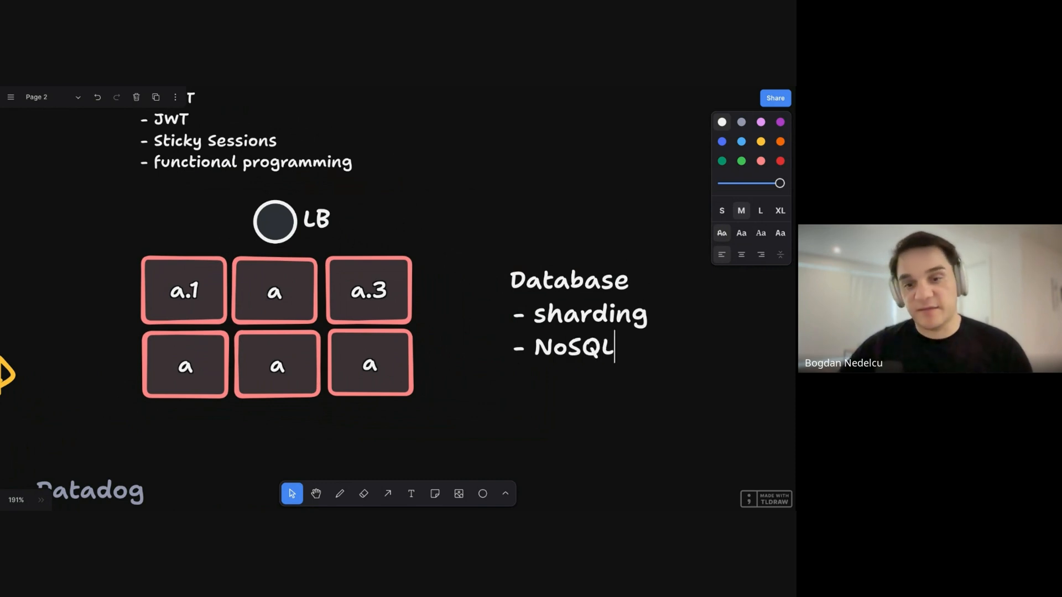
{"action": "left_click", "coordinate": [578, 332]}
{"action": "type", "text": "oad"}
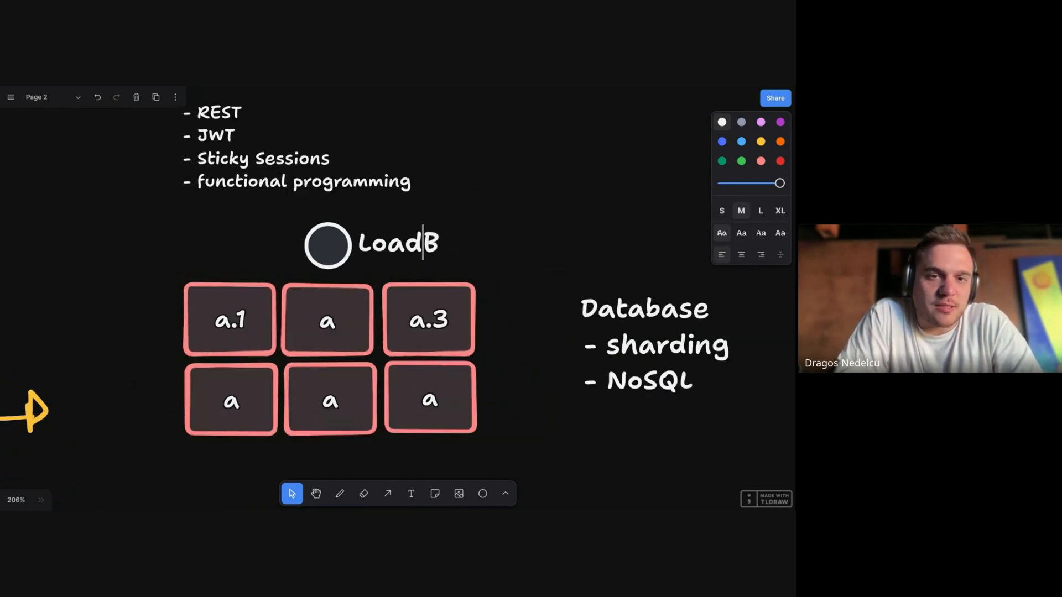
Step: Rename the circle's LB label to 'Load Balancer' and relabel the middle box a.2
{"action": "right_click", "coordinate": [475, 204]}
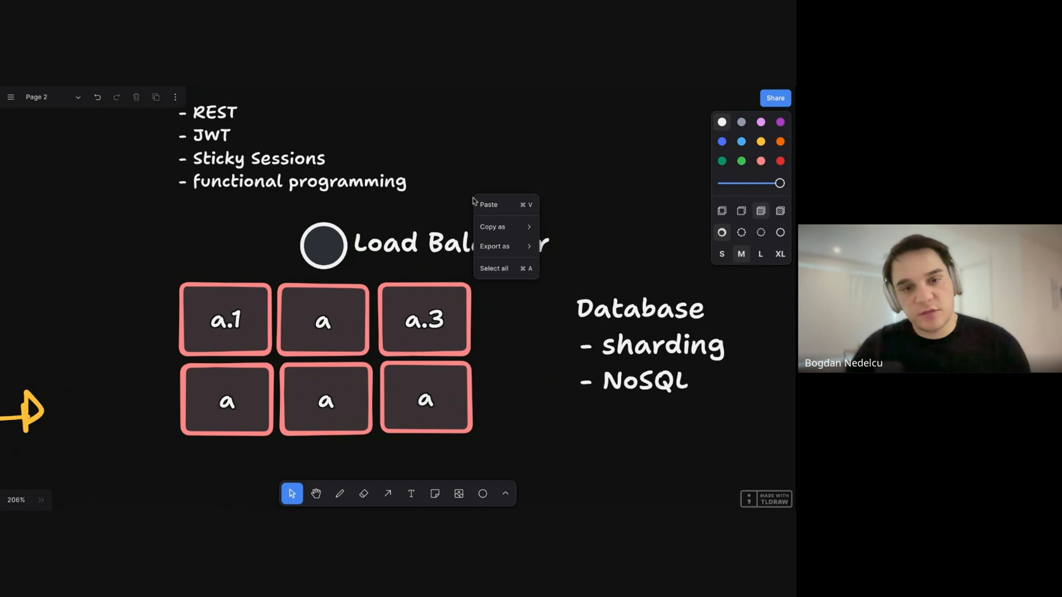
{"action": "left_click", "coordinate": [454, 242]}
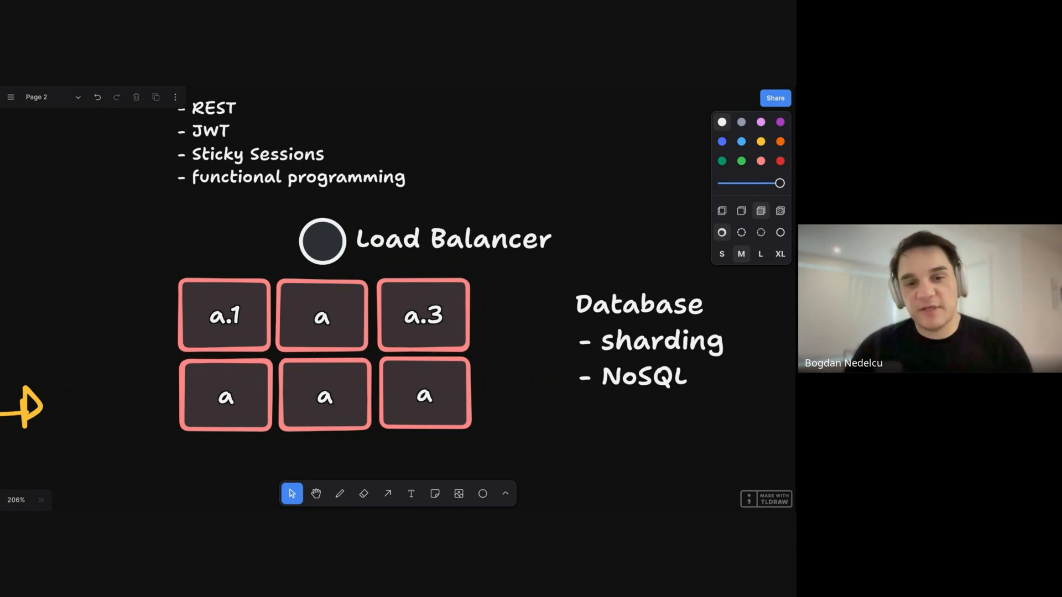
{"action": "left_click", "coordinate": [224, 315]}
{"action": "type", "text": ".2"}
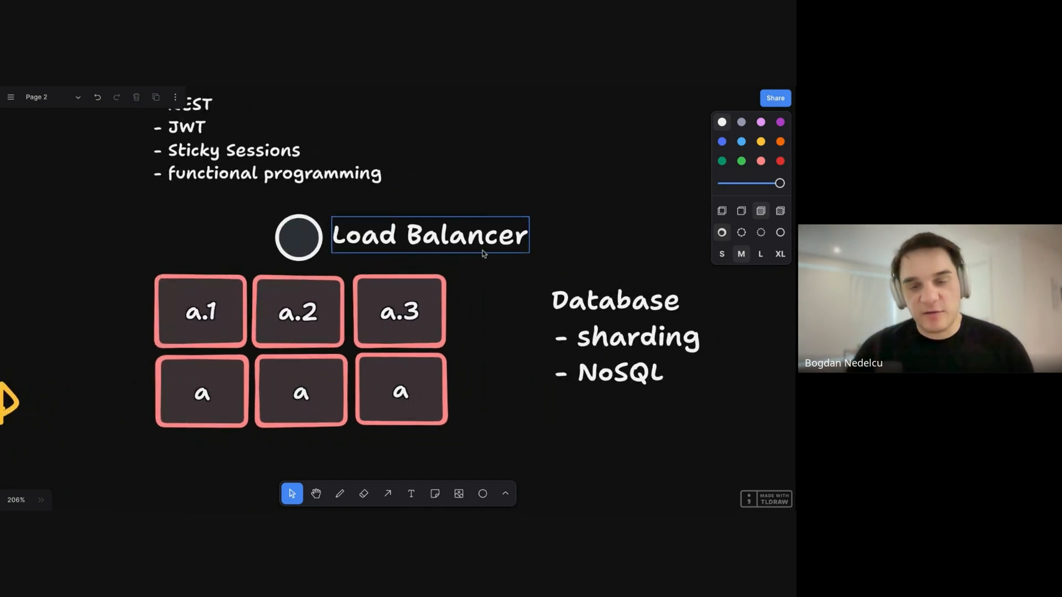
{"action": "left_click", "coordinate": [399, 311]}
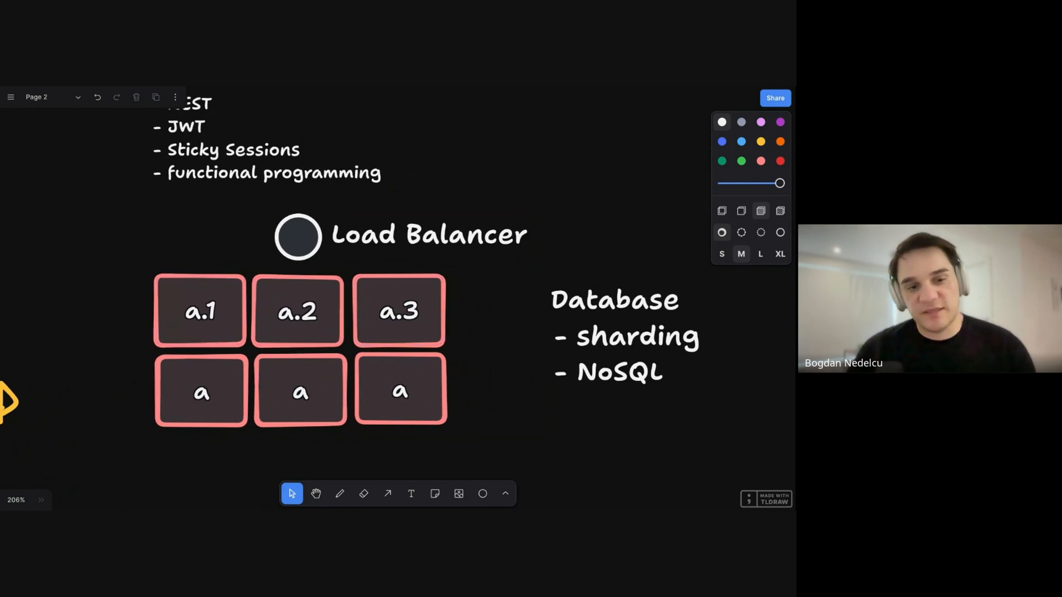
{"action": "left_click", "coordinate": [430, 235]}
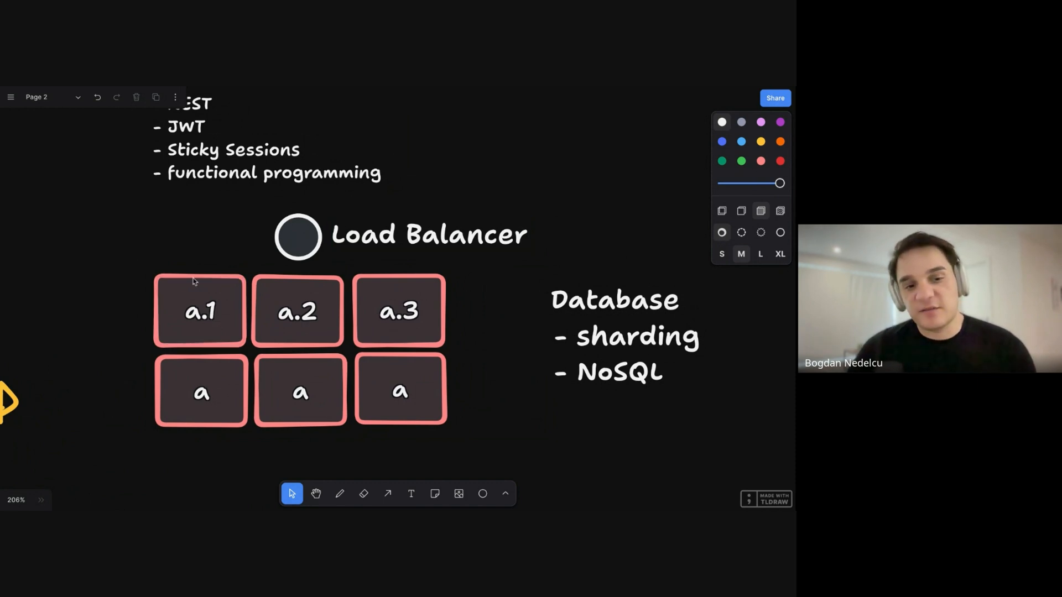
{"action": "left_click", "coordinate": [199, 310]}
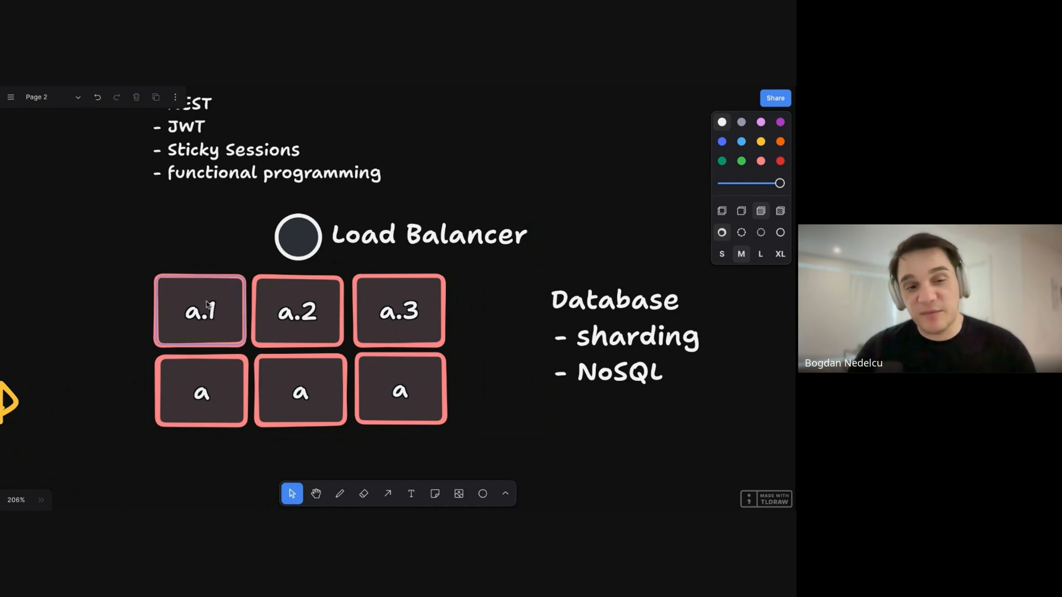
{"action": "left_click", "coordinate": [297, 311]}
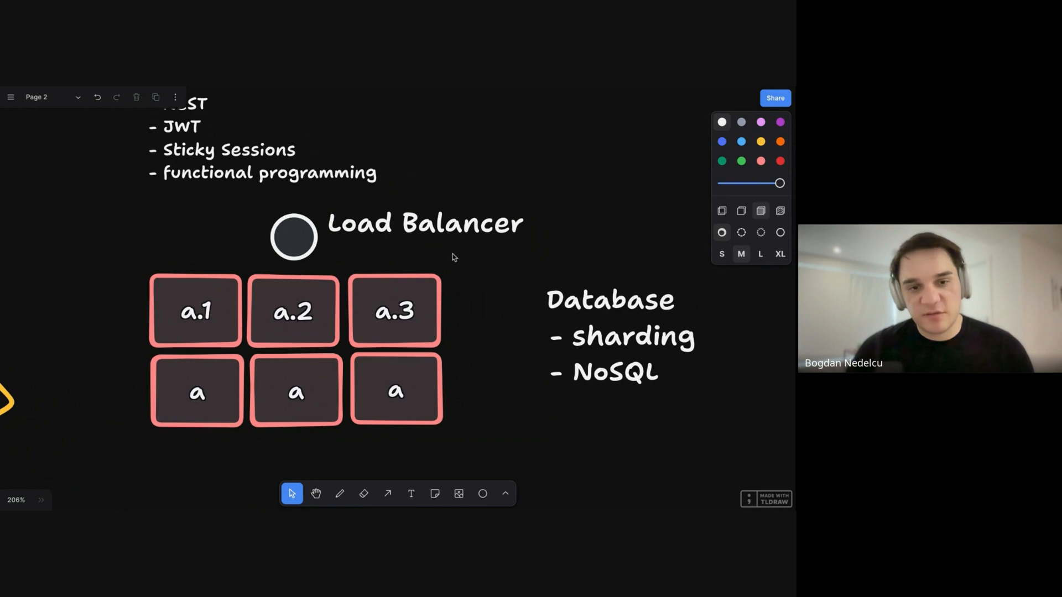
{"action": "mouse_move", "coordinate": [446, 255]}
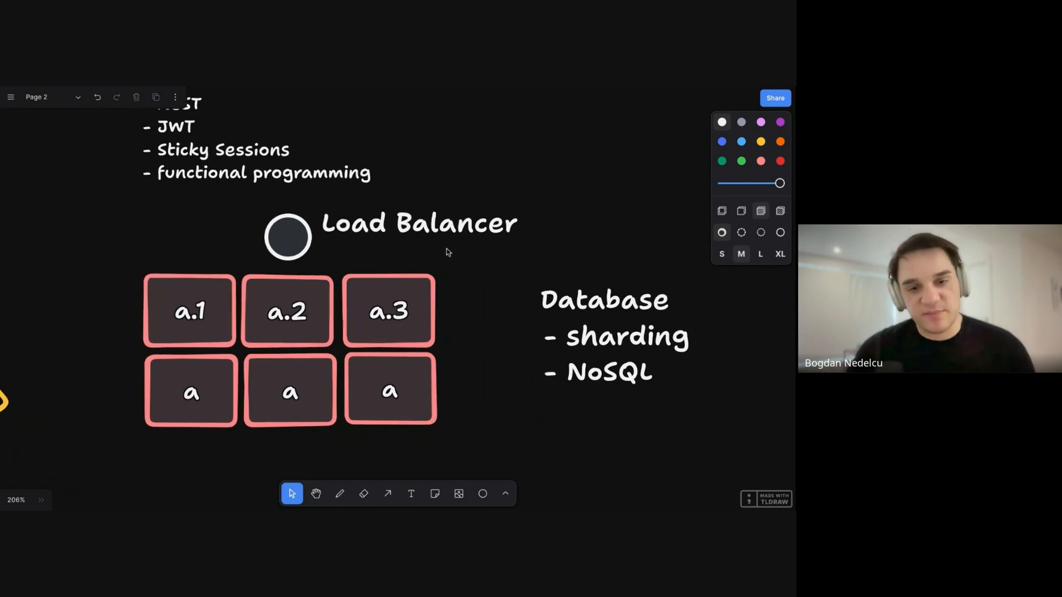
{"action": "left_click", "coordinate": [418, 223]}
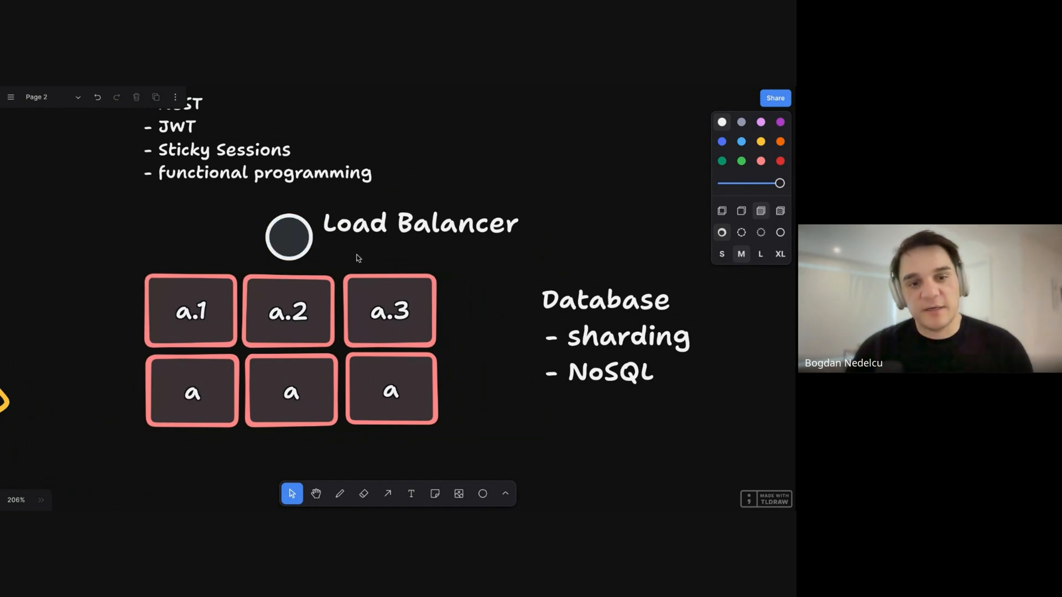
{"action": "mouse_move", "coordinate": [391, 252]}
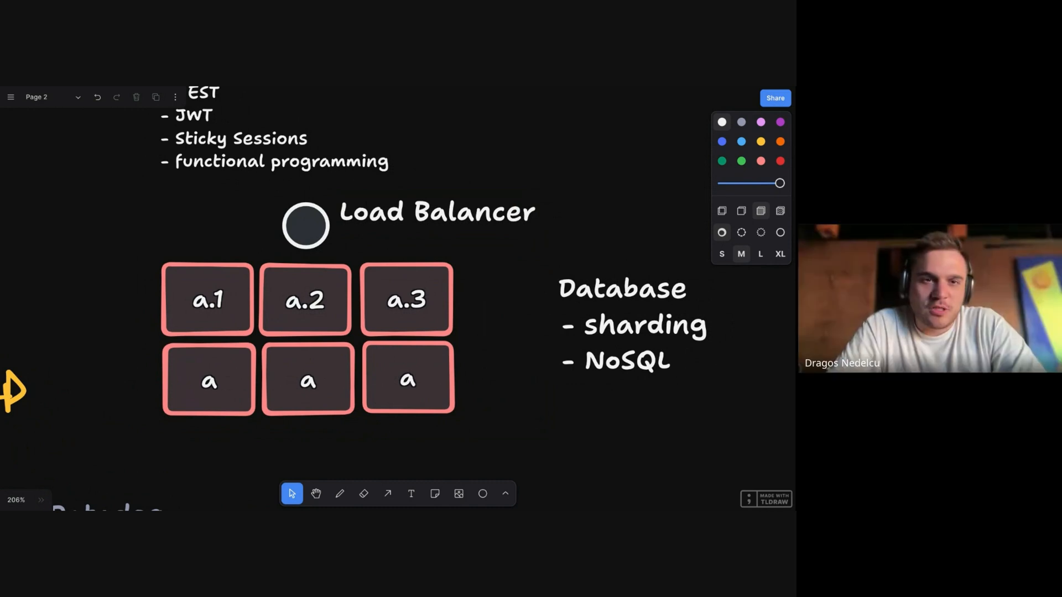
{"action": "left_click", "coordinate": [437, 212]}
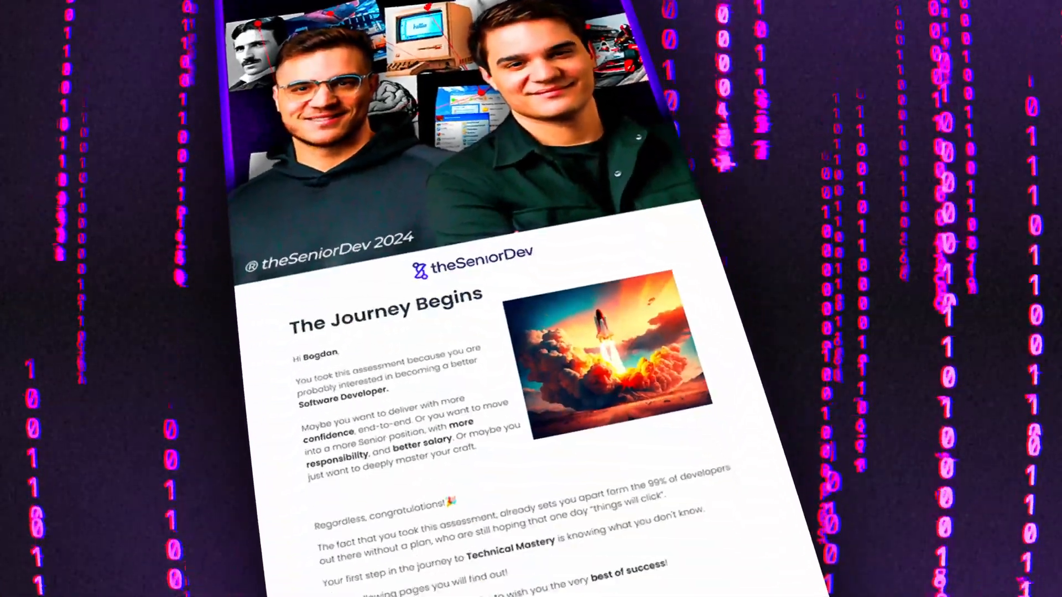
Step: Scroll the assessment report down to the Technical Assessment Results section
{"action": "scroll", "scroll_direction": "down", "scroll_amount": 3}
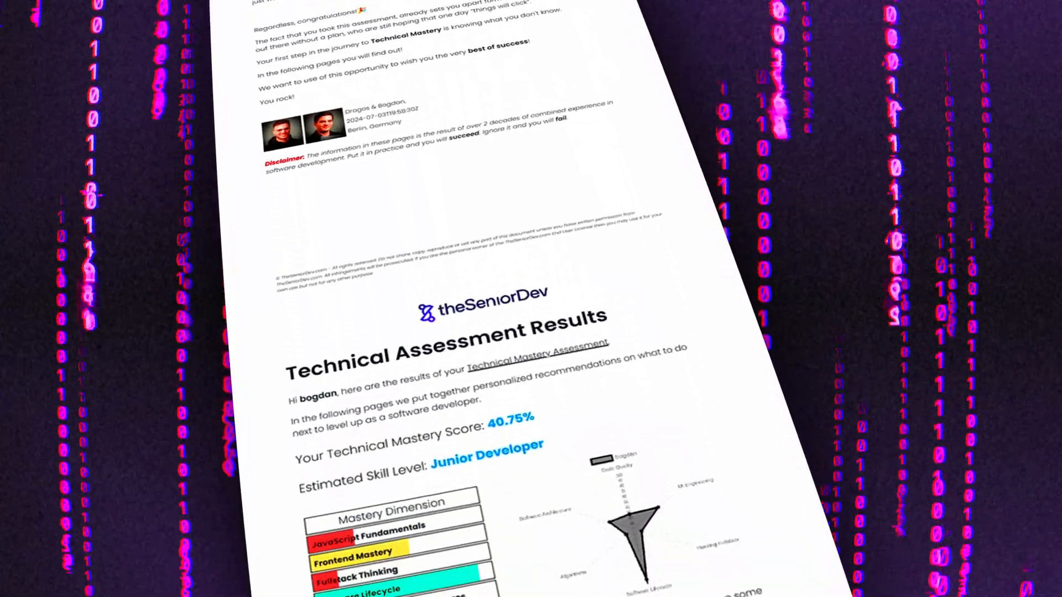
{"action": "scroll", "scroll_direction": "down", "scroll_amount": 3}
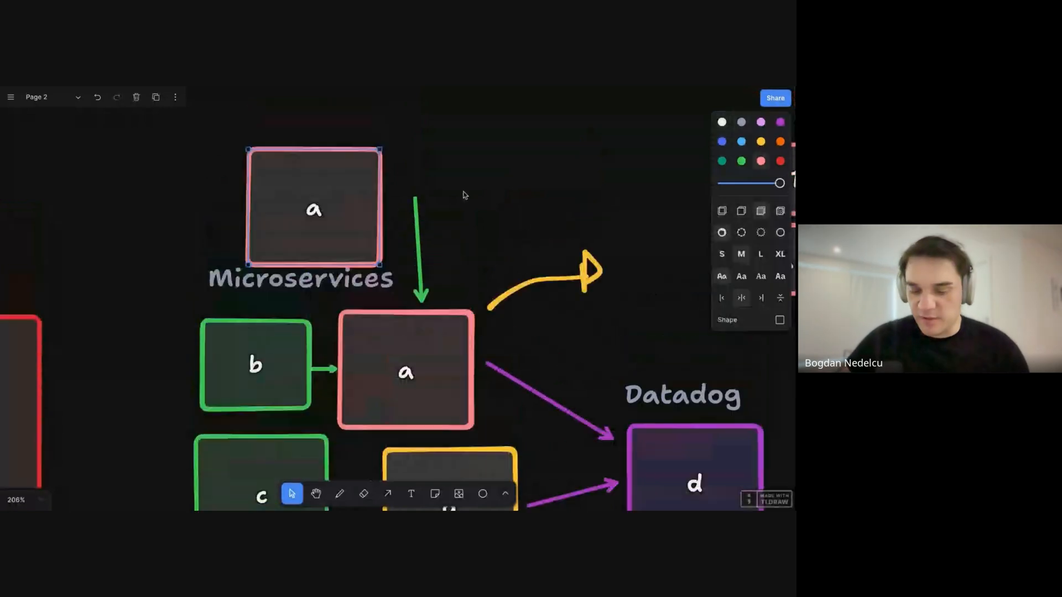
Step: Label the top box 'FE Clients' and draw arrows from it to microservices b, a and c
{"action": "type", "text": "FE Clients"}
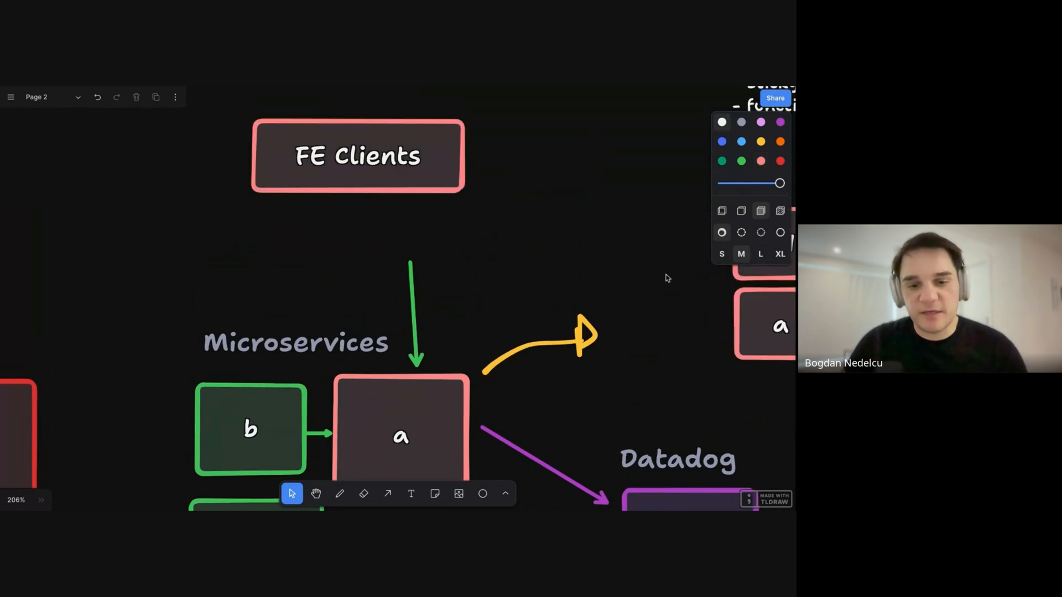
{"action": "left_click", "coordinate": [387, 493]}
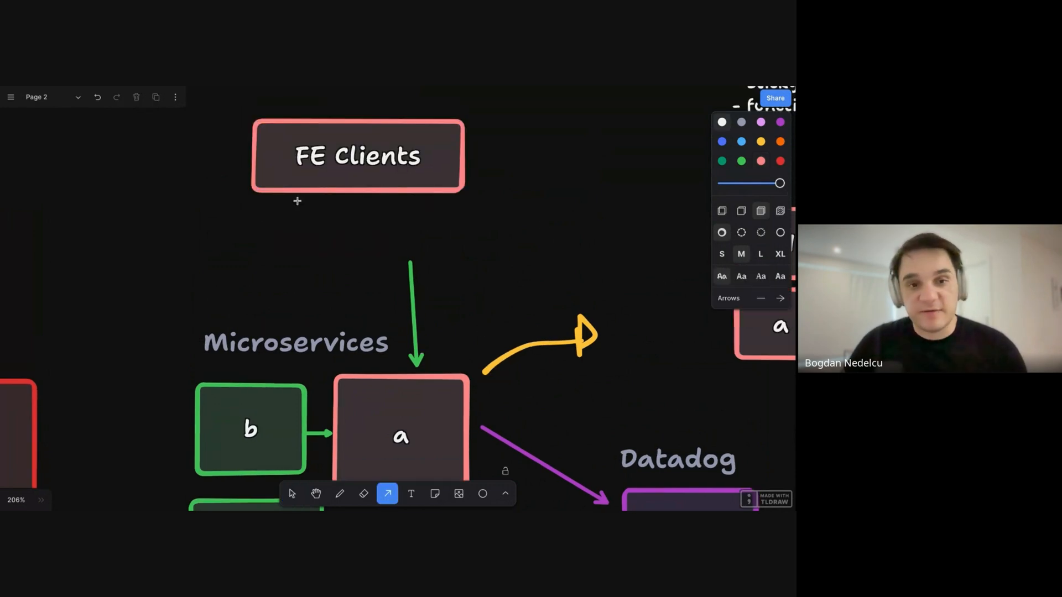
{"action": "left_click_drag", "start_coordinate": [298, 197], "coordinate": [261, 363]}
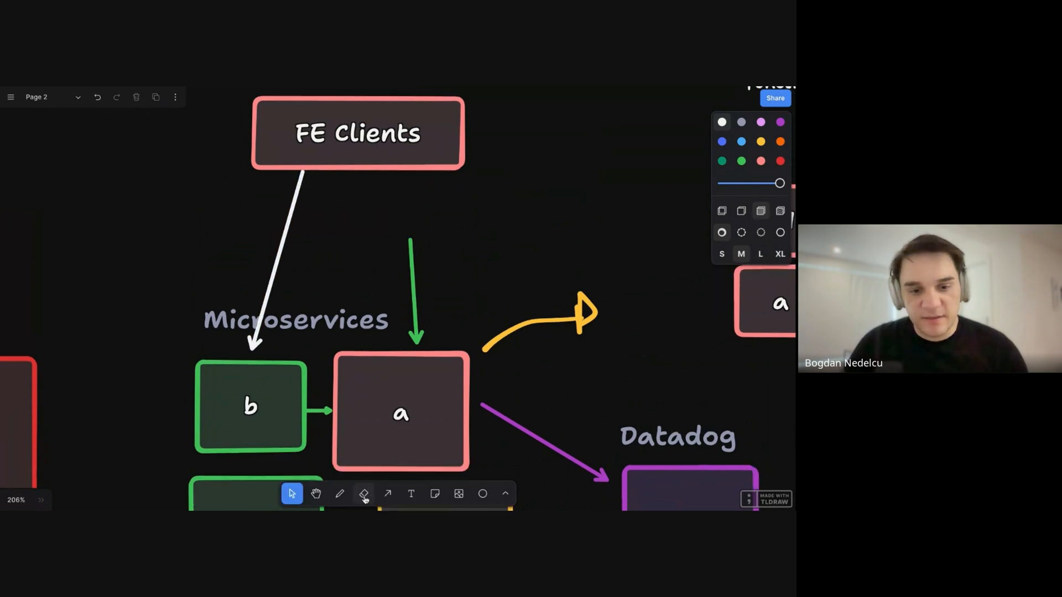
{"action": "left_click", "coordinate": [387, 493]}
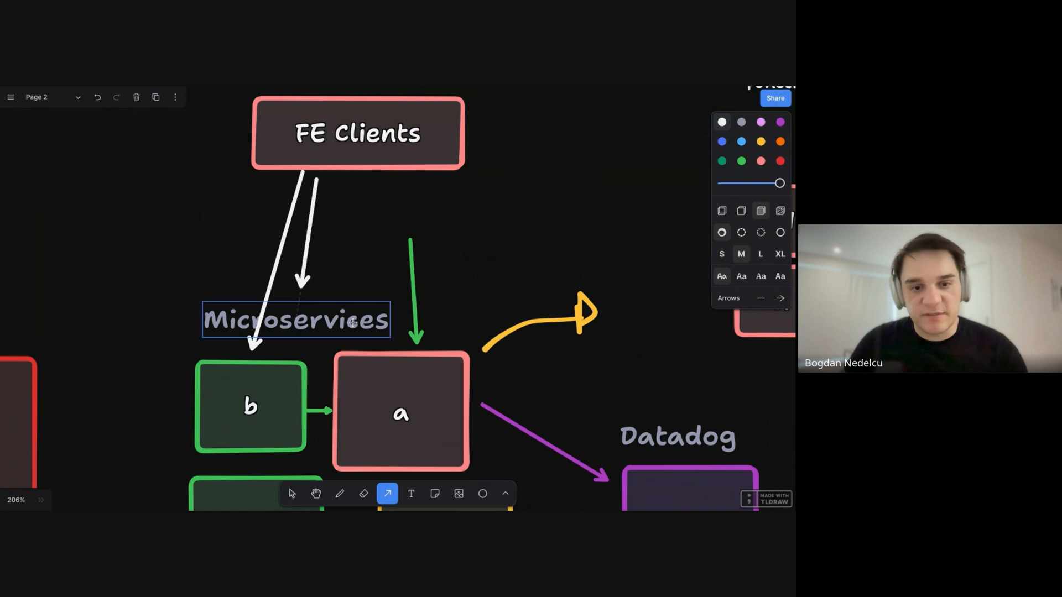
{"action": "scroll", "scroll_direction": "down", "scroll_amount": 3}
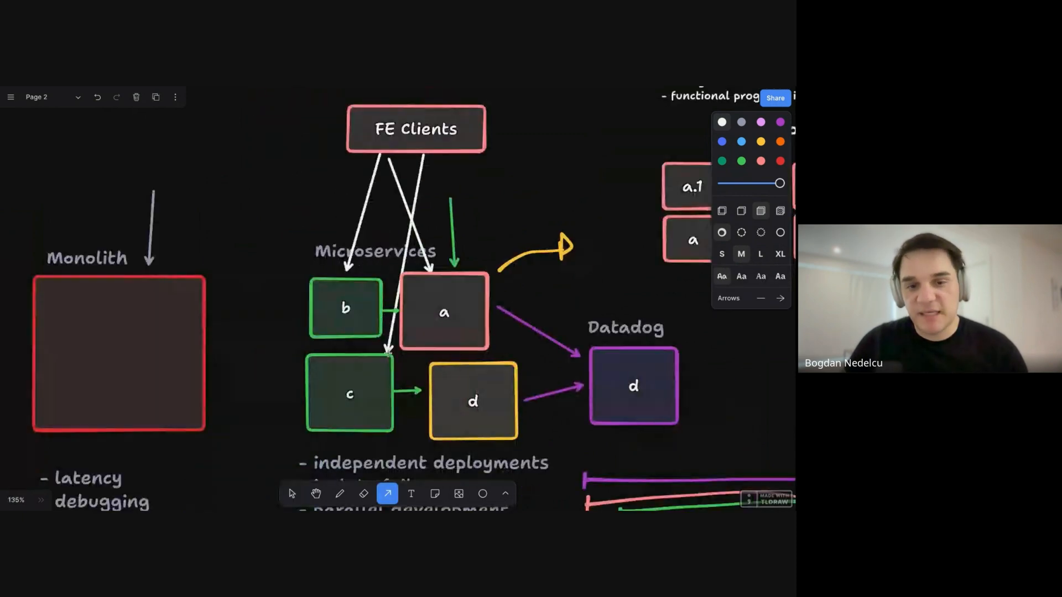
{"action": "left_click", "coordinate": [291, 493]}
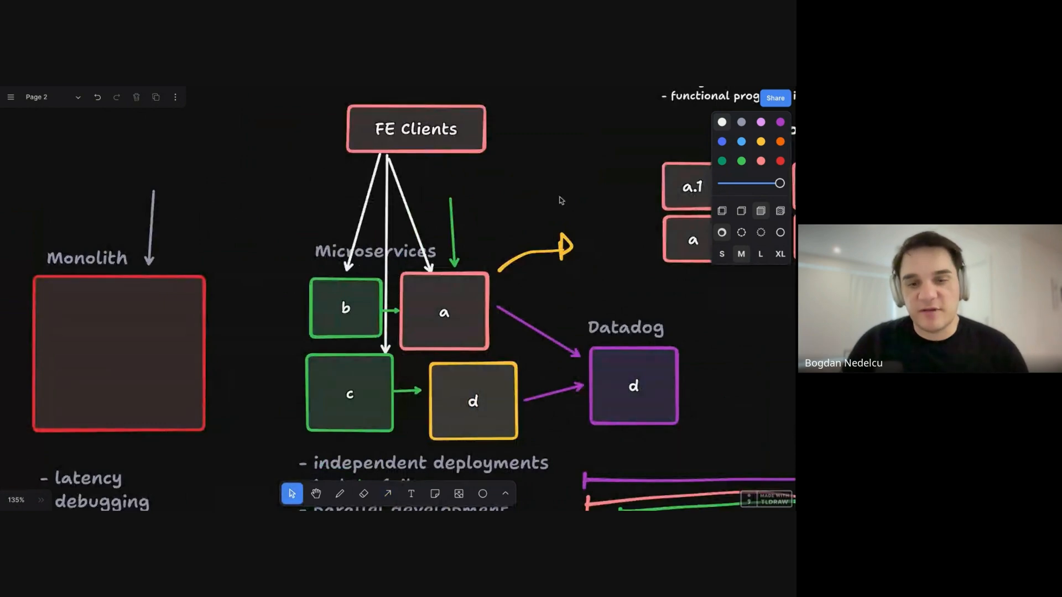
{"action": "scroll", "scroll_direction": "down", "scroll_amount": 3}
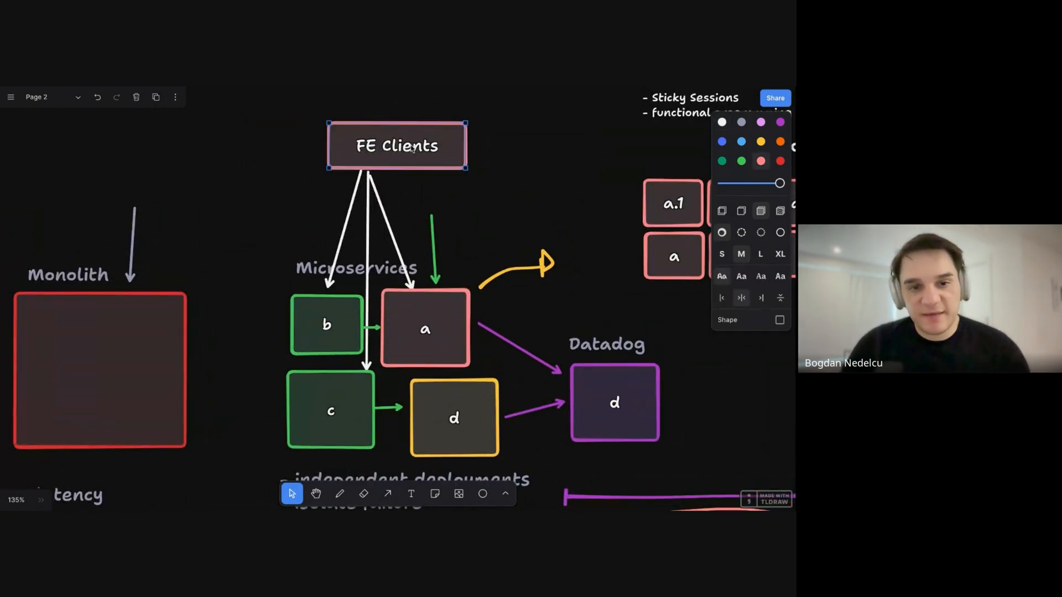
Step: Add a grey rectangle labelled 'API Gateway' under FE Clients
{"action": "type", "text": "API Gateway"}
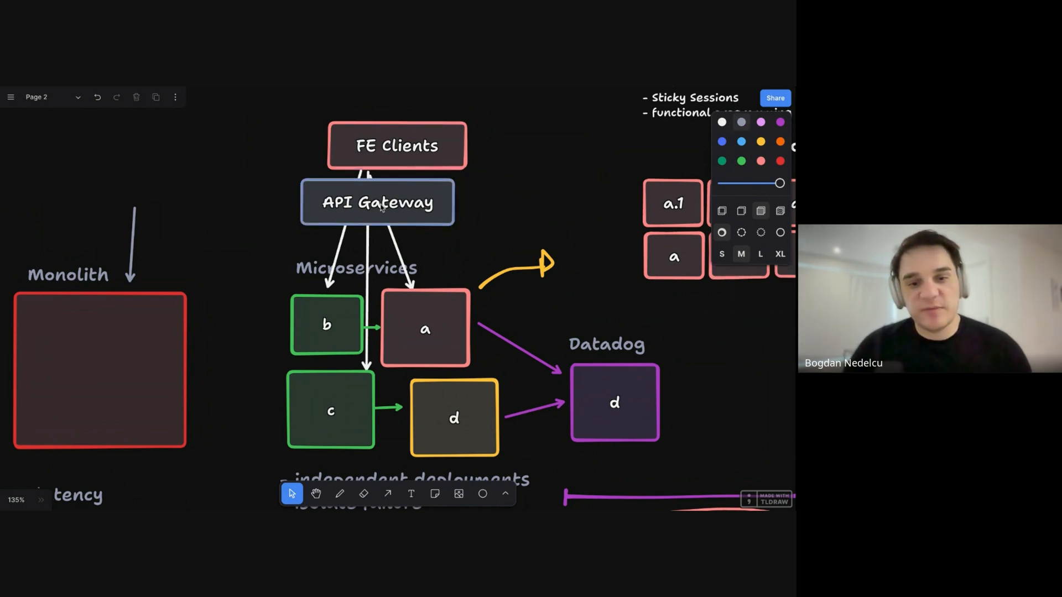
{"action": "mouse_move", "coordinate": [399, 195]}
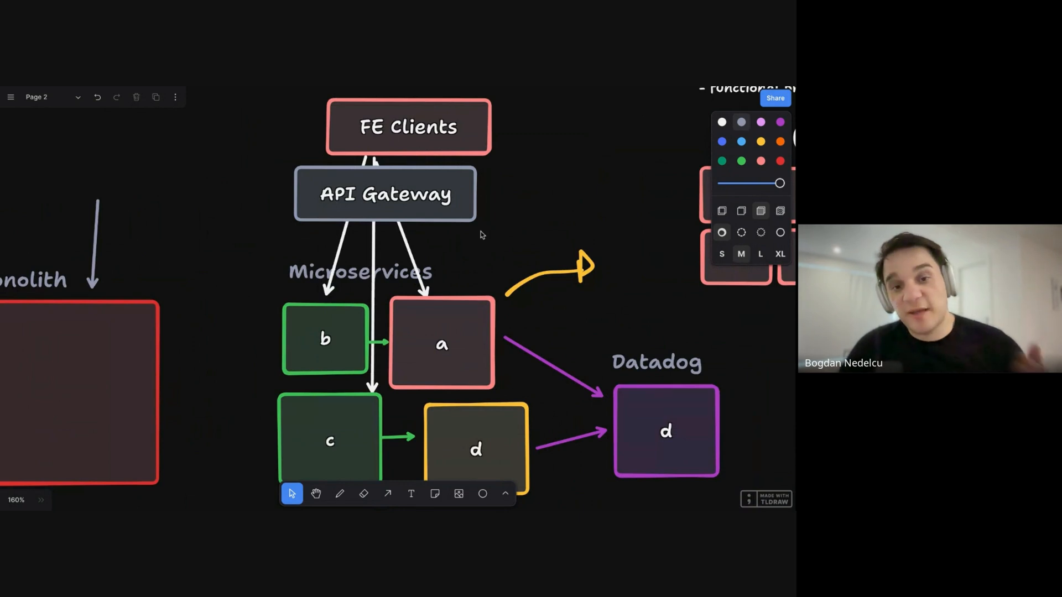
{"action": "mouse_move", "coordinate": [482, 215]}
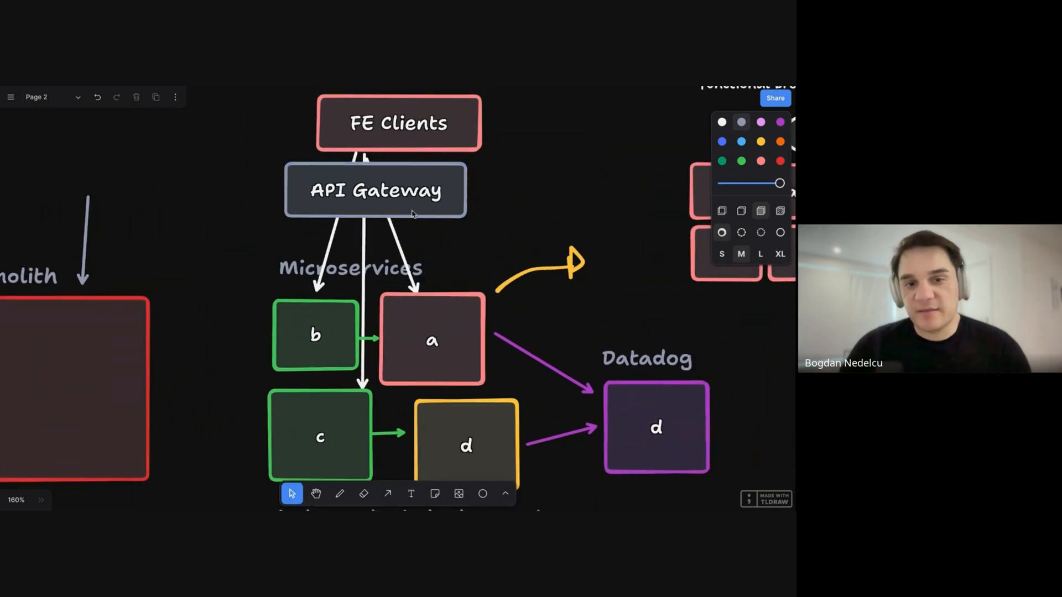
{"action": "left_click", "coordinate": [374, 189]}
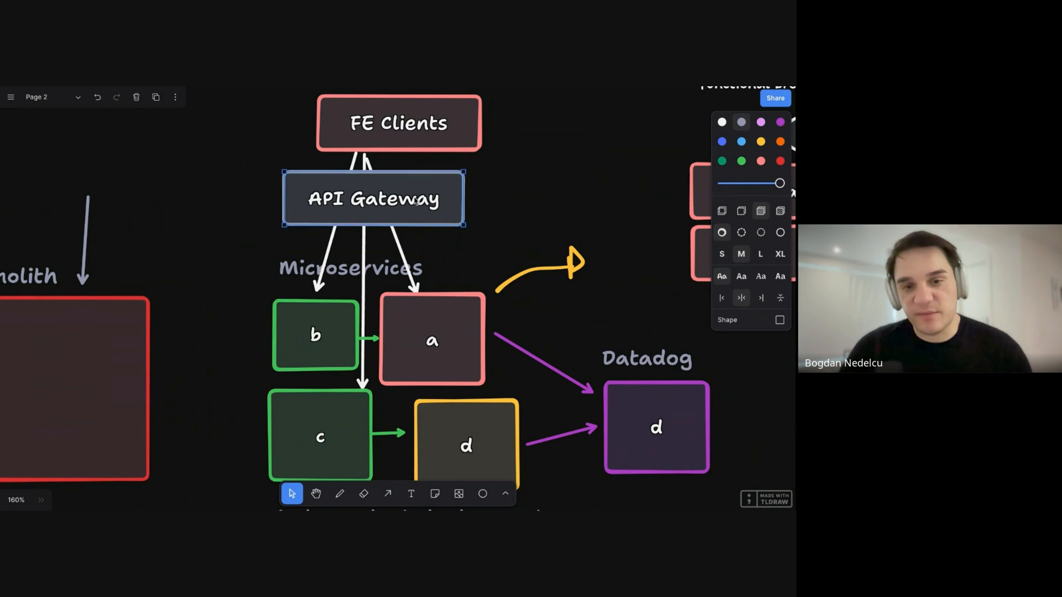
{"action": "scroll", "scroll_direction": "down", "scroll_amount": 3}
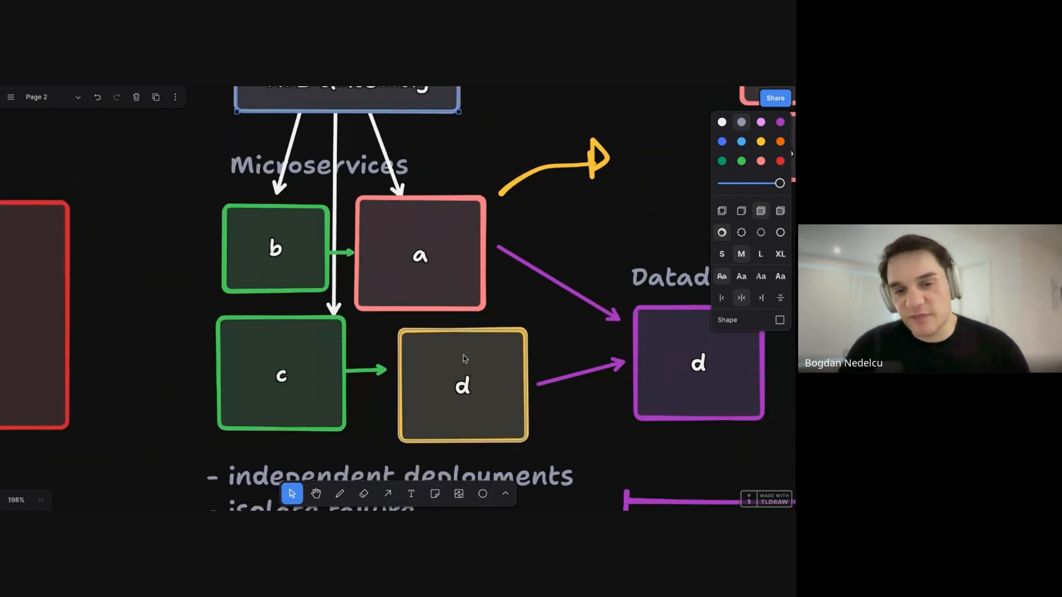
{"action": "scroll", "scroll_direction": "down", "scroll_amount": 3}
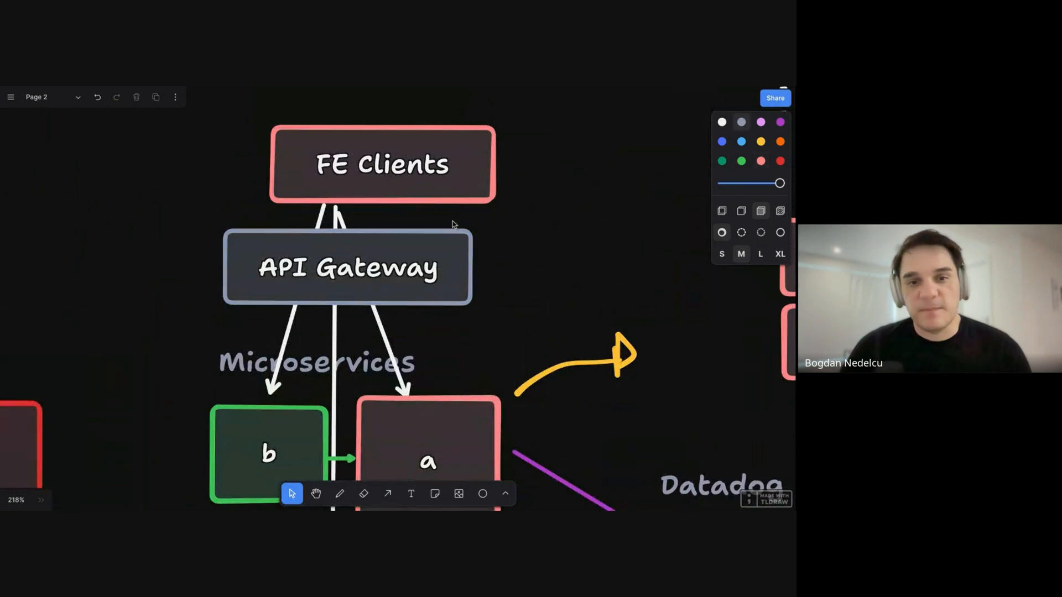
{"action": "mouse_move", "coordinate": [439, 223]}
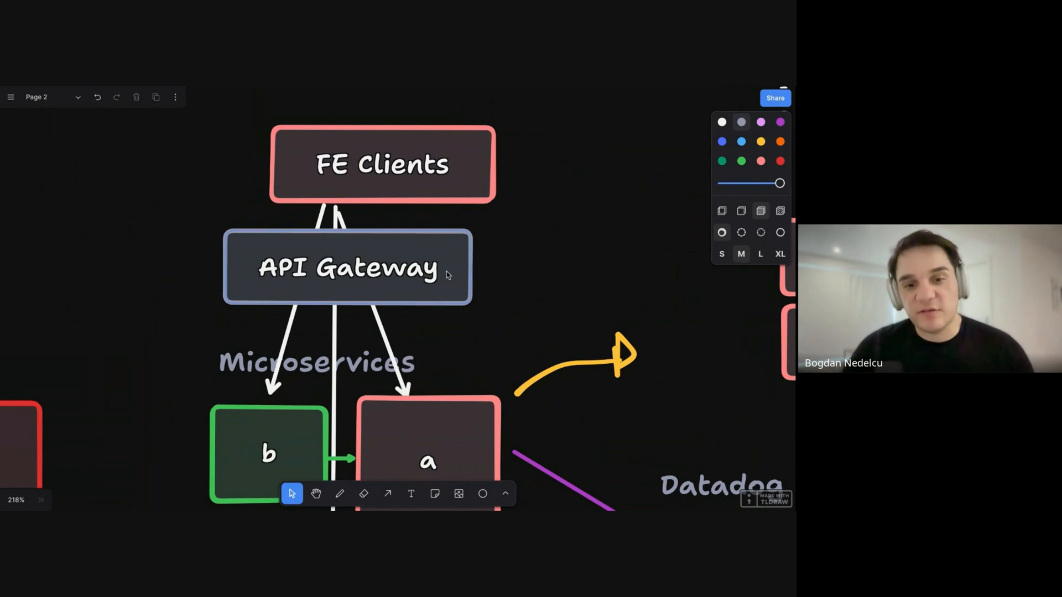
{"action": "scroll", "scroll_direction": "down", "scroll_amount": 3}
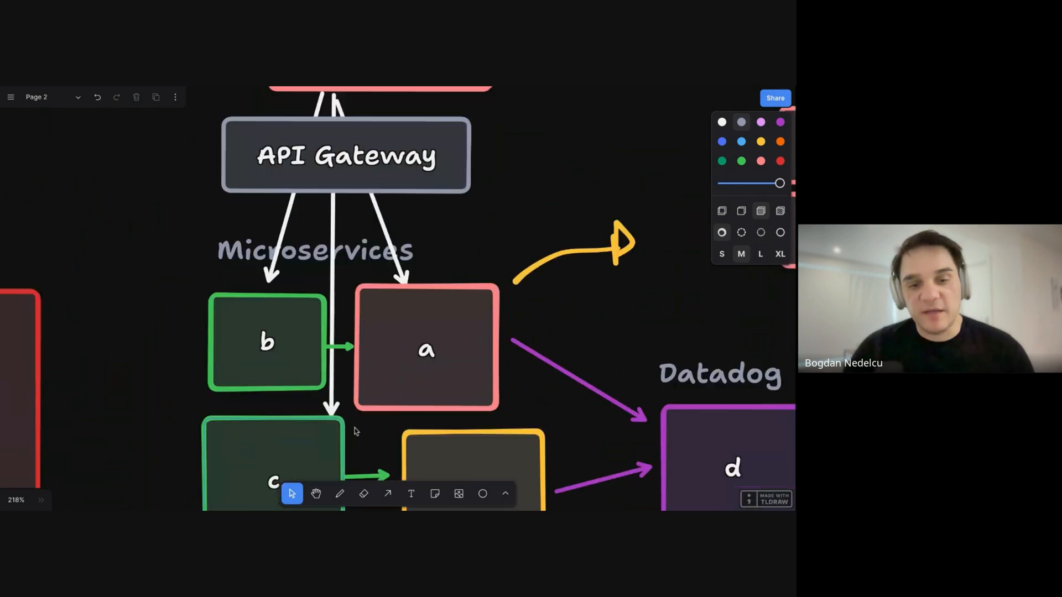
{"action": "scroll", "scroll_direction": "down", "scroll_amount": 3}
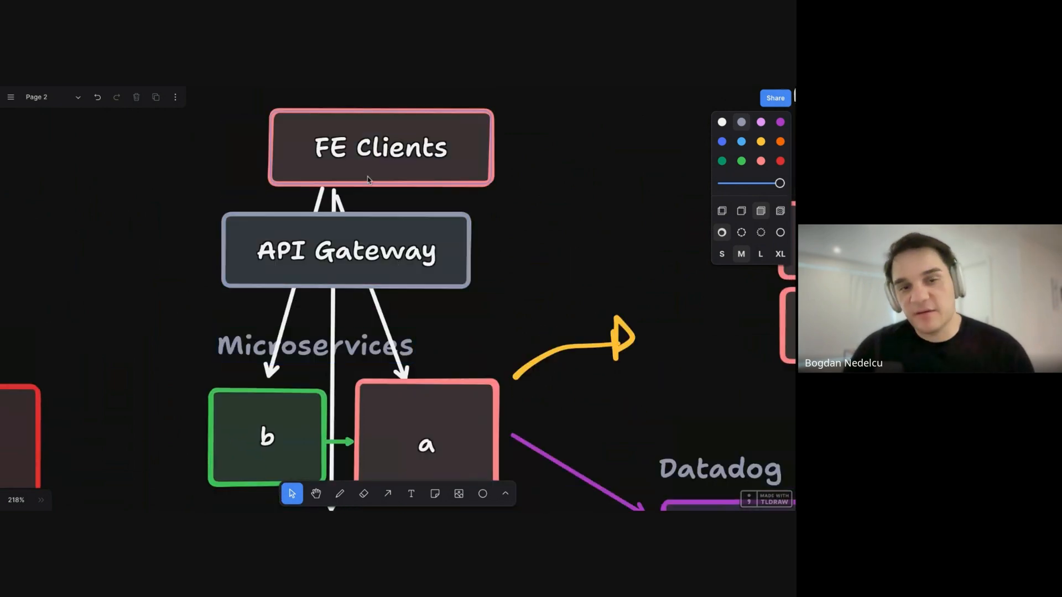
{"action": "scroll", "scroll_direction": "down", "scroll_amount": 3}
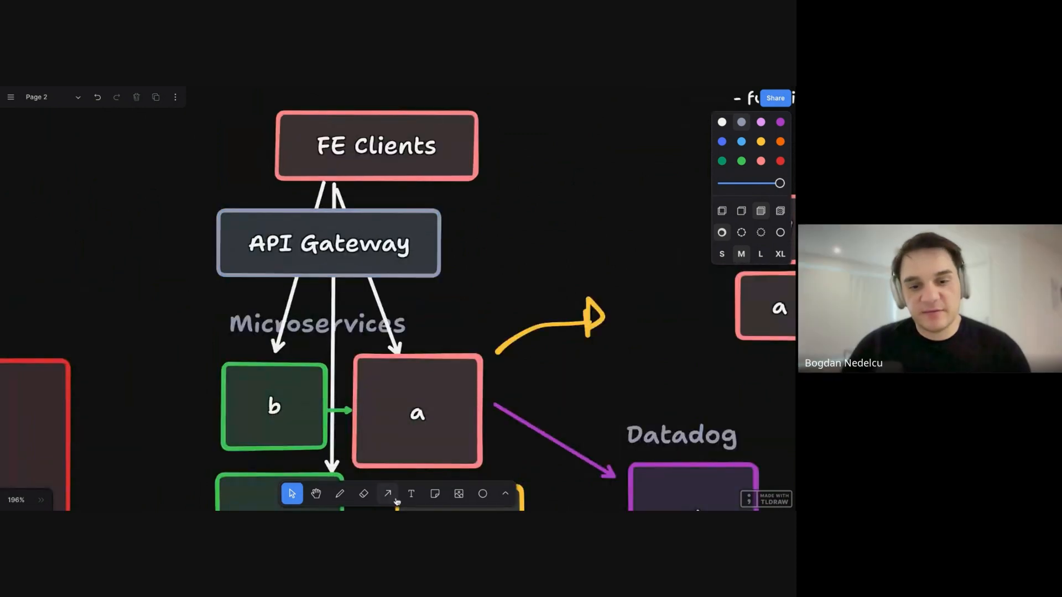
Step: Write a '- latency' drawback note beside FE Clients and frame the gateway and microservices
{"action": "type", "text": "- latency"}
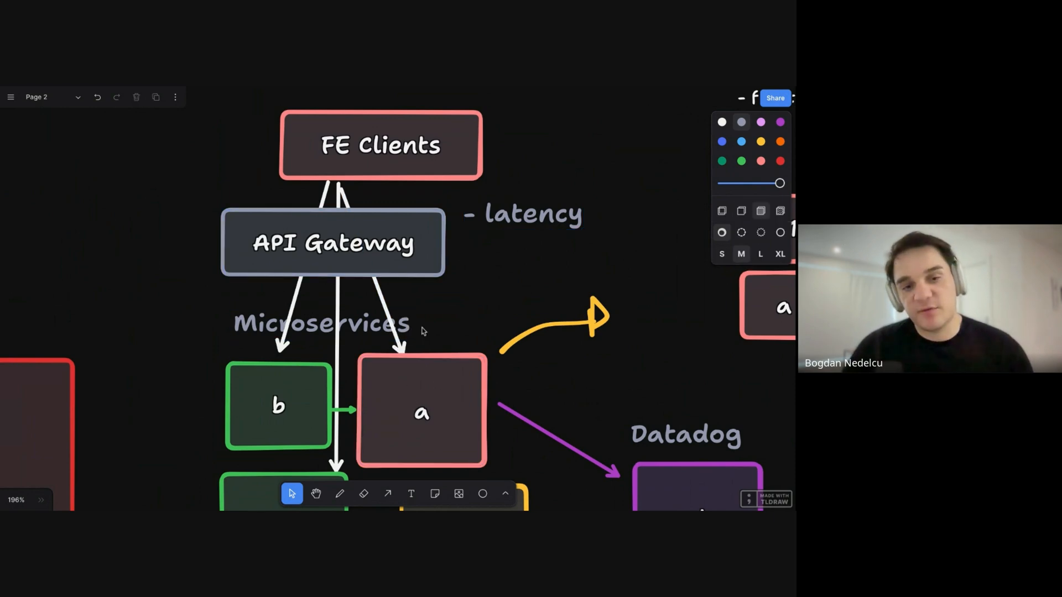
{"action": "scroll", "scroll_direction": "down", "scroll_amount": 3}
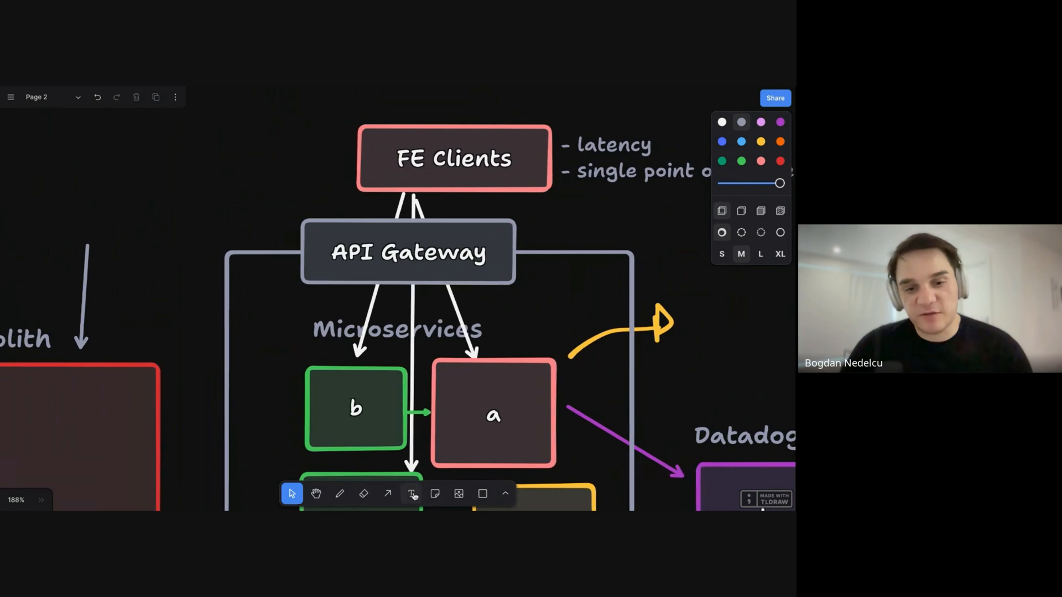
Step: Place a grey 'HTTPS' label left of FE Clients, trying blue before reverting to grey
{"action": "type", "text": "HTTPS"}
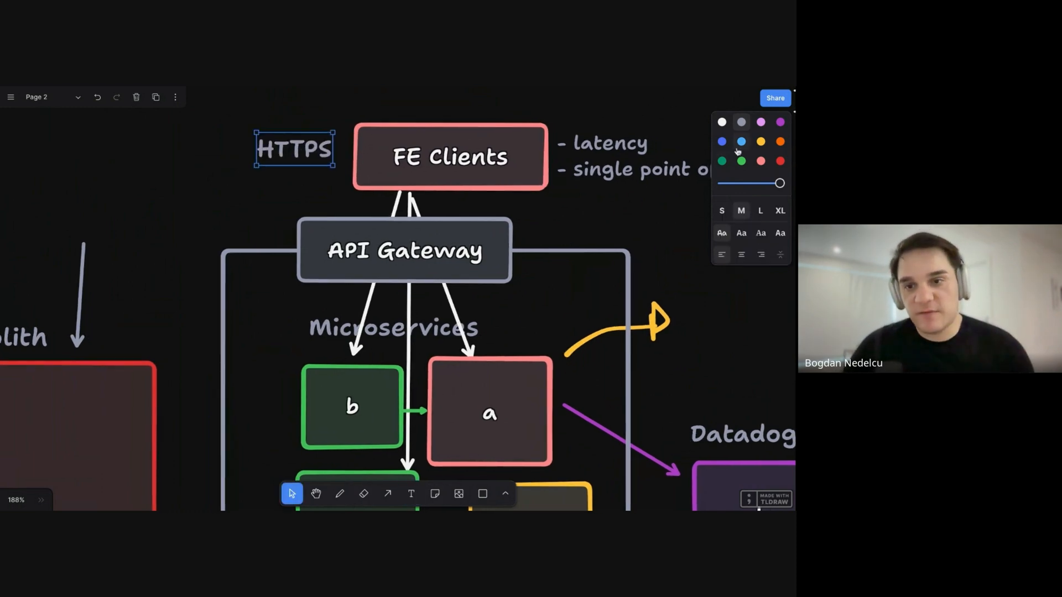
{"action": "left_click", "coordinate": [722, 141]}
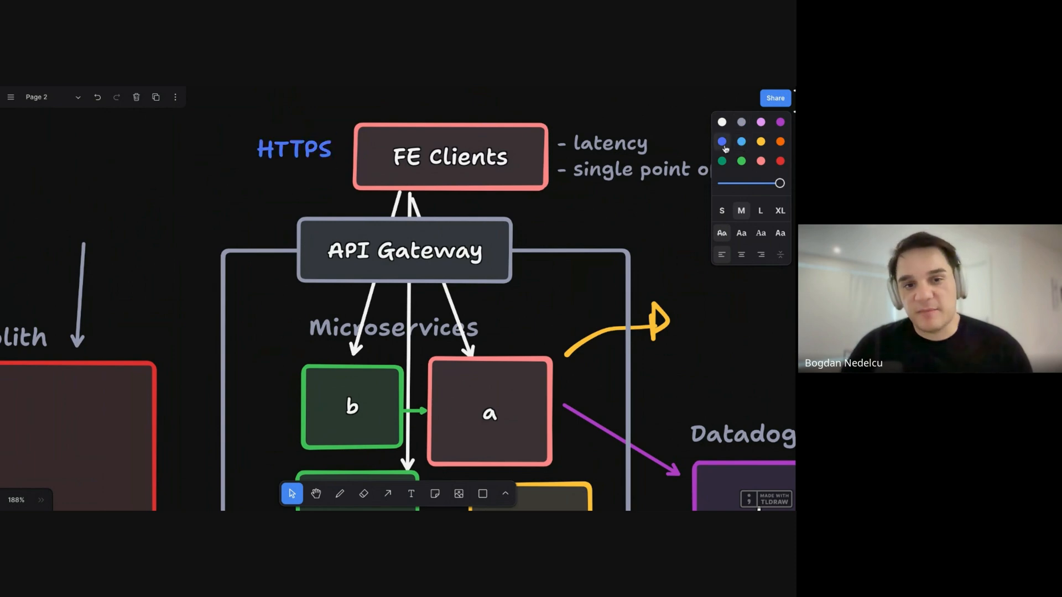
{"action": "left_click", "coordinate": [294, 148]}
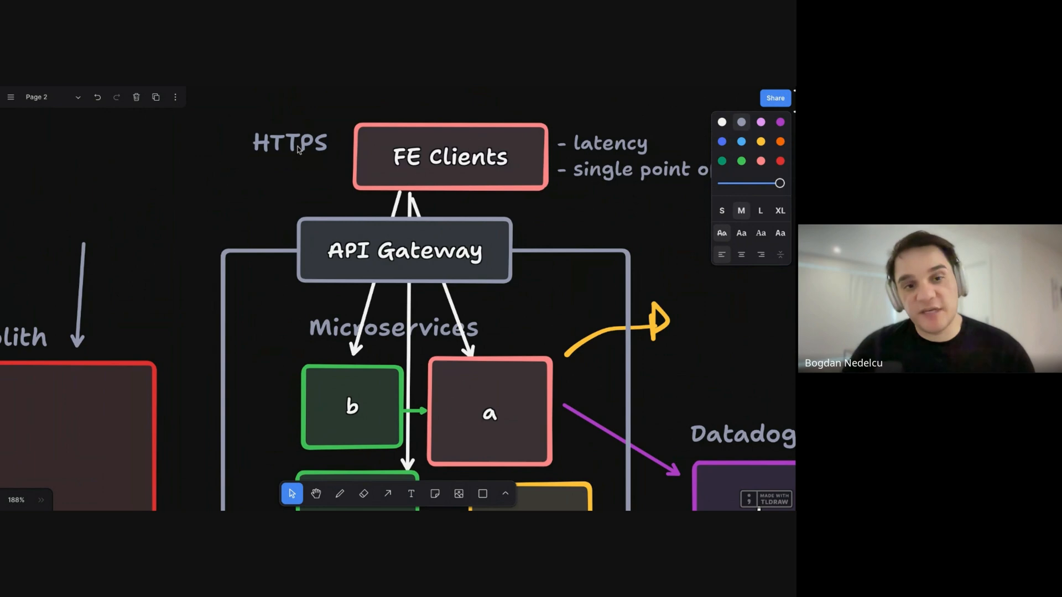
{"action": "left_click", "coordinate": [289, 143]}
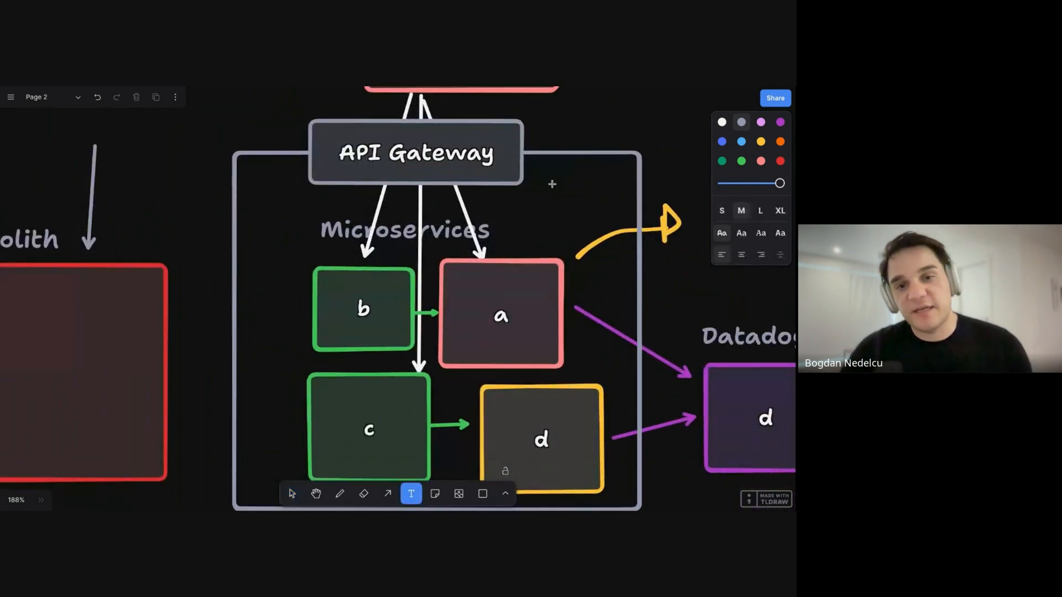
{"action": "type", "text": "HTTP"}
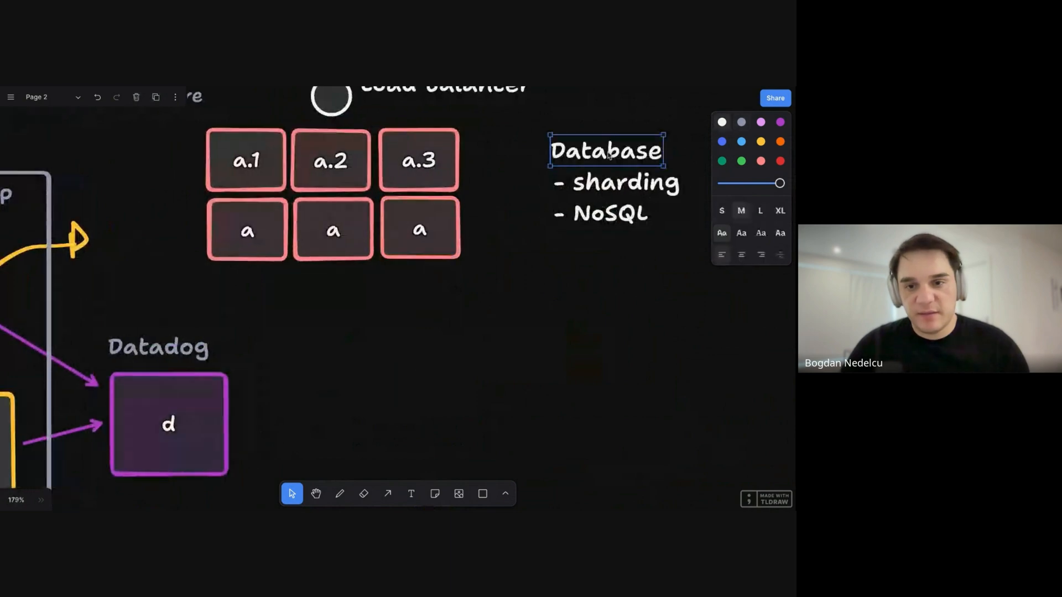
Step: Start a 'Security' list below the Database notes with bullets HTTPS and OAuth
{"action": "type", "text": "SEcu"}
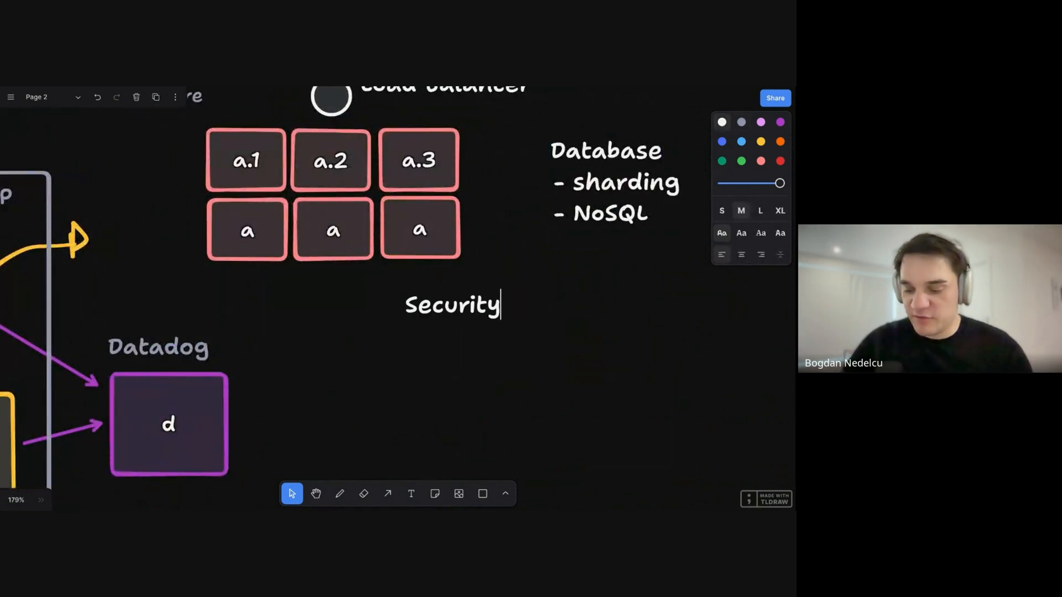
{"action": "type", "text": "- HTTPS"}
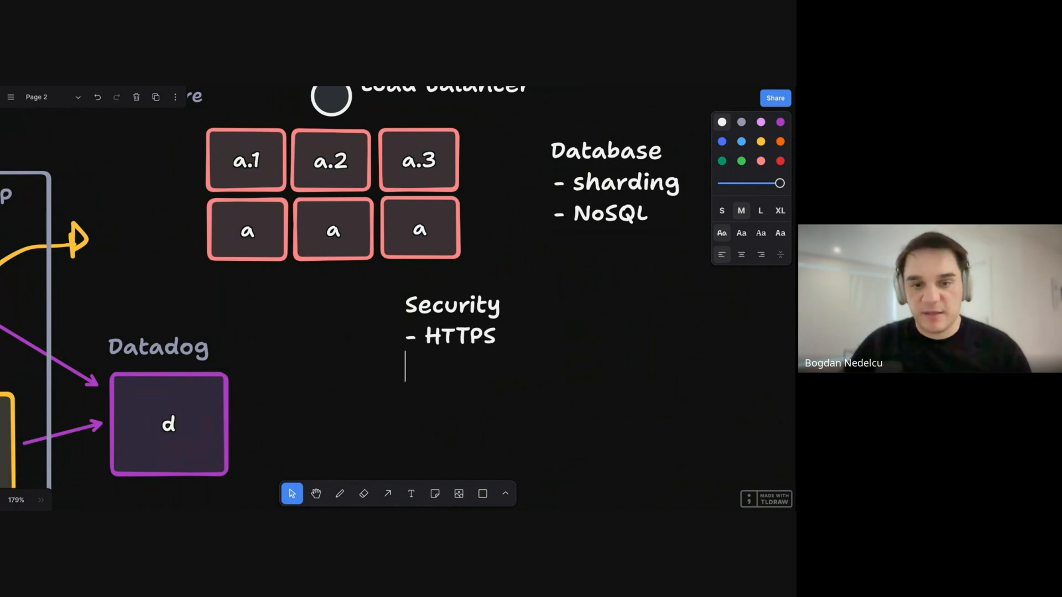
{"action": "type", "text": "-"}
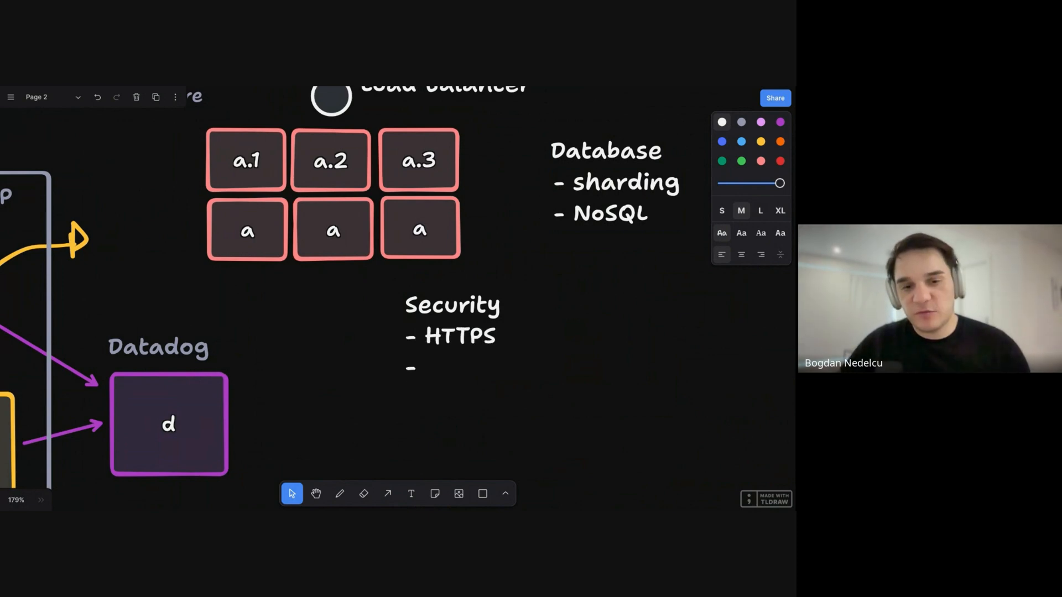
{"action": "type", "text": "Oa"}
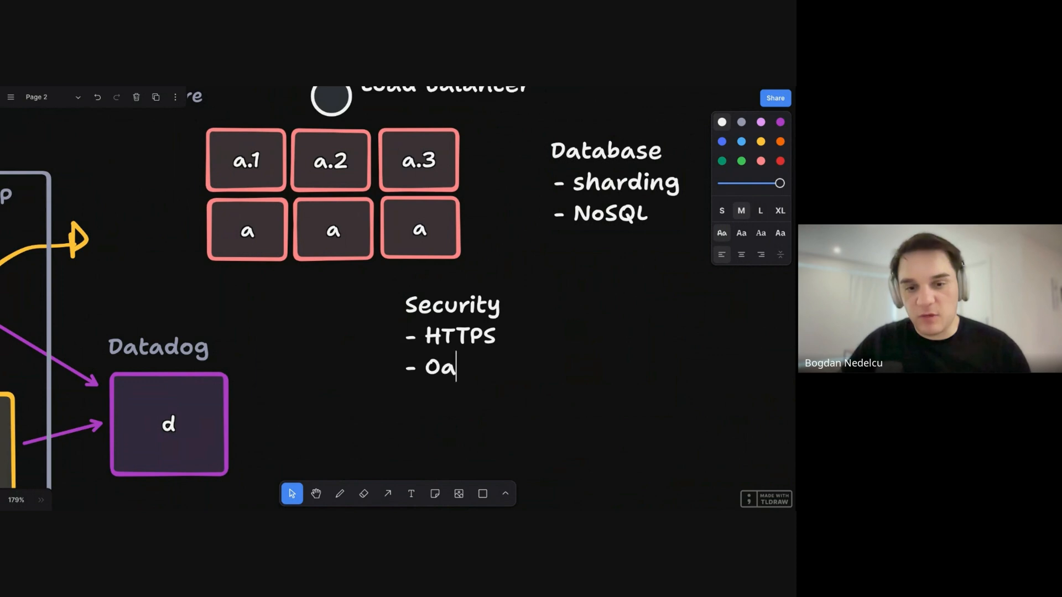
{"action": "type", "text": "uth"}
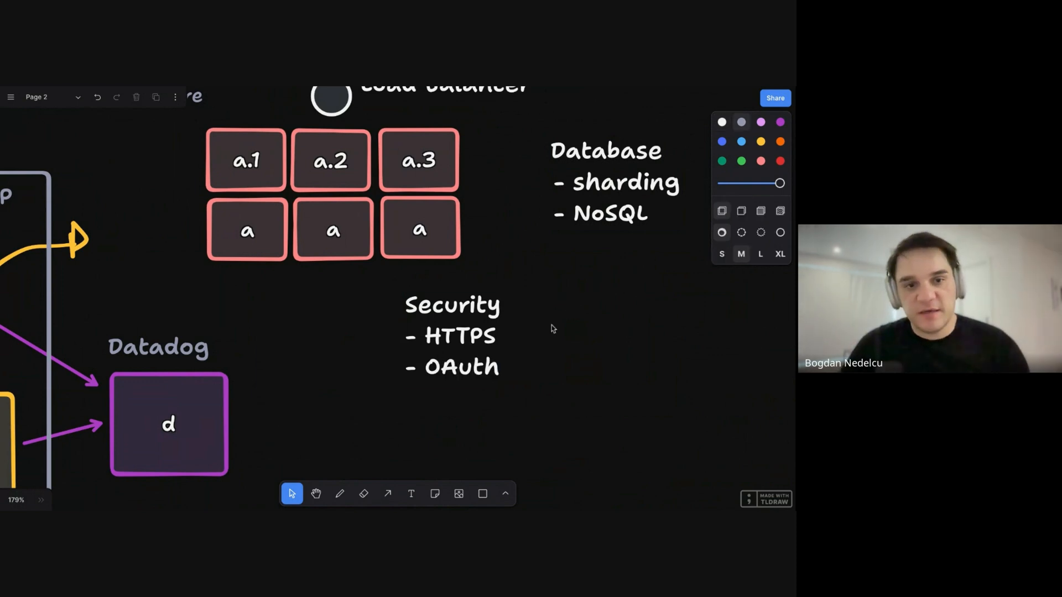
{"action": "scroll", "scroll_direction": "down", "scroll_amount": 3}
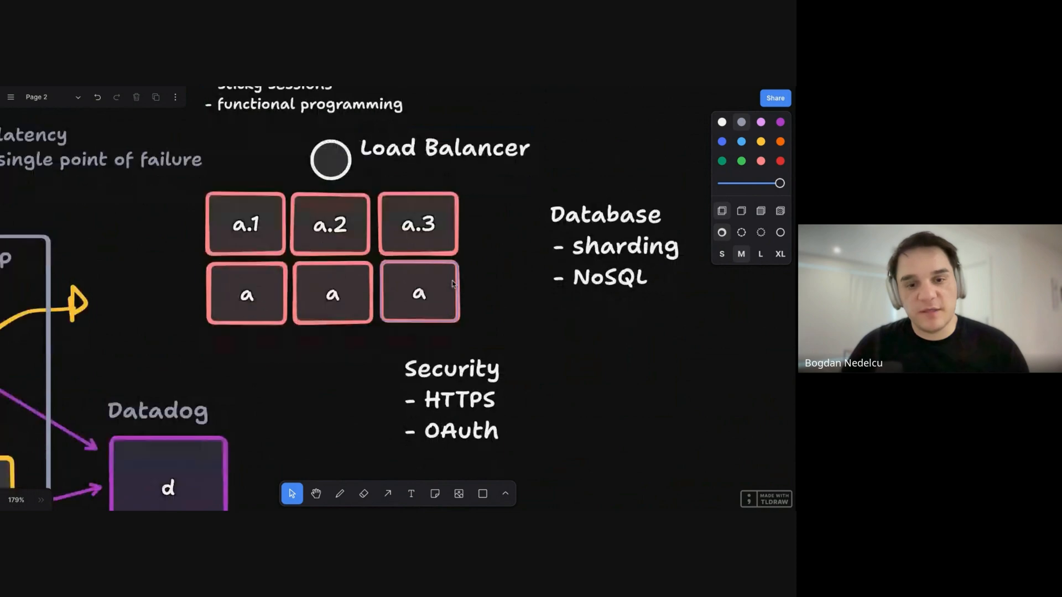
{"action": "scroll", "scroll_direction": "down", "scroll_amount": 3}
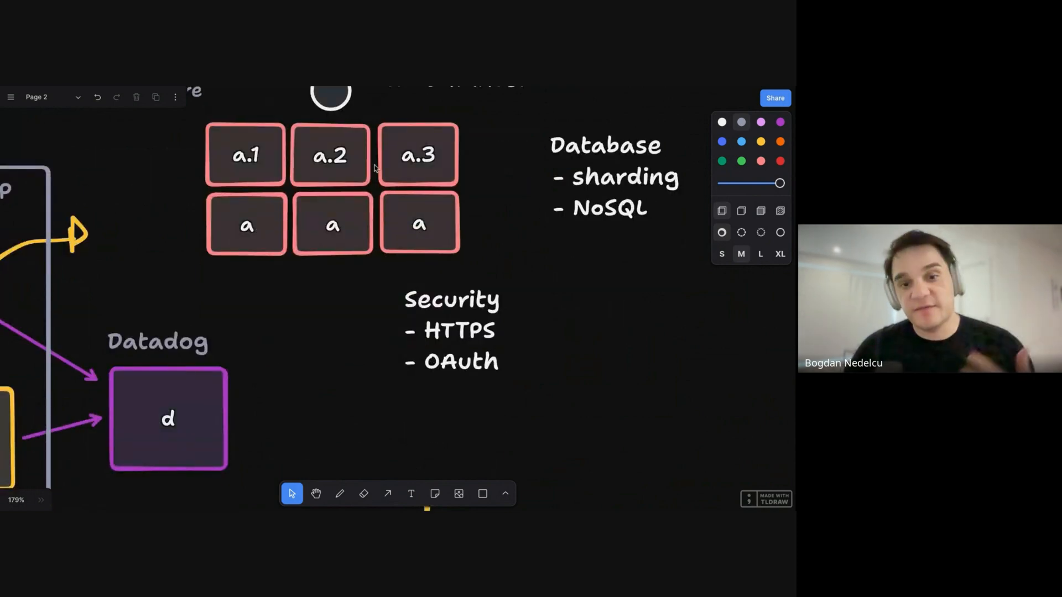
{"action": "mouse_move", "coordinate": [508, 325]}
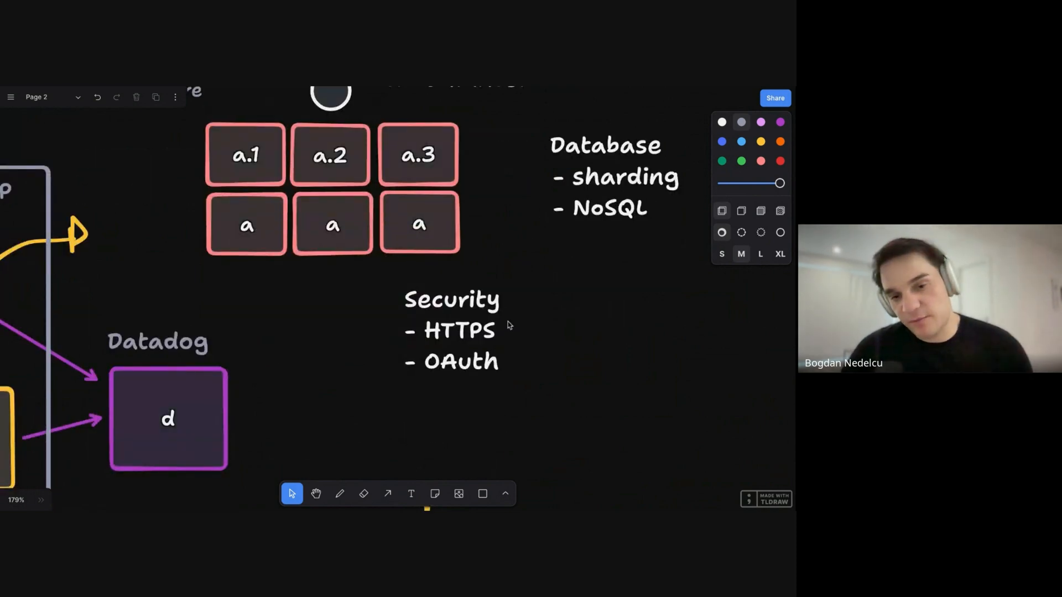
Step: Finish the Security list with '- Rate Limiter' and '- CORS'
{"action": "left_click", "coordinate": [451, 330]}
{"action": "type", "text": "-"}
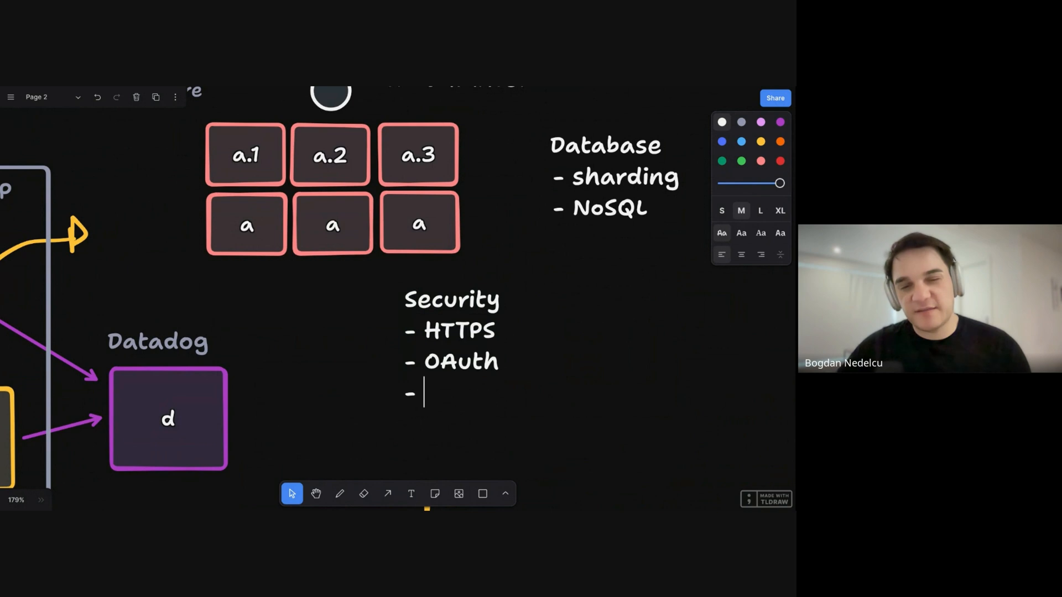
{"action": "type", "text": "R"}
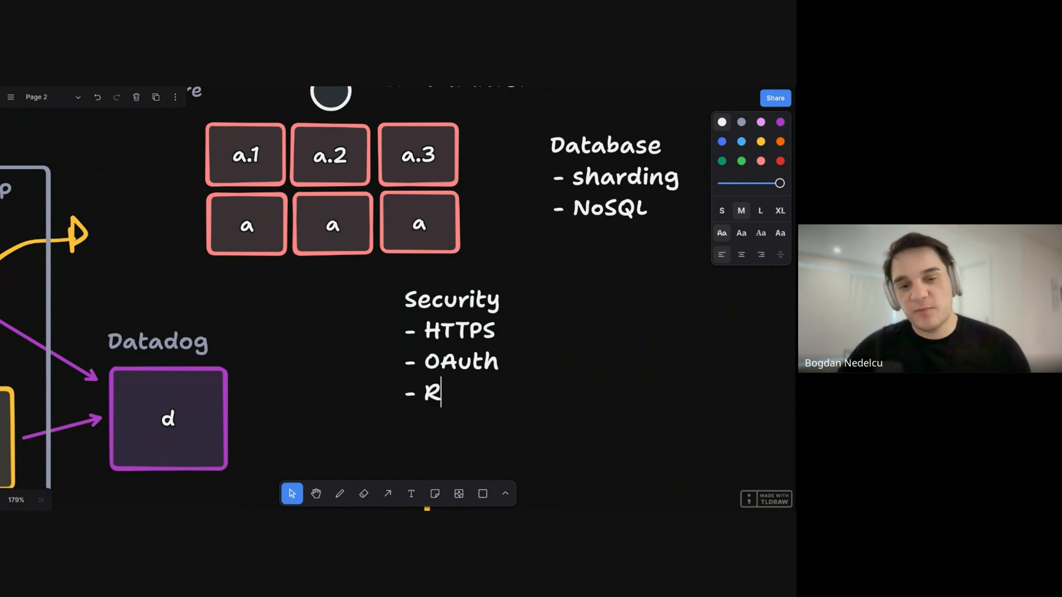
{"action": "type", "text": "ate Limiter"}
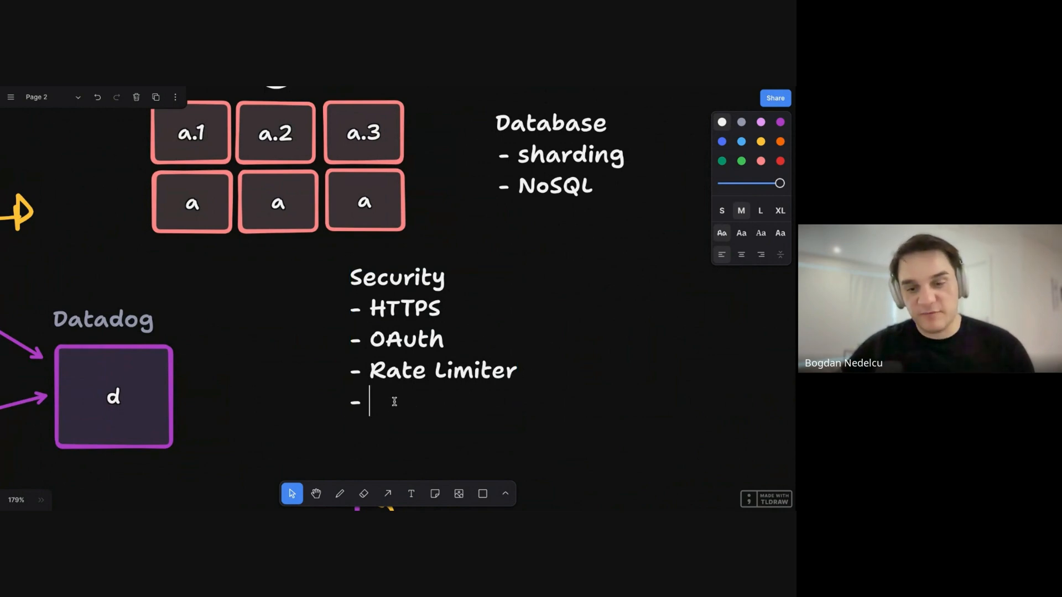
{"action": "type", "text": "CORS"}
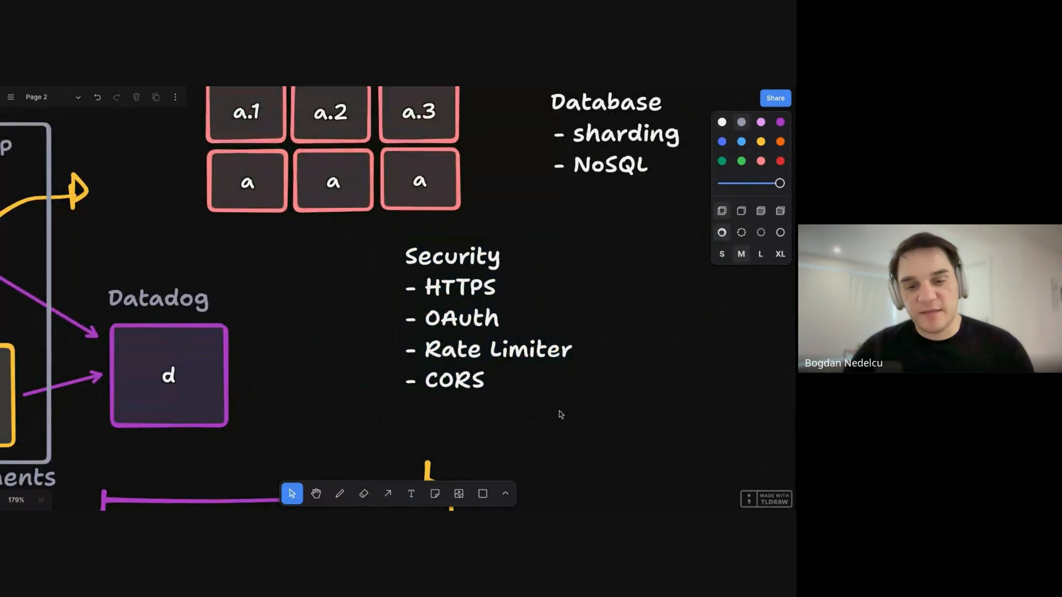
{"action": "left_click", "coordinate": [464, 389]}
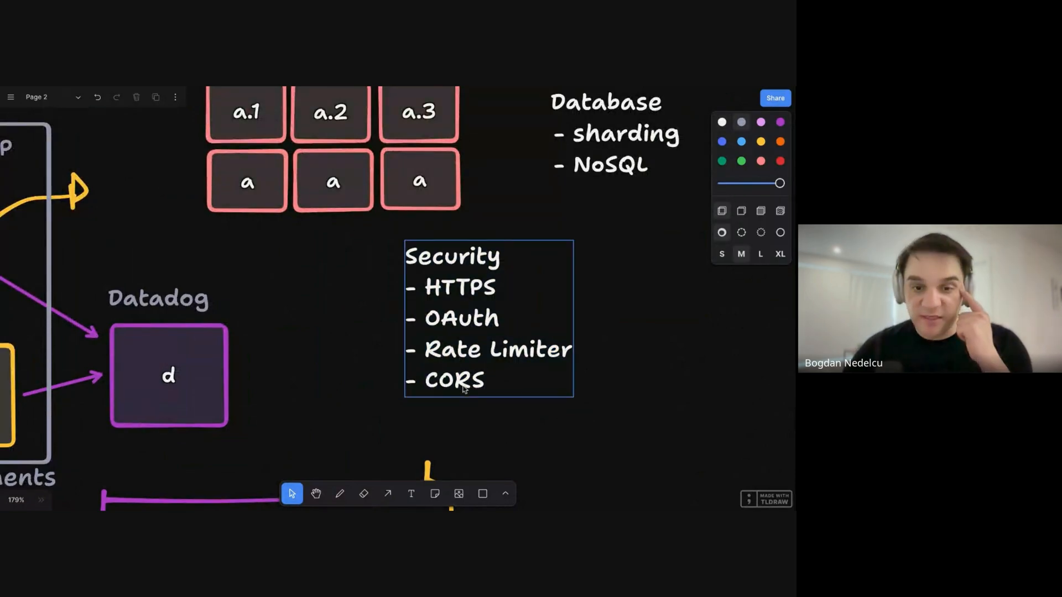